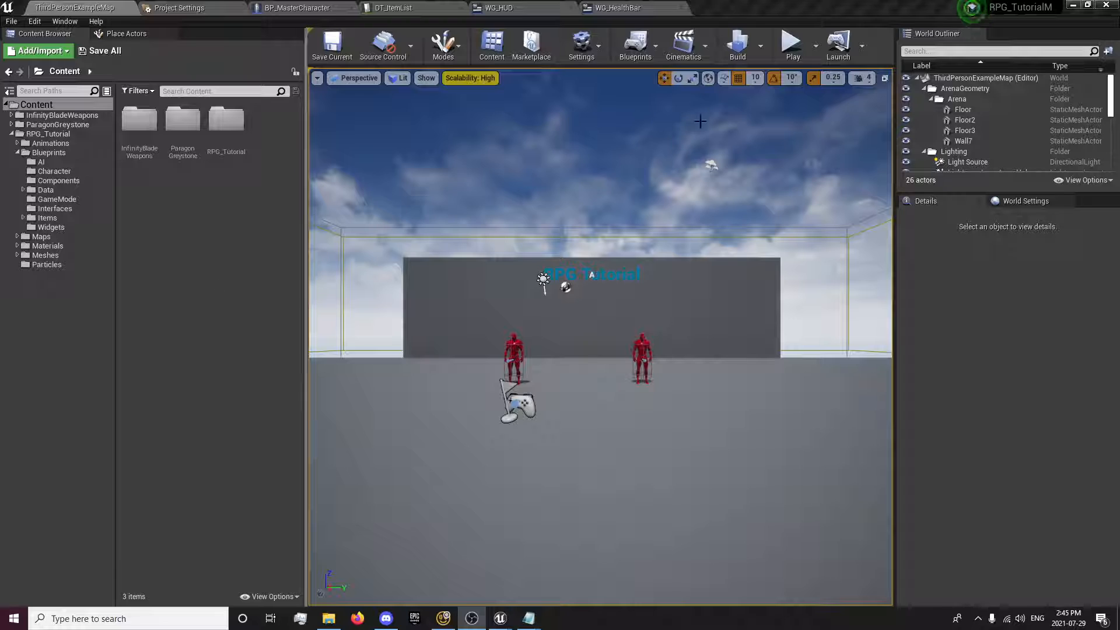
pyautogui.moveTo(792, 42)
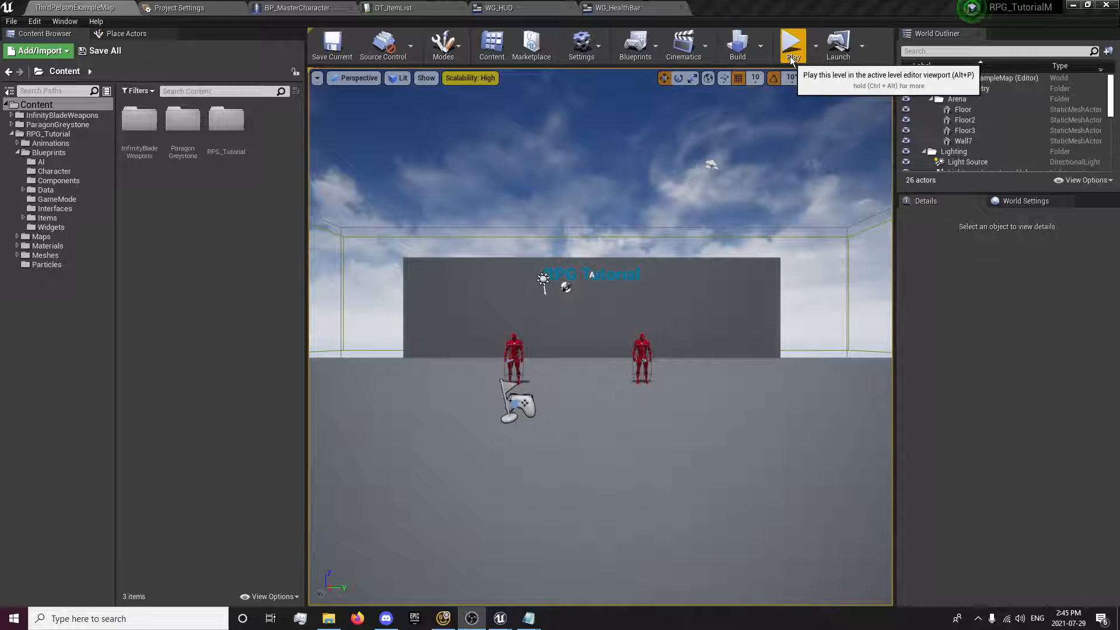
# Step: Launch a play-in-editor test, restart it, and focus the game viewport
pyautogui.click(792, 42)
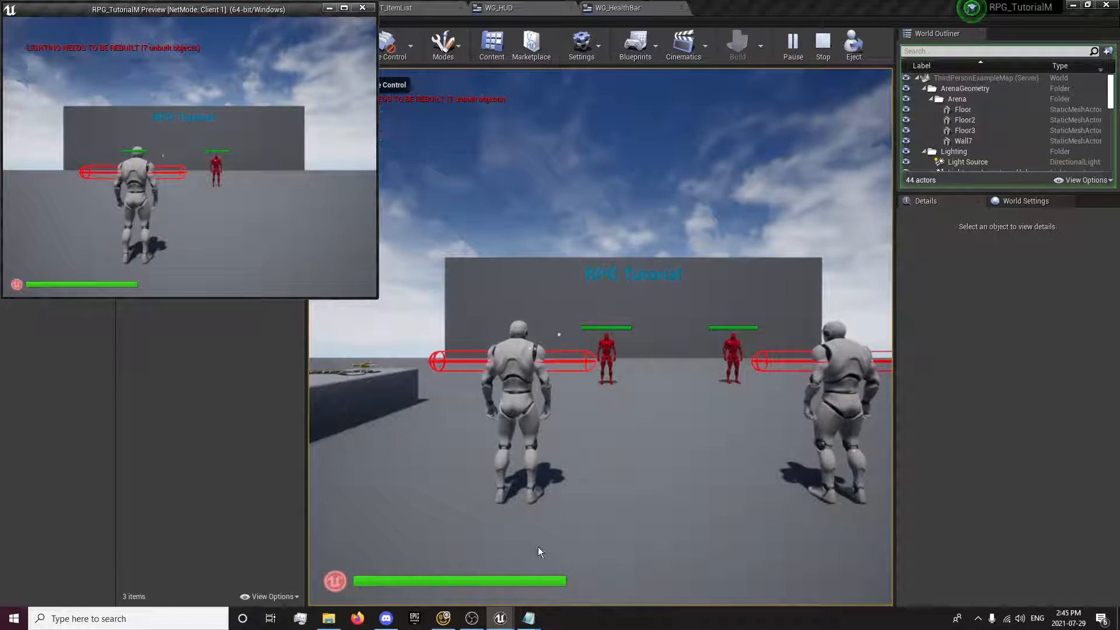
pyautogui.click(821, 45)
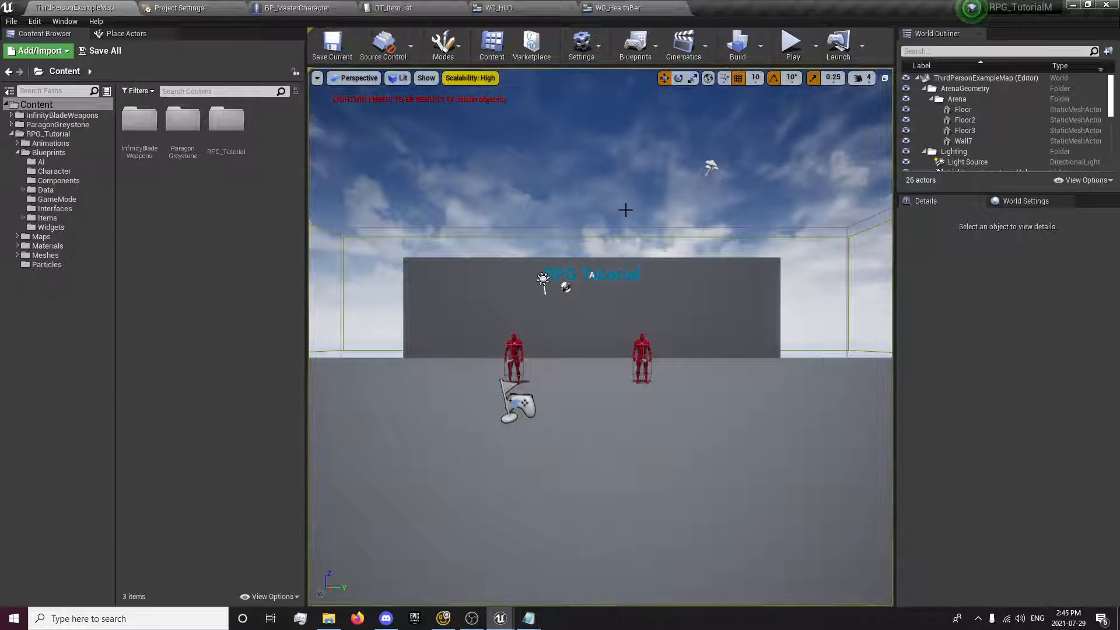
pyautogui.click(792, 41)
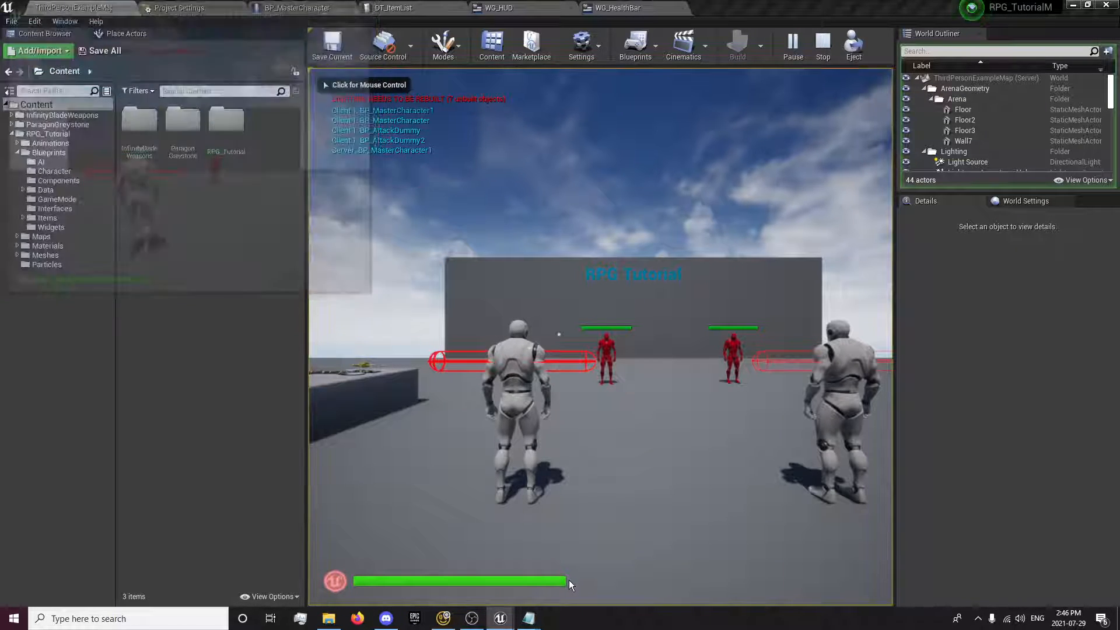
pyautogui.click(617, 7)
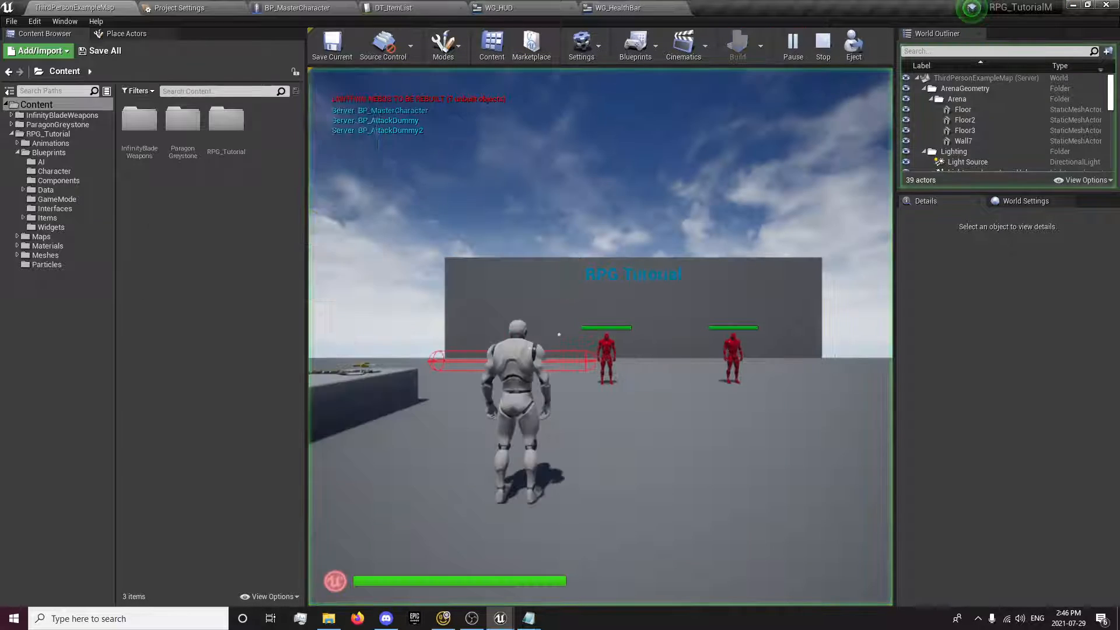
# Step: Stop play, open Blueprints > Widgets, and rename WG_HealthBar to WG_OverheadHealthBar
pyautogui.click(822, 45)
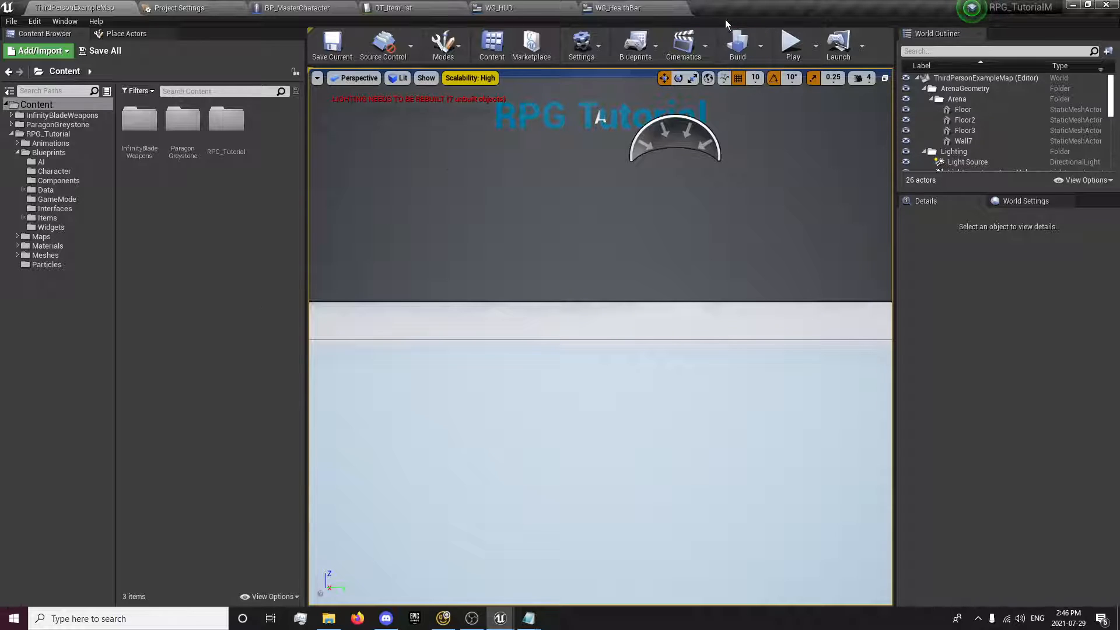
pyautogui.moveTo(499, 617)
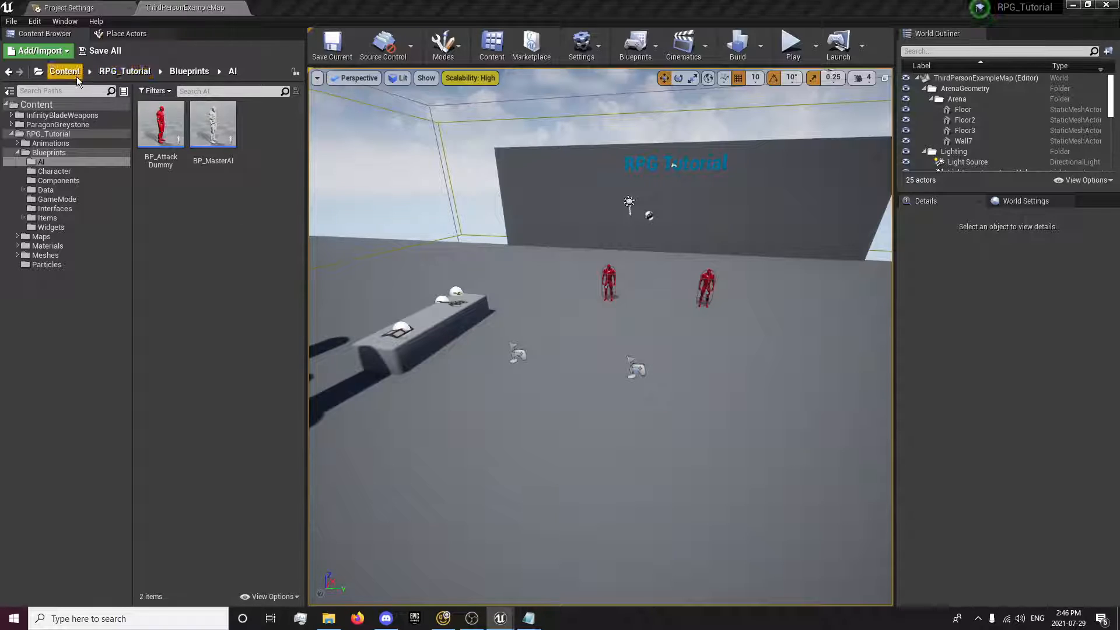
pyautogui.click(64, 70)
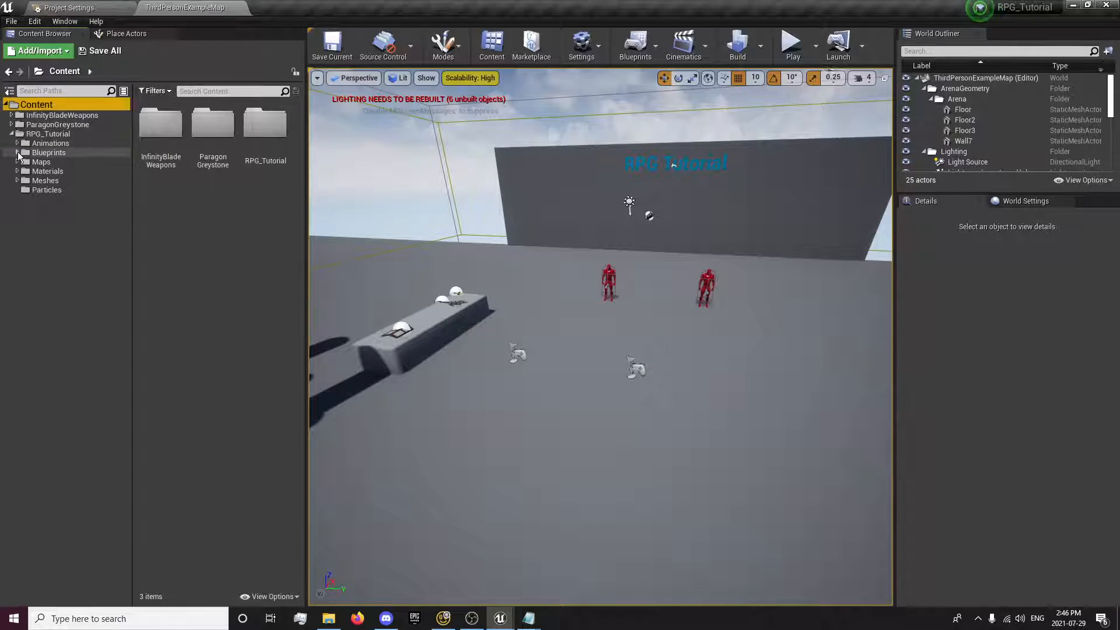
pyautogui.doubleClick(265, 125)
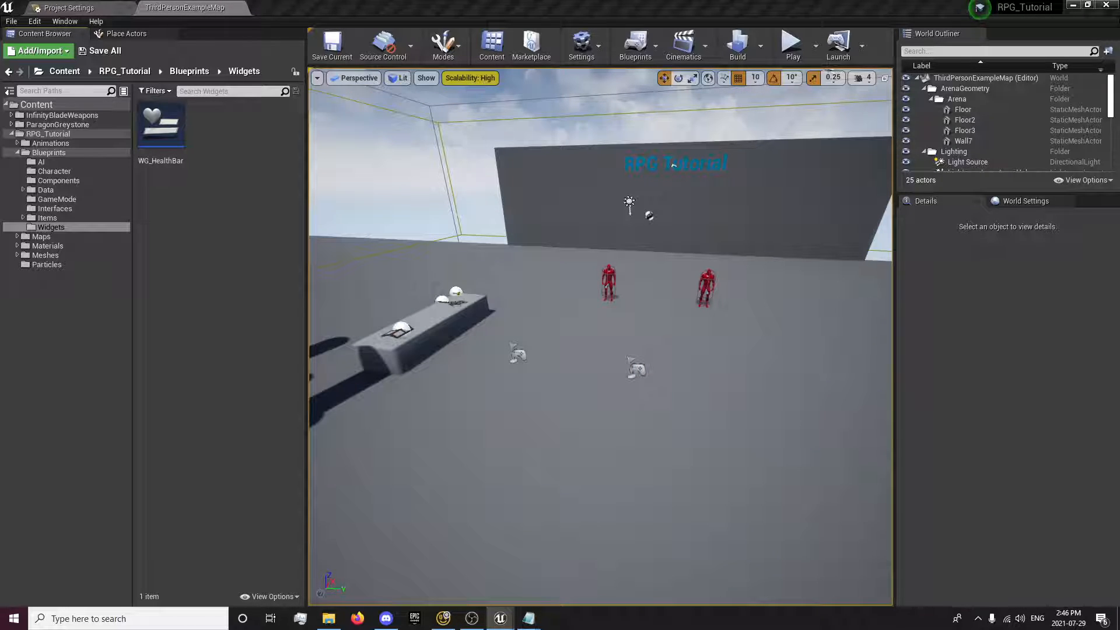
pyautogui.click(161, 128)
pyautogui.write('Overhead')
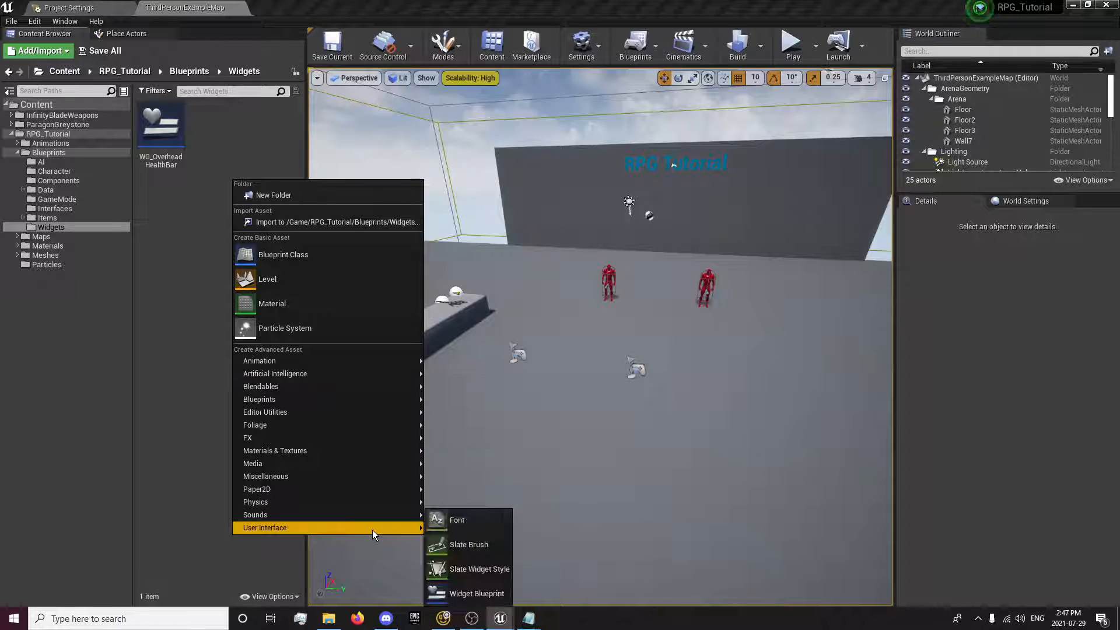
# Step: Create a new widget blueprint named WG_HealthBar and open it
pyautogui.click(476, 593)
pyautogui.write('WG_He')
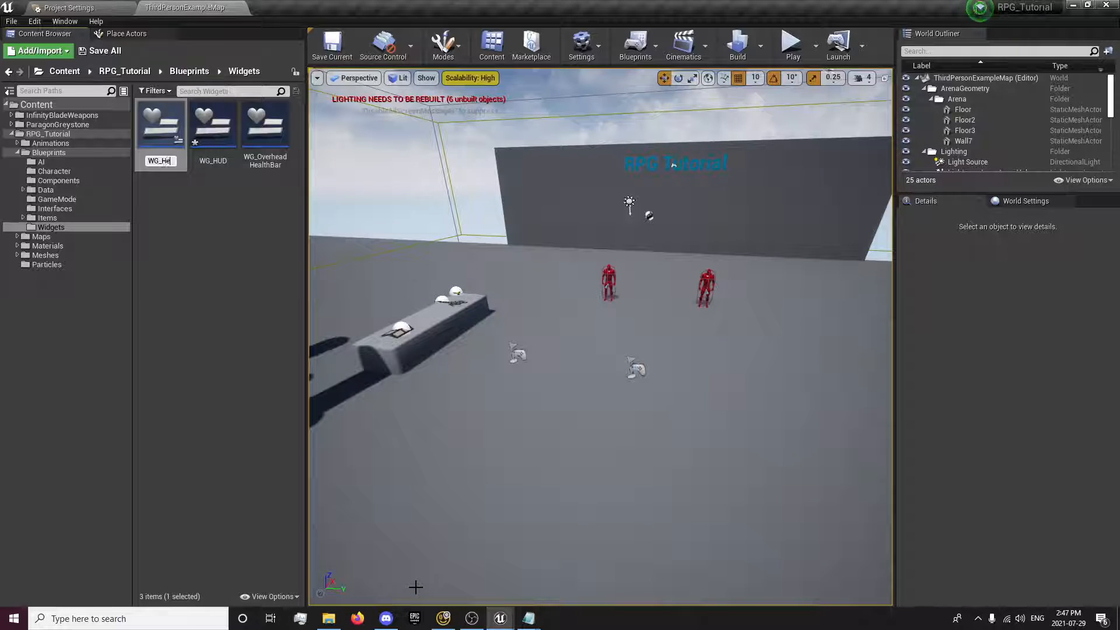
pyautogui.click(161, 123)
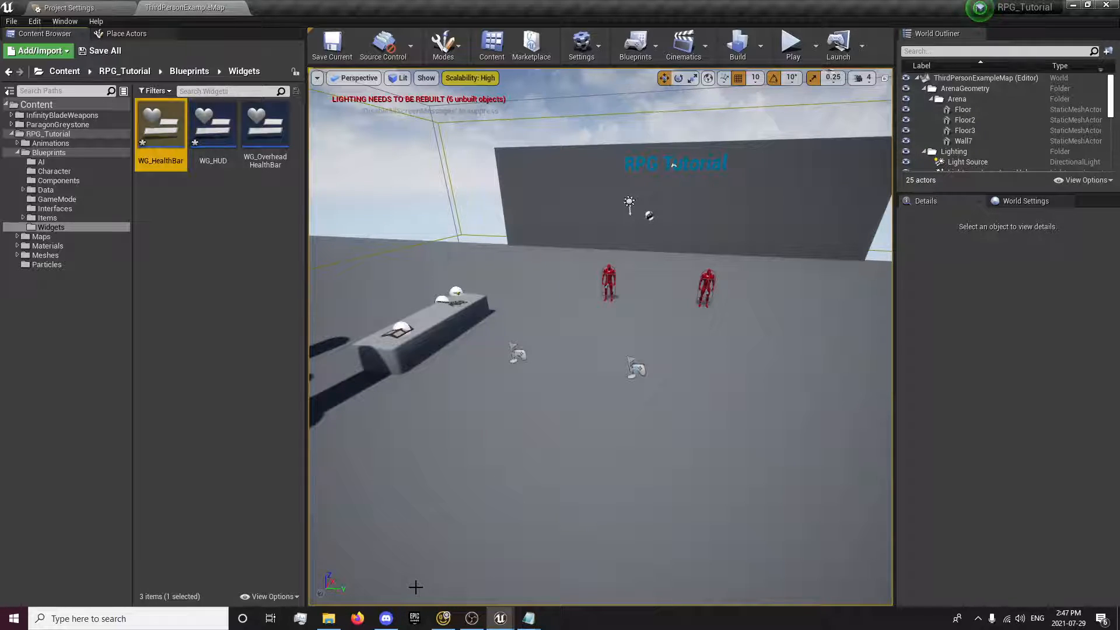
pyautogui.moveTo(160, 129)
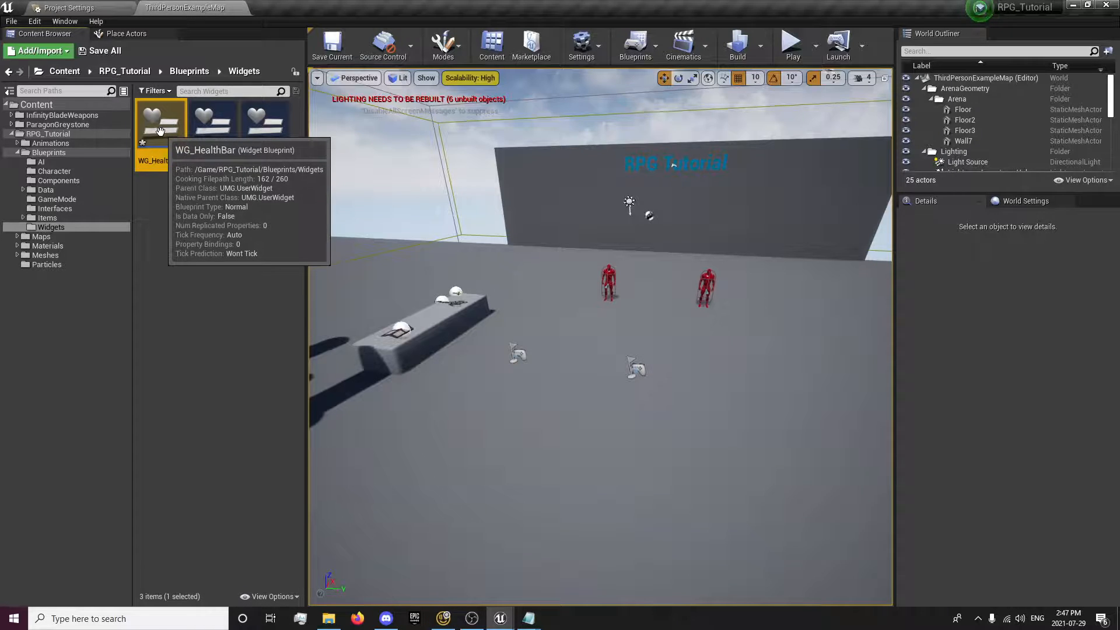
pyautogui.doubleClick(159, 121)
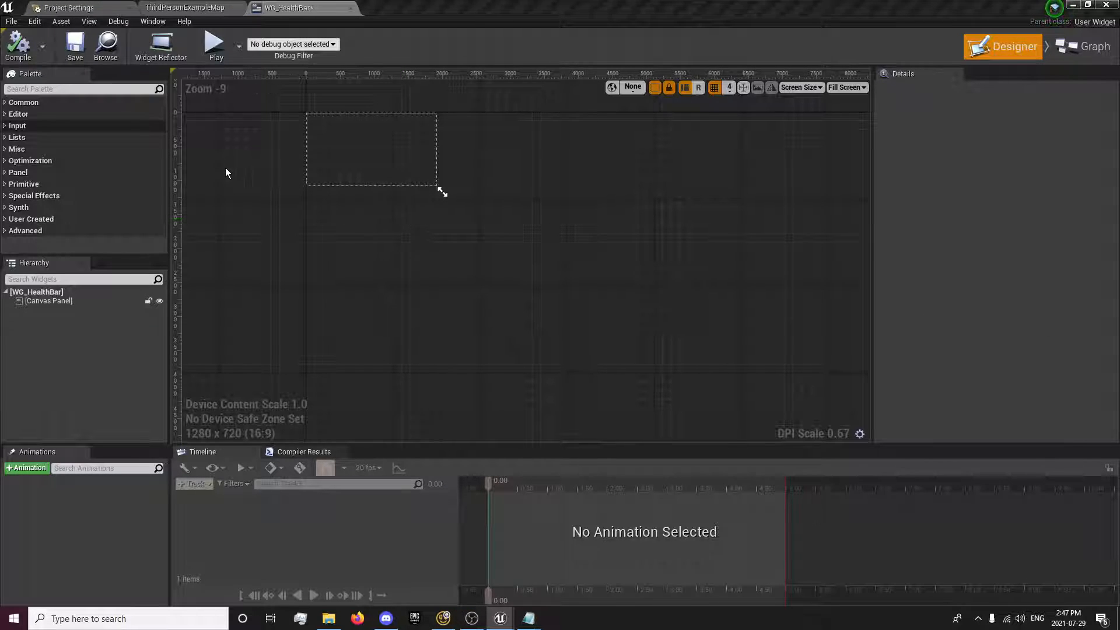
# Step: Replace the Canvas Panel root with a Size Box overridden to 500 by 64
pyautogui.click(83, 89)
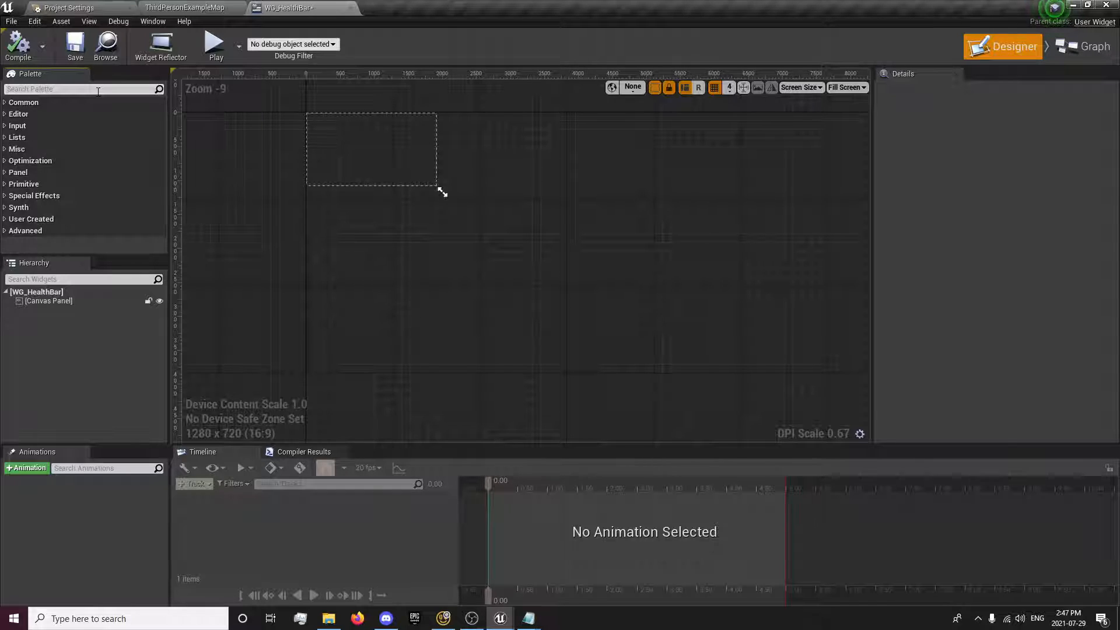
pyautogui.write('size')
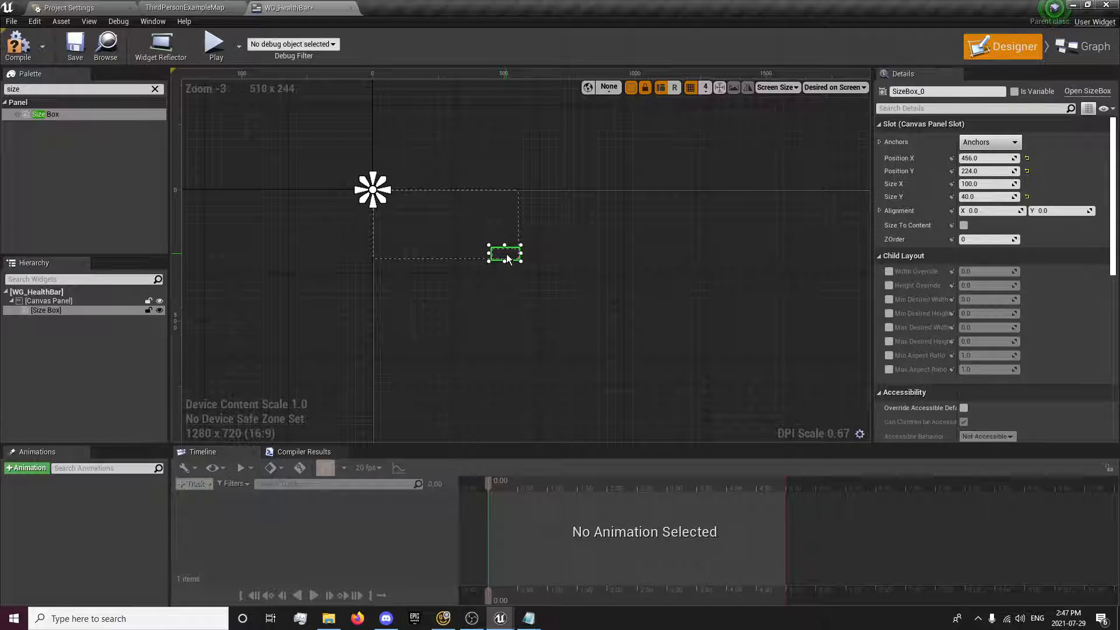
pyautogui.moveTo(503, 254); pyautogui.dragTo(391, 201)
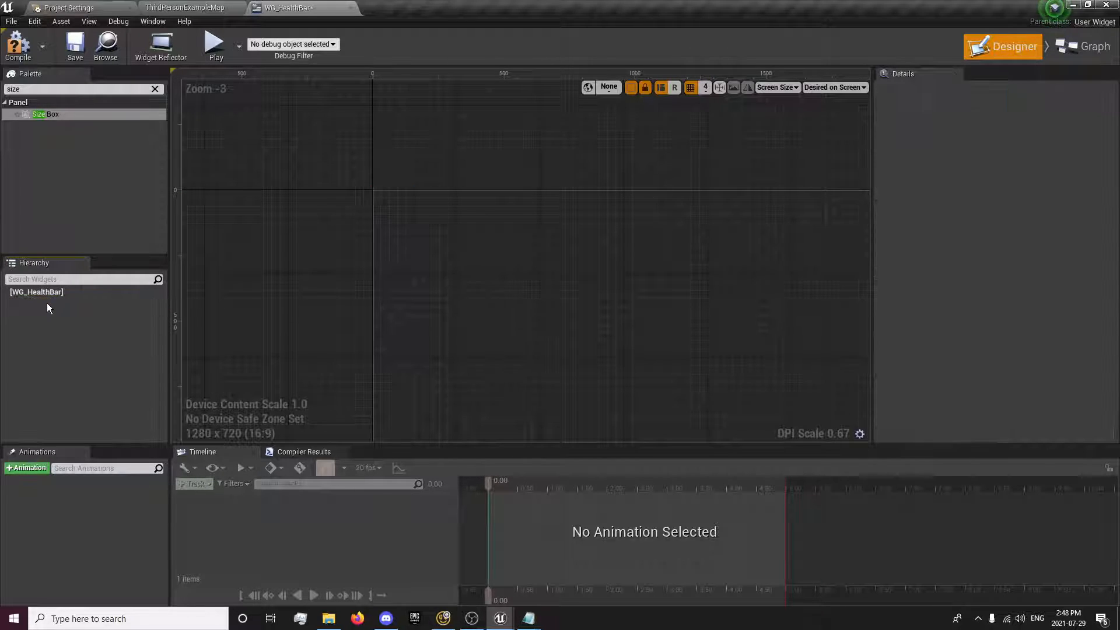
pyautogui.click(46, 115)
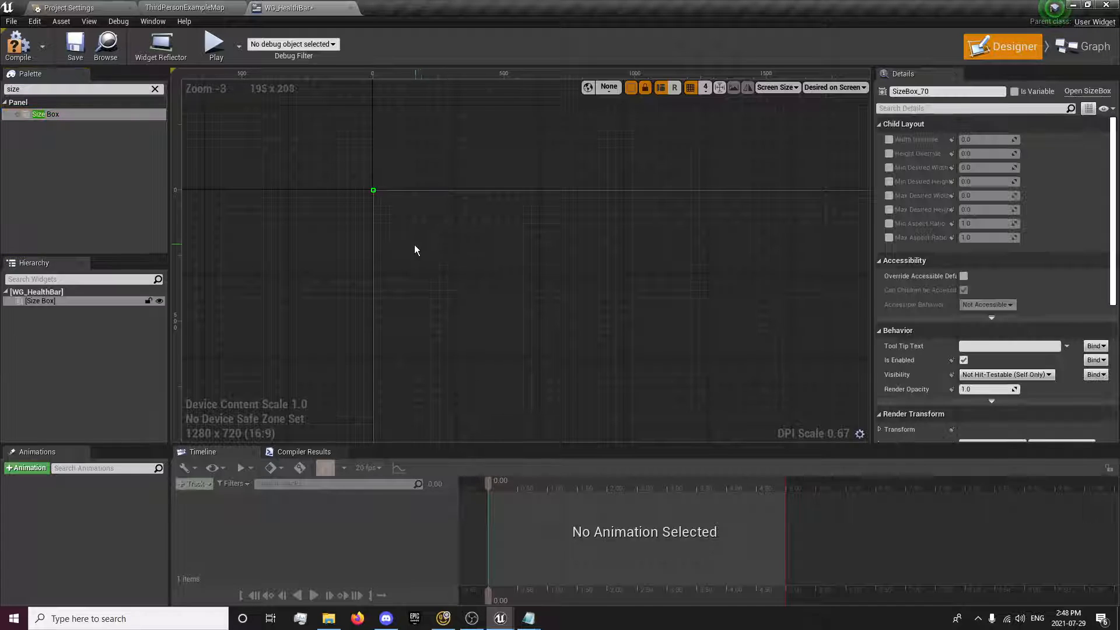
pyautogui.click(890, 139)
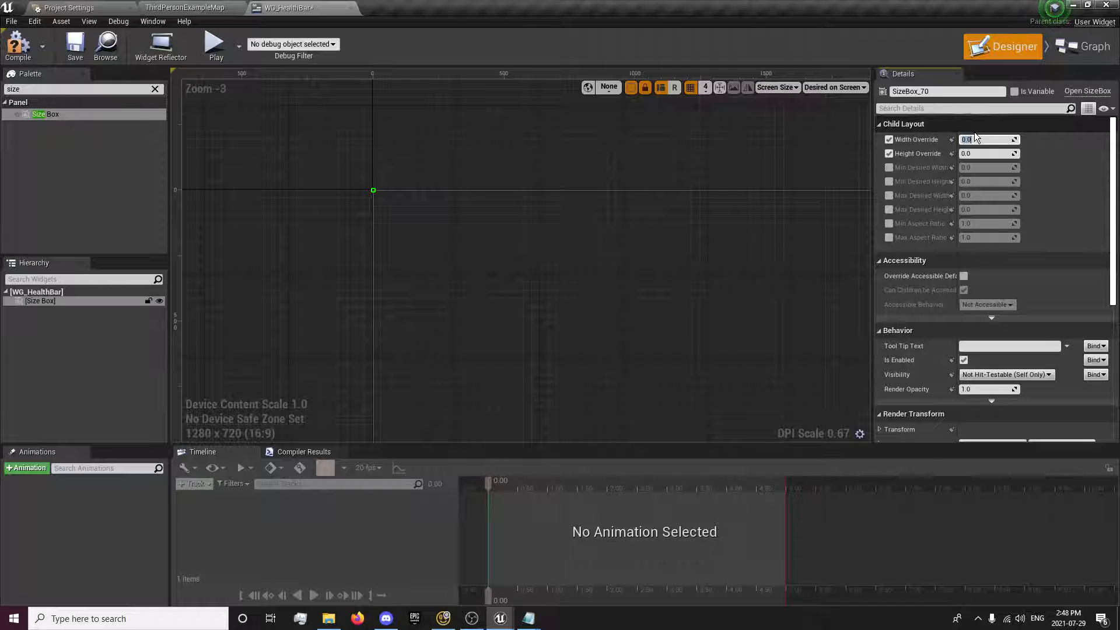
pyautogui.write('500.0')
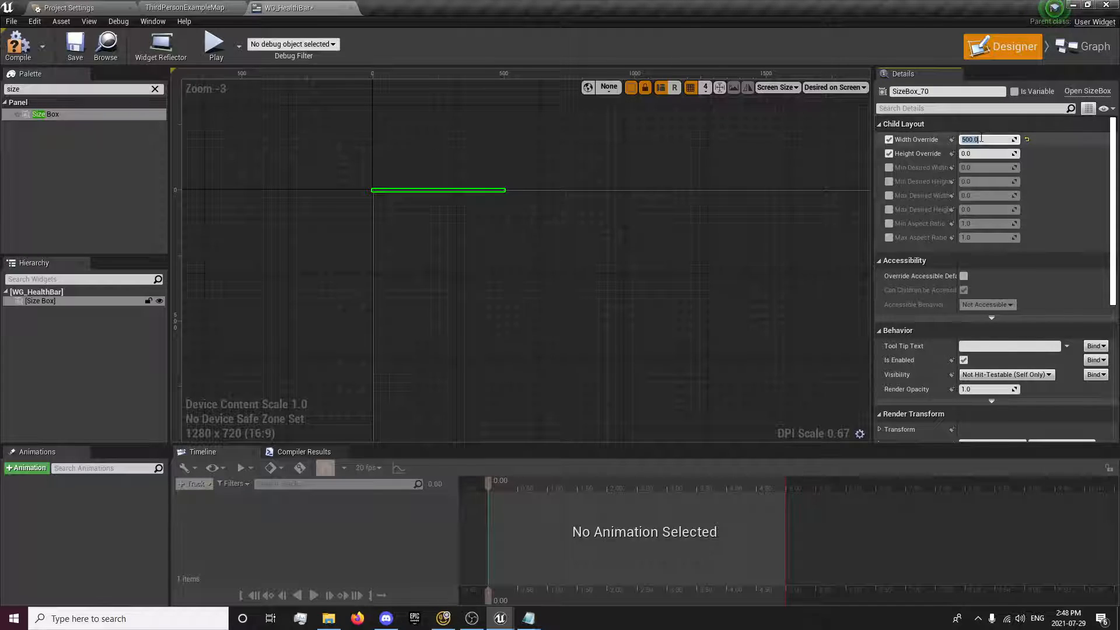
pyautogui.write('64.0')
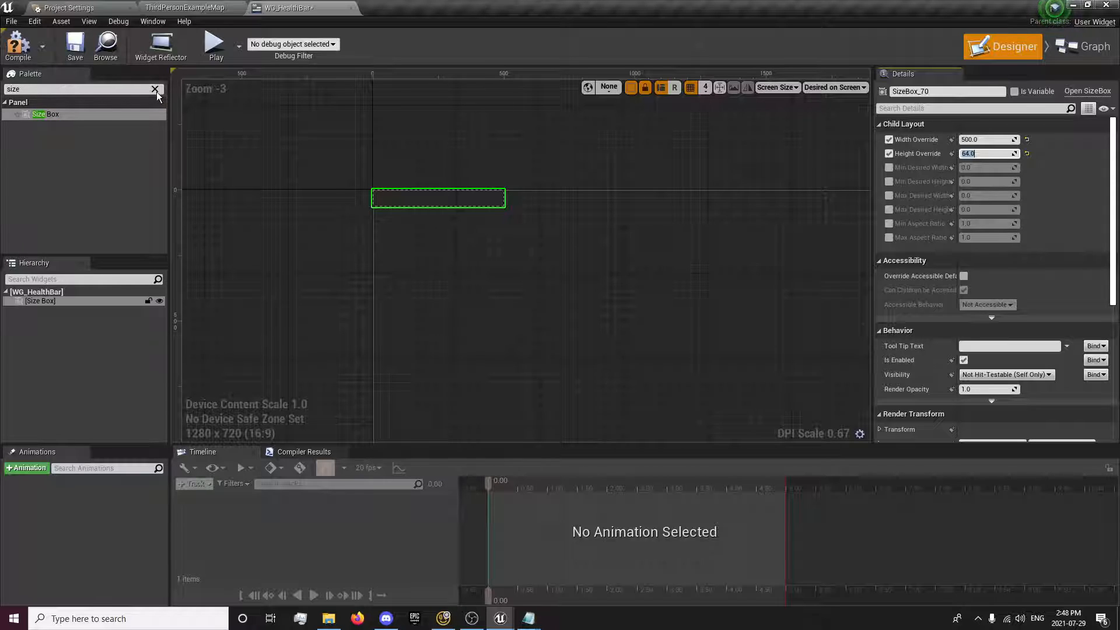
pyautogui.click(155, 88)
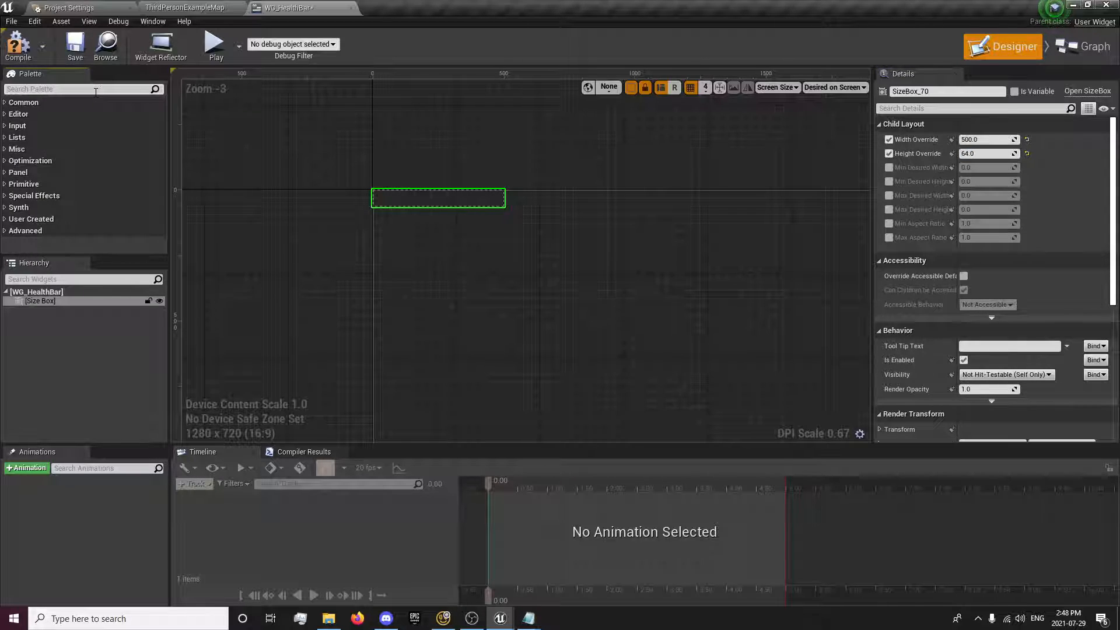
# Step: Add a vertical box, then nest a Horizontal Box inside the outer one
pyautogui.write('vert')
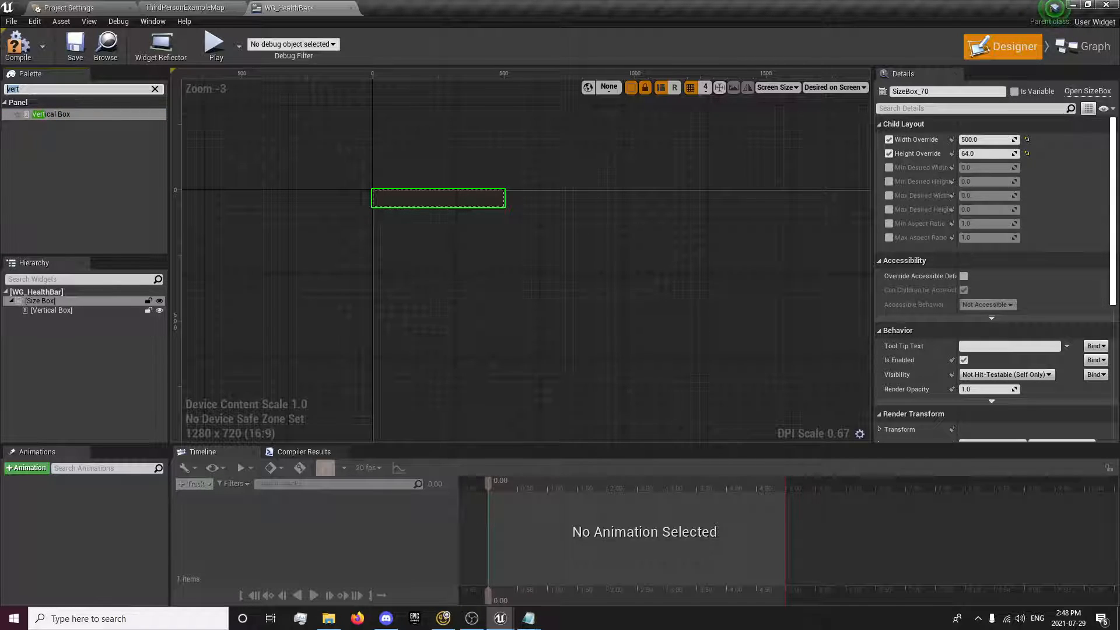
pyautogui.write('hor')
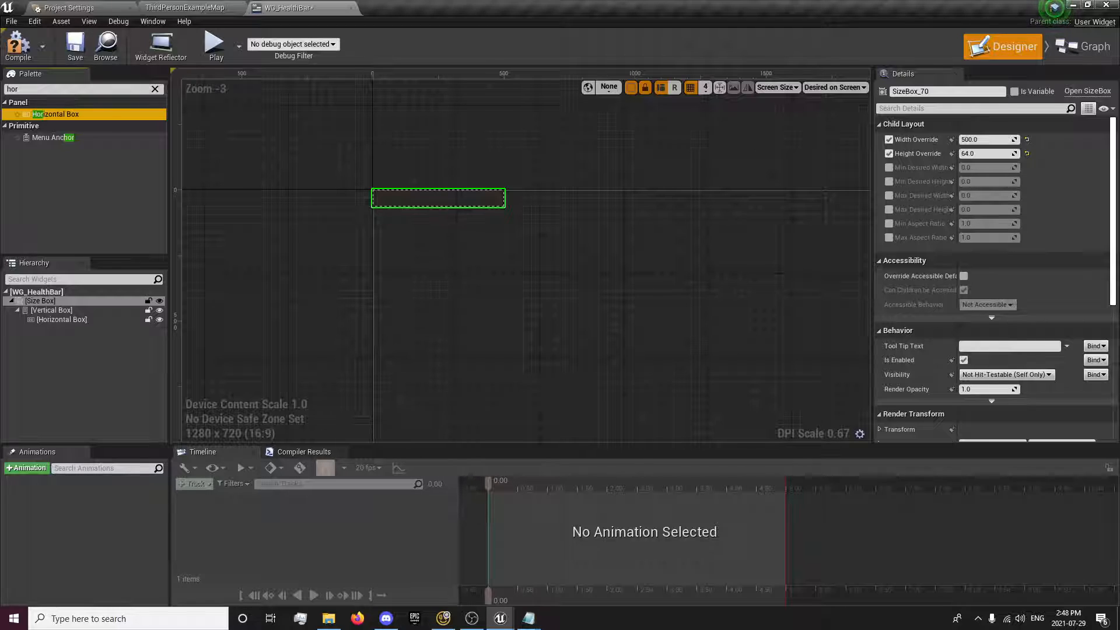
pyautogui.moveTo(53, 114)
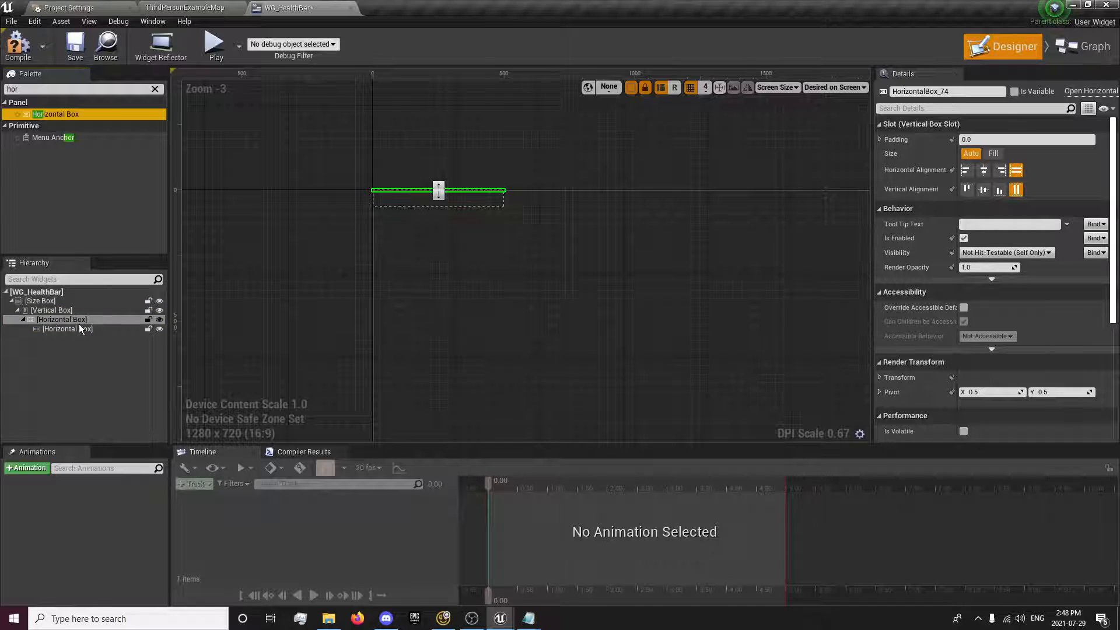
pyautogui.click(60, 319)
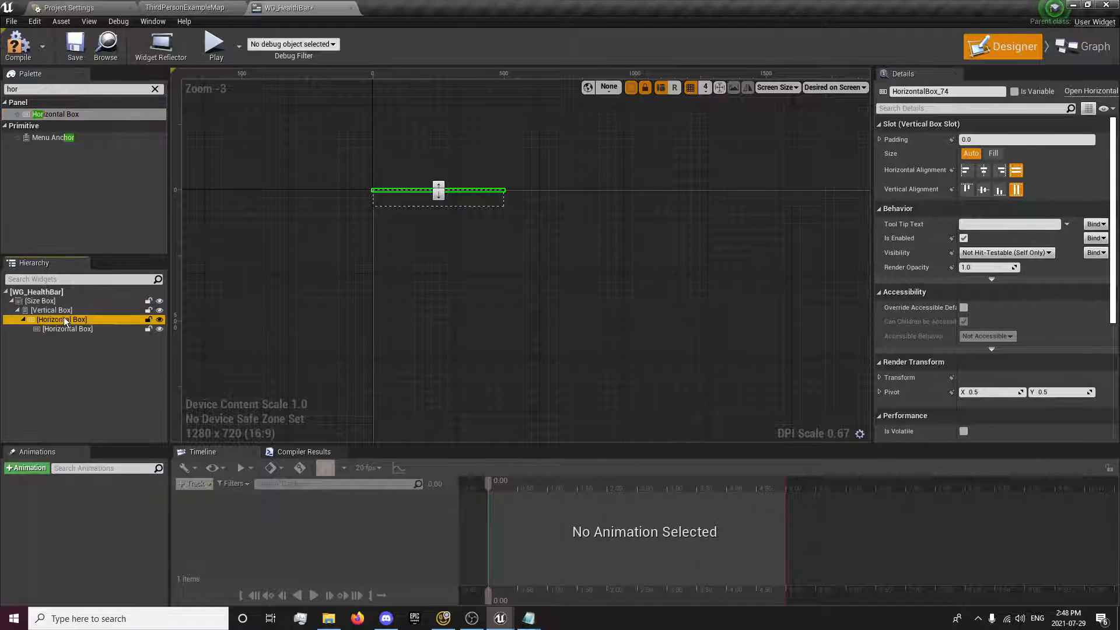
pyautogui.doubleClick(61, 319)
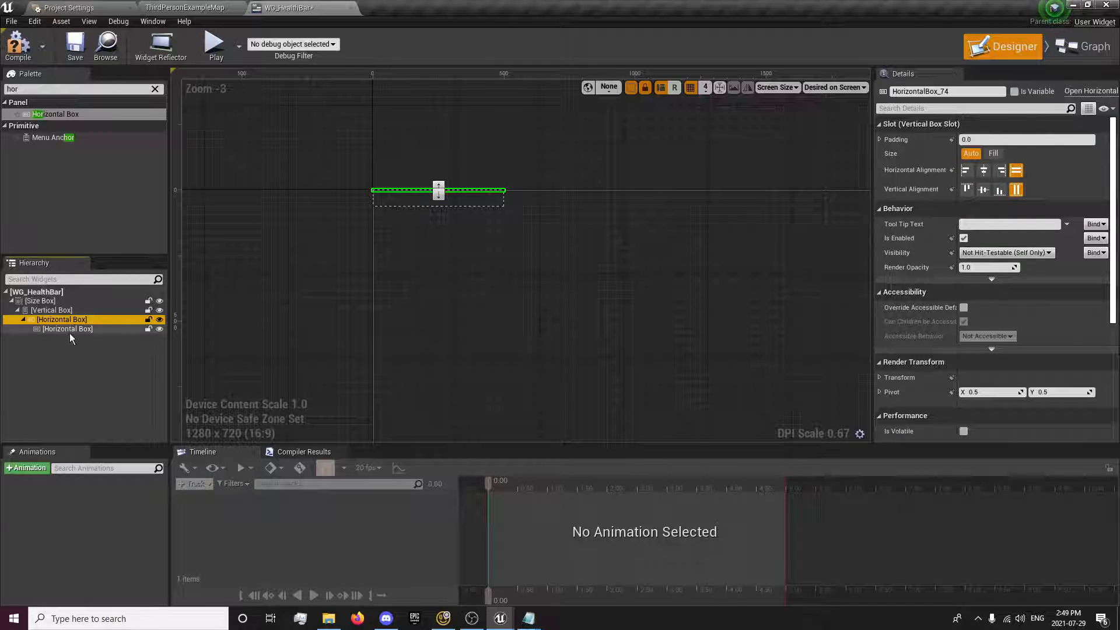
pyautogui.click(67, 329)
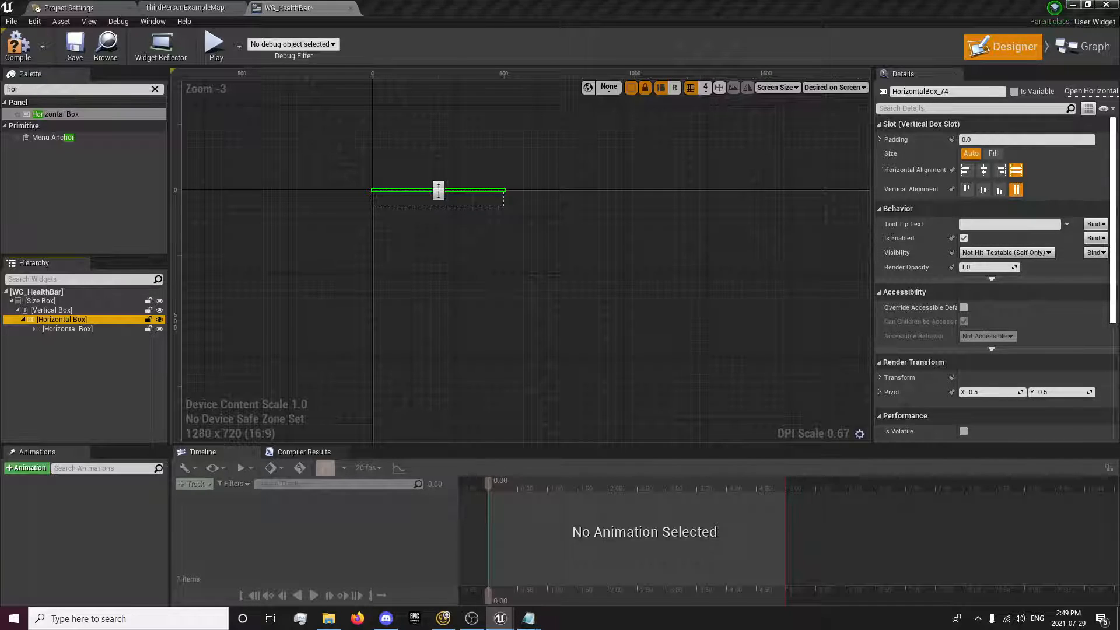
pyautogui.click(61, 319)
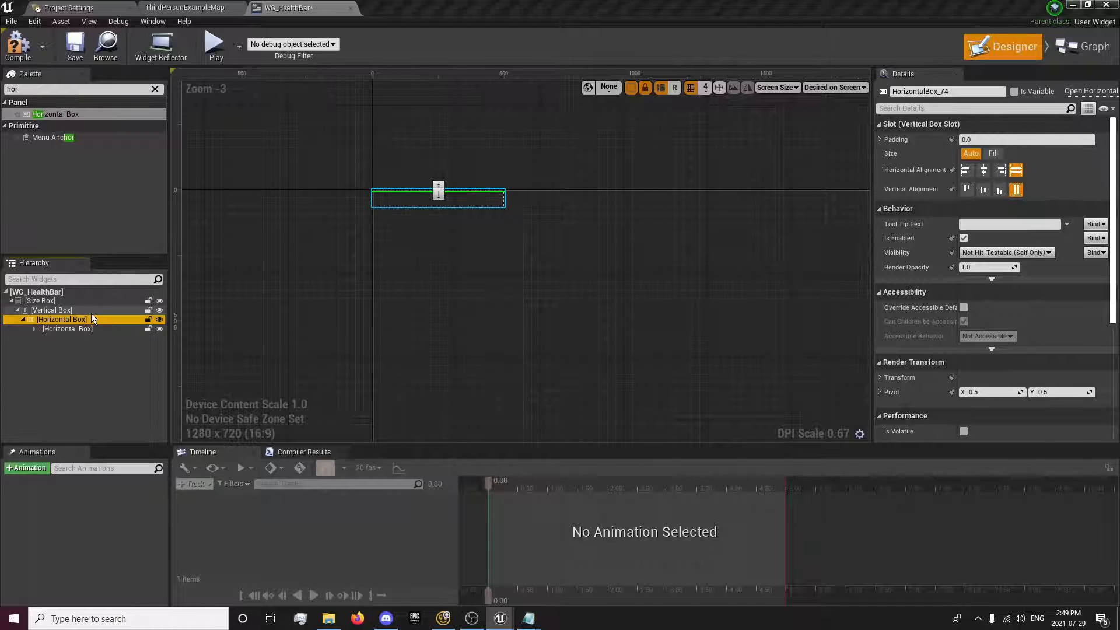
pyautogui.click(61, 318)
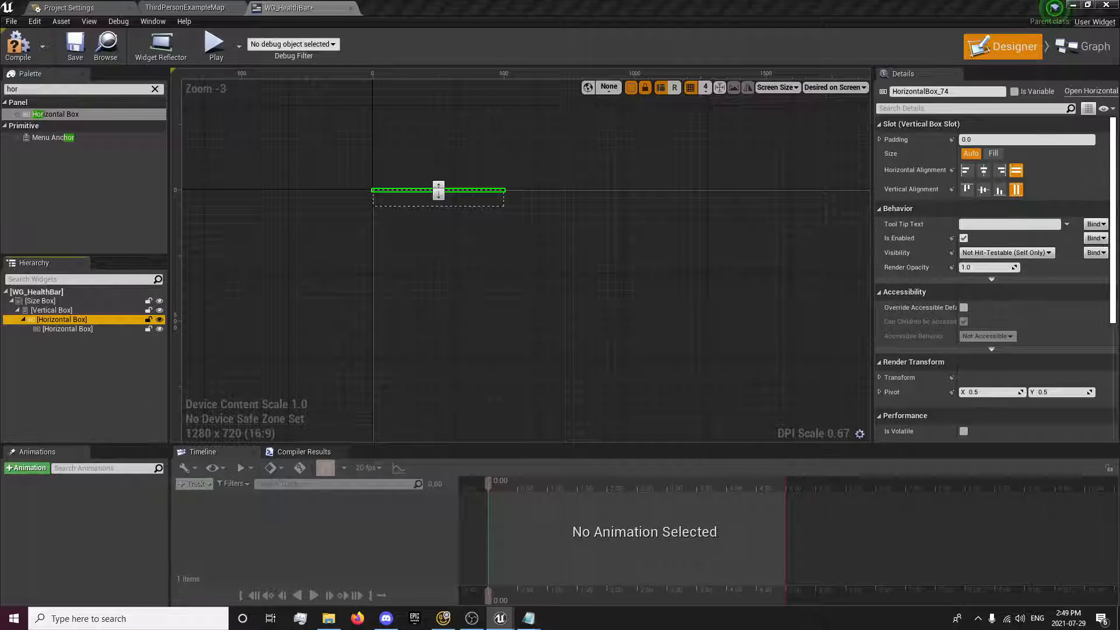
# Step: Set the outer and nested horizontal boxes to fill their slots
pyautogui.click(993, 153)
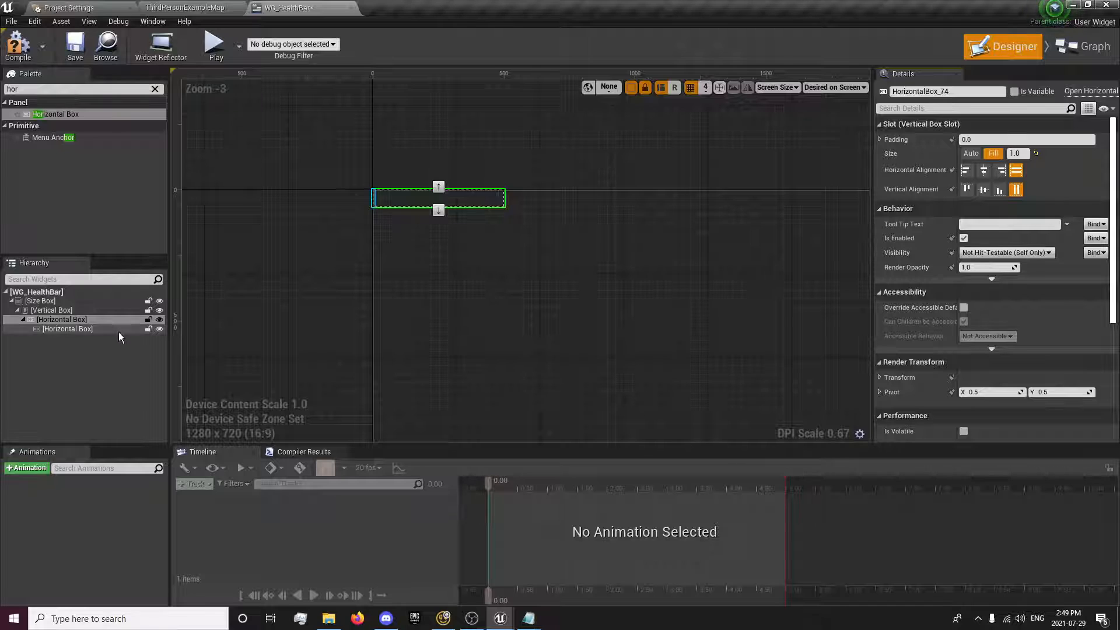
pyautogui.click(67, 329)
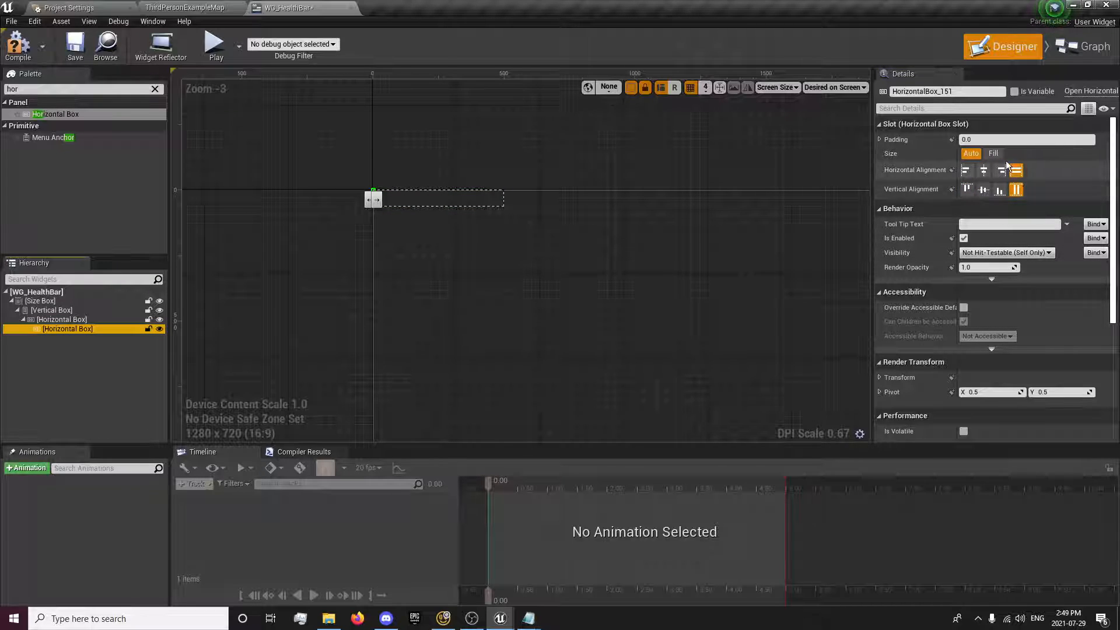
pyautogui.click(992, 153)
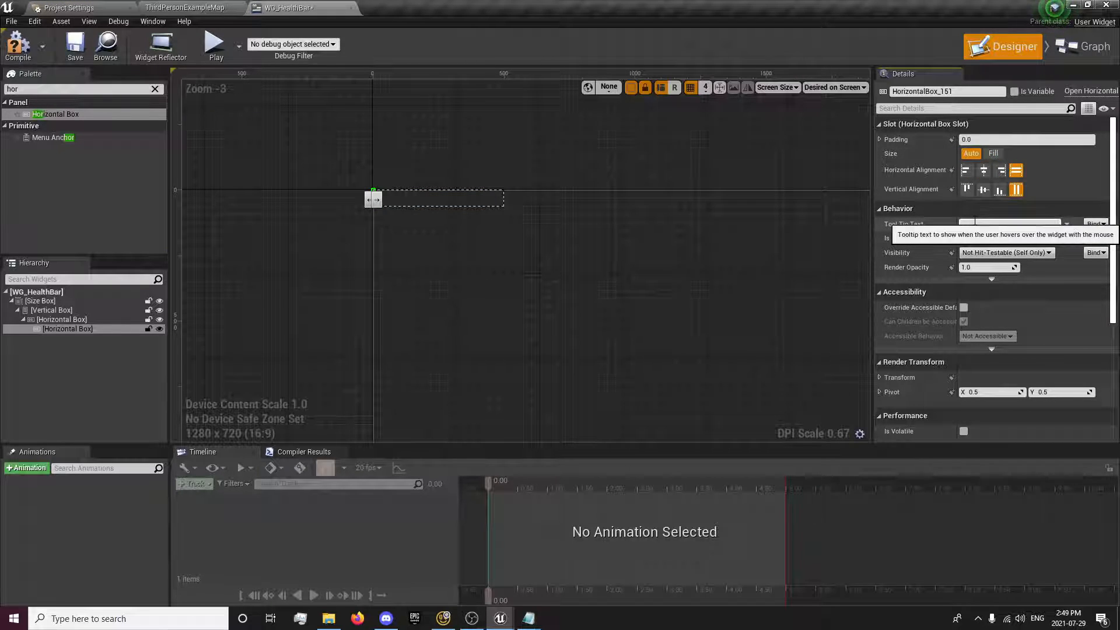
pyautogui.click(61, 319)
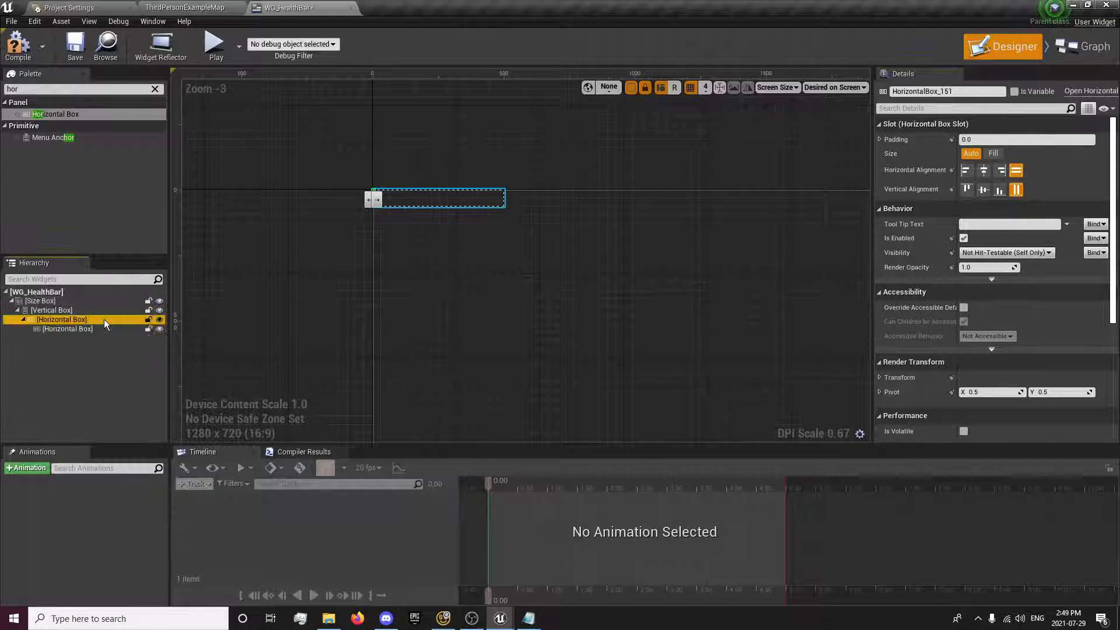
pyautogui.click(67, 328)
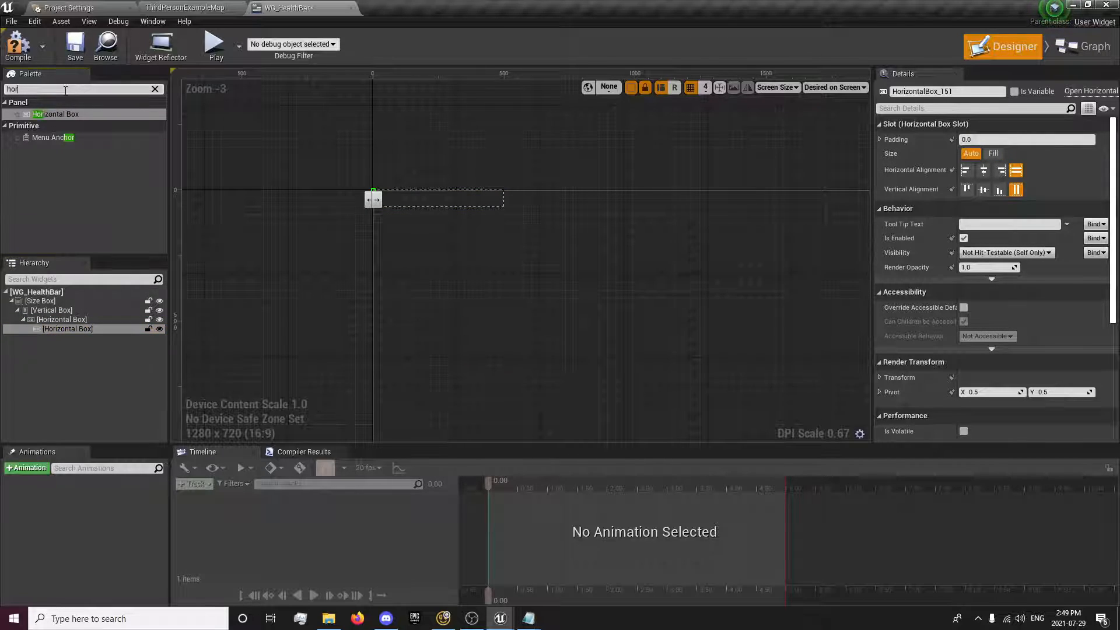
# Step: Add a HealthIcon image using T_UE4Logo_Mask at 64 by 64
pyautogui.write('image')
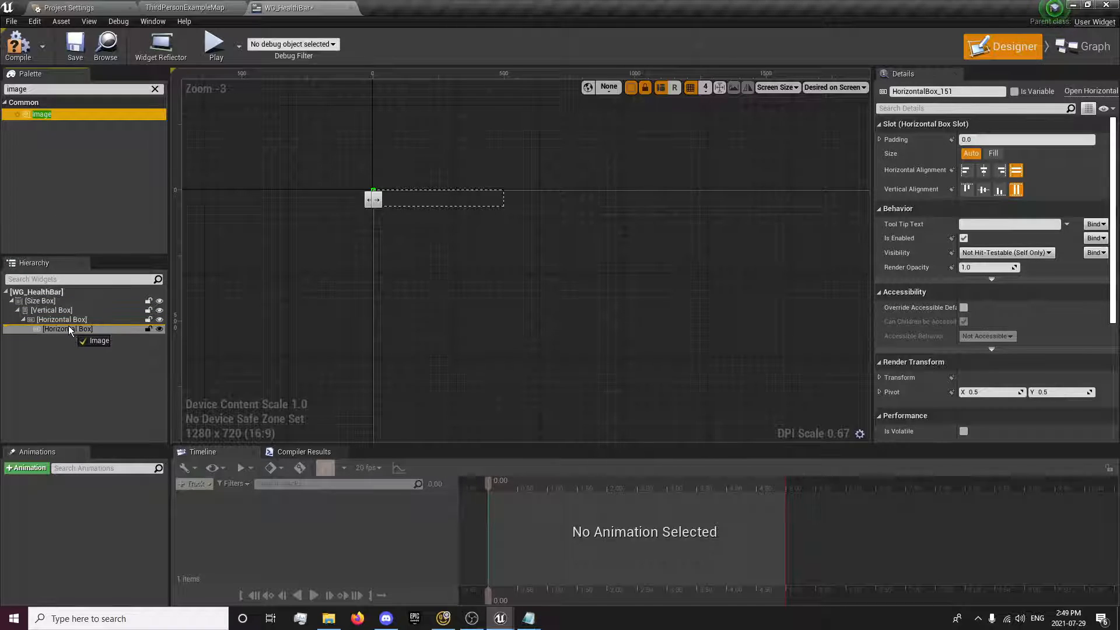
pyautogui.click(69, 338)
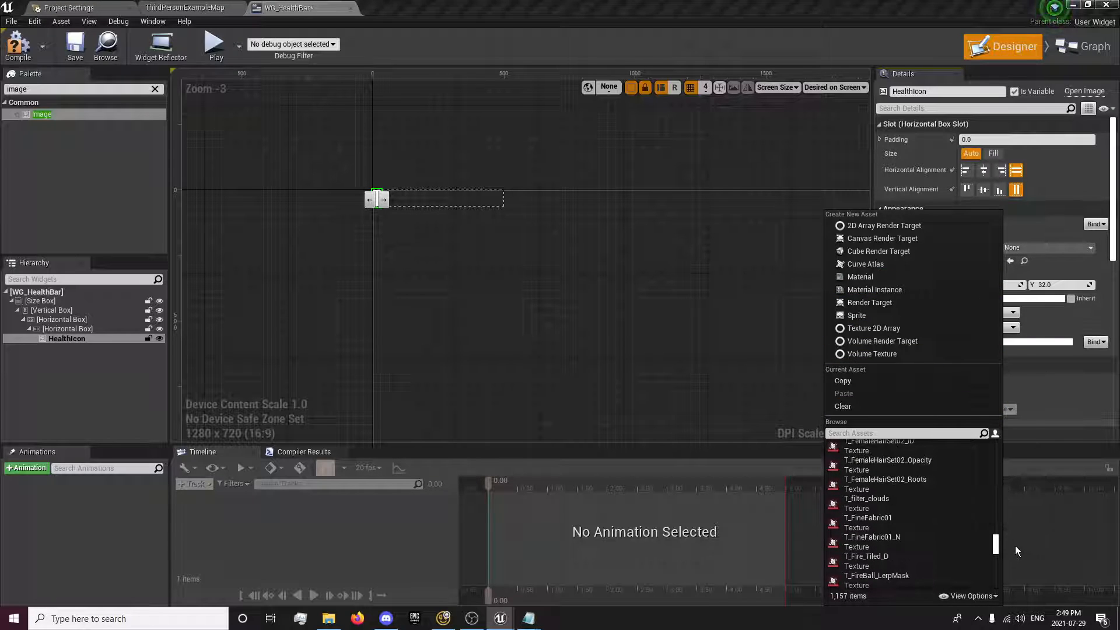
pyautogui.scroll(-3)
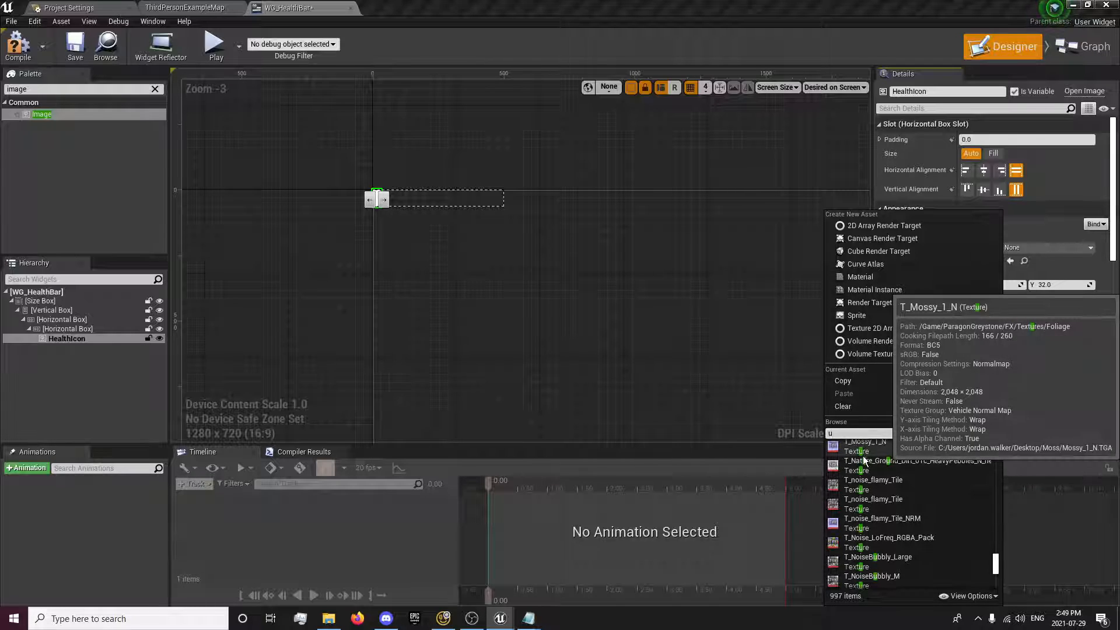
pyautogui.write('ue4')
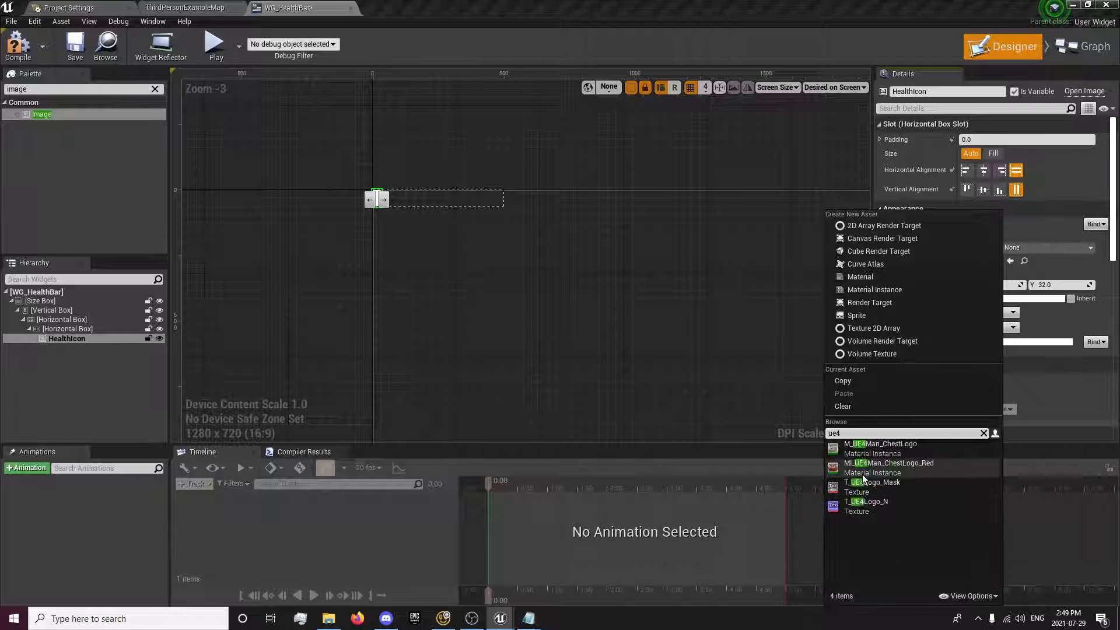
pyautogui.click(873, 483)
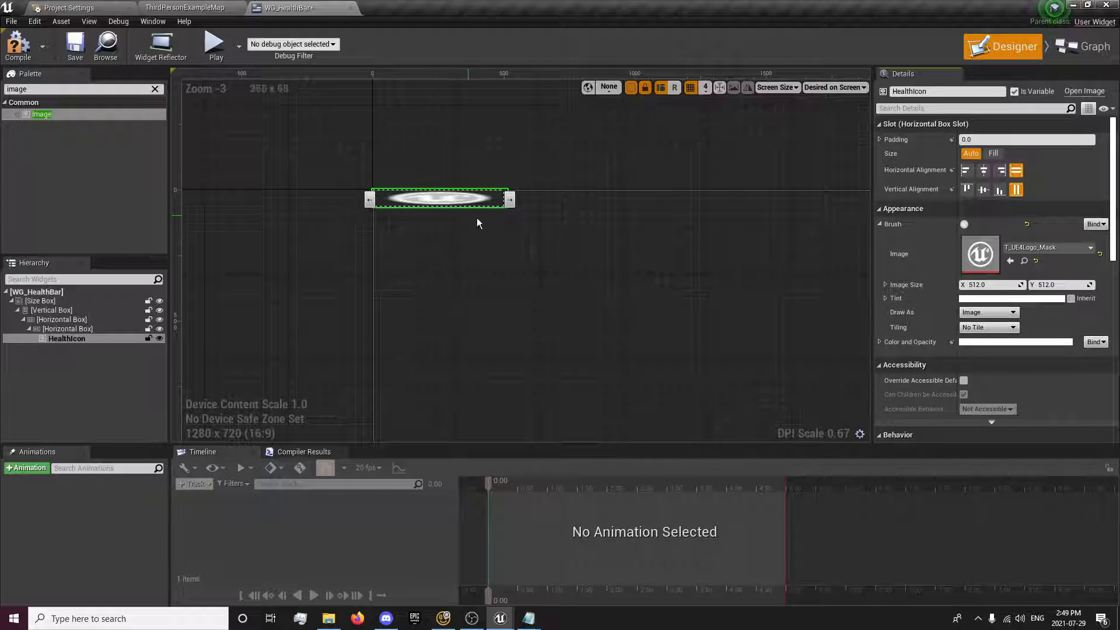
pyautogui.click(989, 284)
pyautogui.write('64')
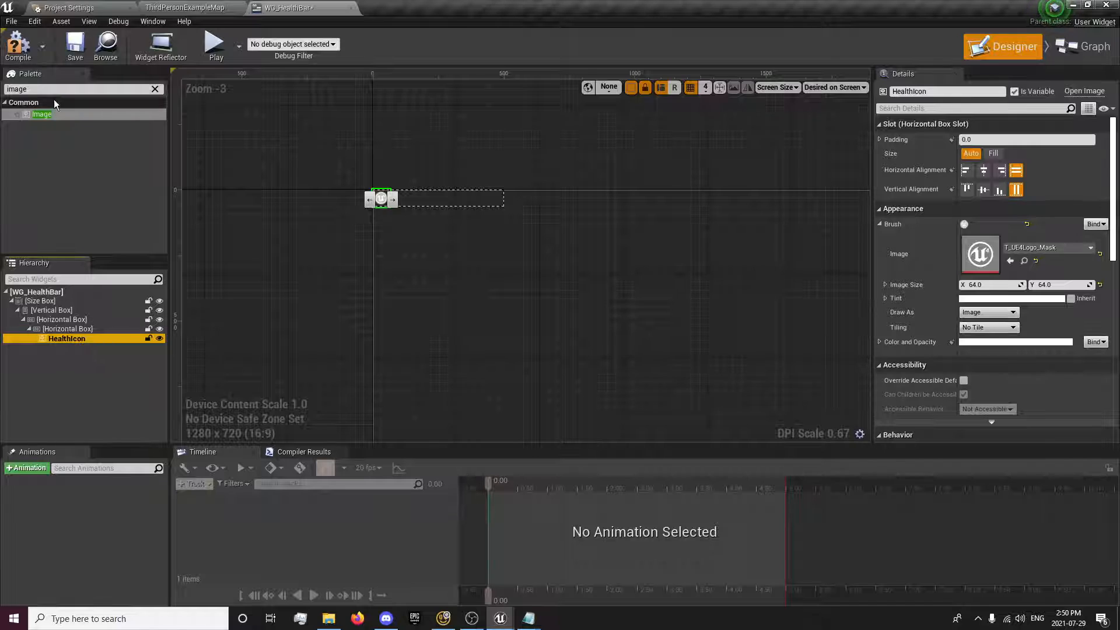
pyautogui.write('hor')
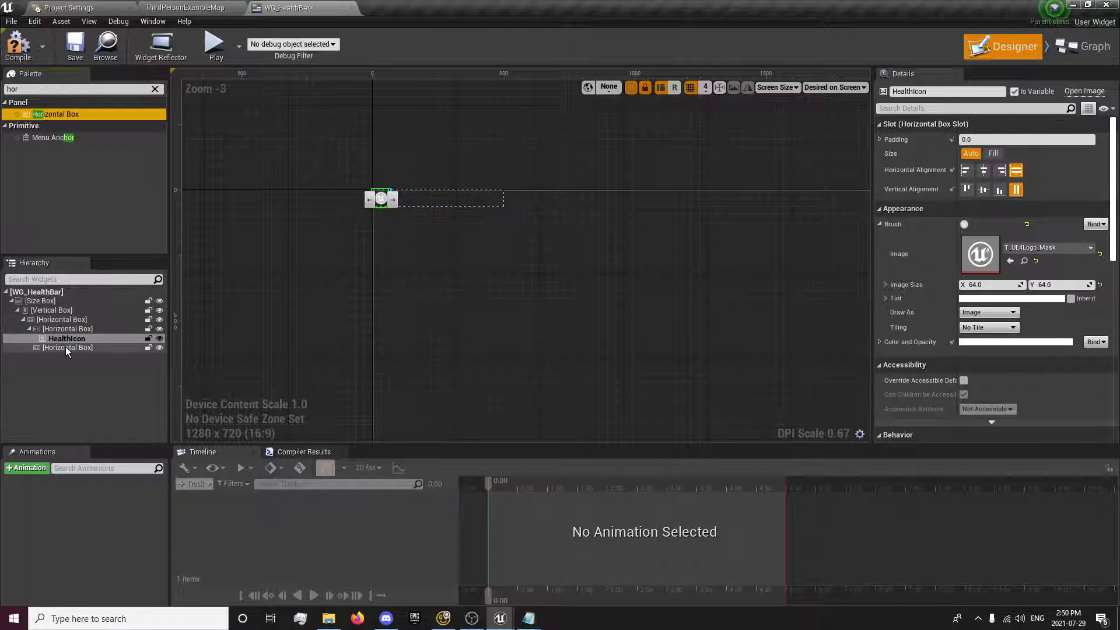
# Step: Add a Fill-sized horizontal box beside the icon holding a Progress Bar
pyautogui.click(67, 347)
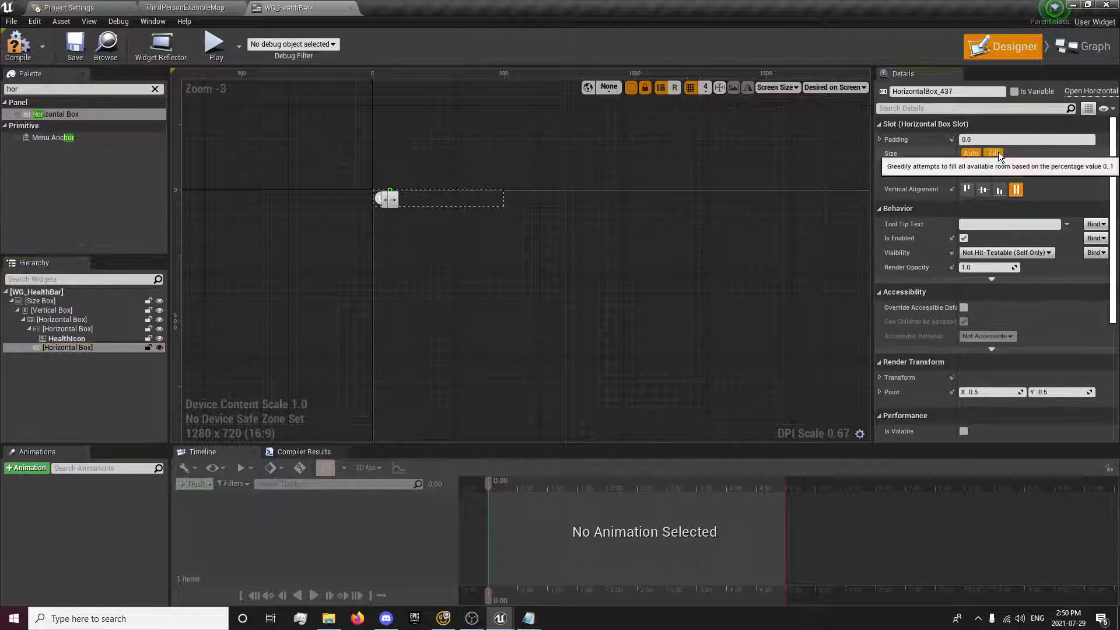
pyautogui.click(993, 153)
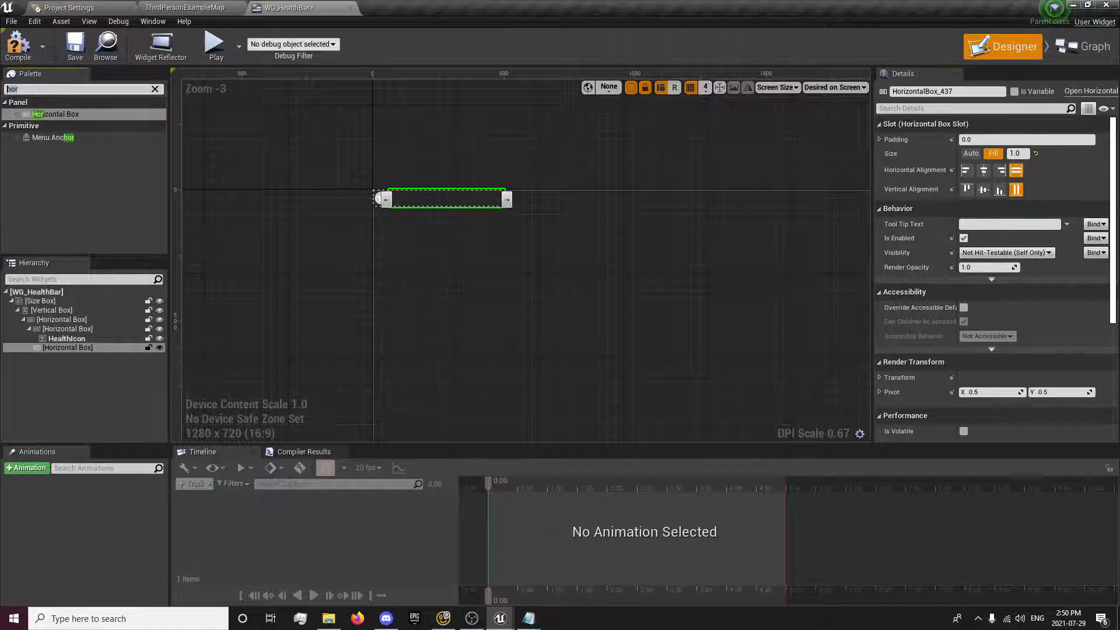
pyautogui.write('prog')
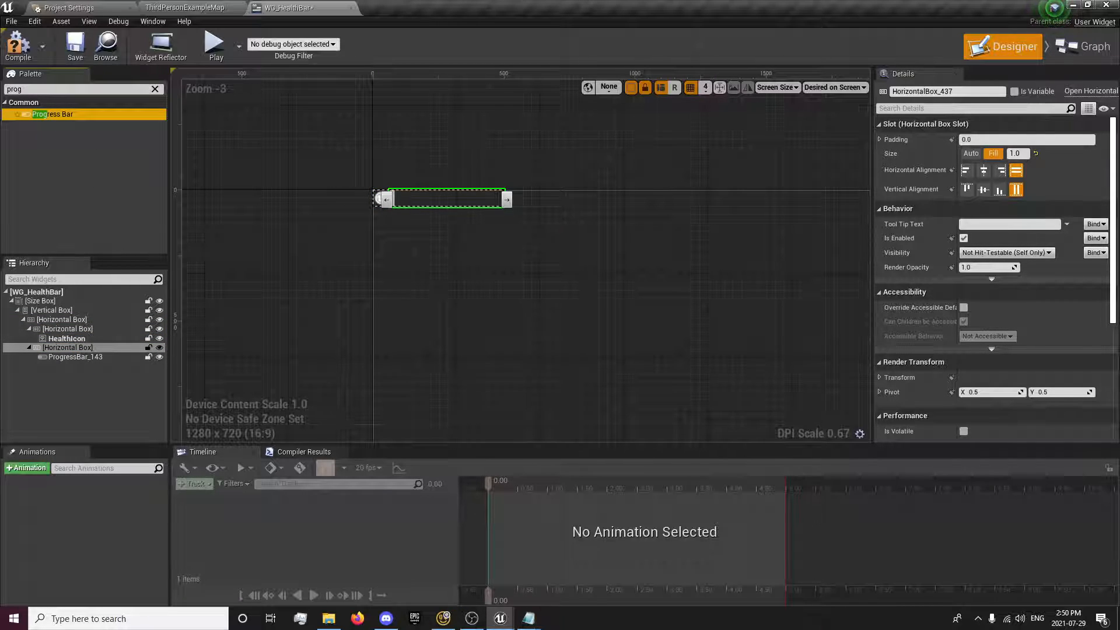
pyautogui.click(74, 357)
pyautogui.write('HealthBar')
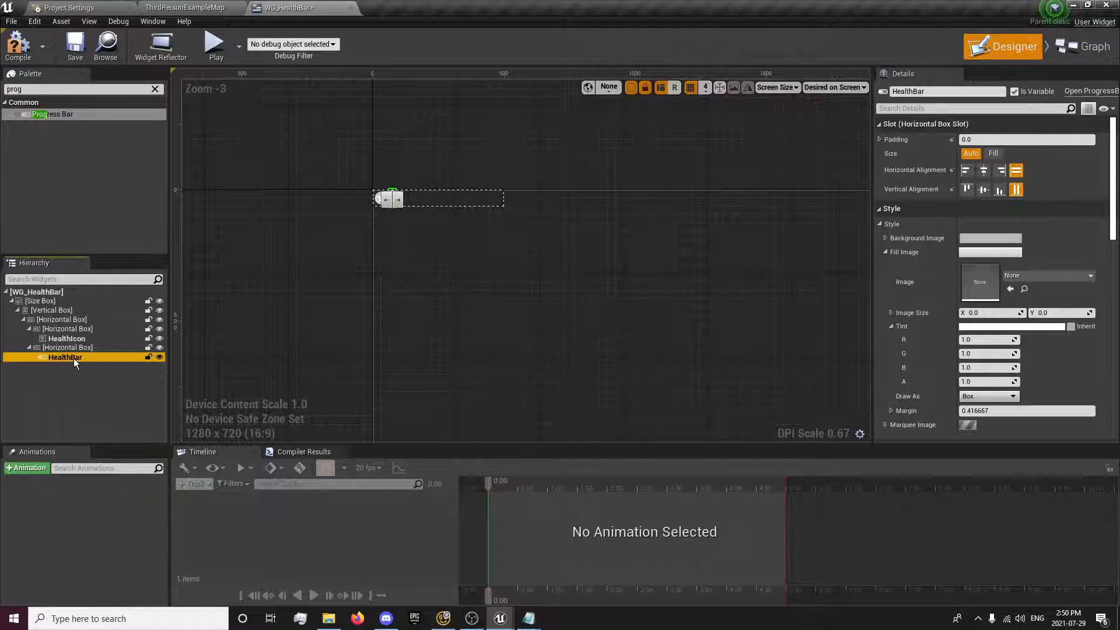
# Step: Name the progress bar HealthBar with 2.0 padding and Fill size
pyautogui.click(69, 347)
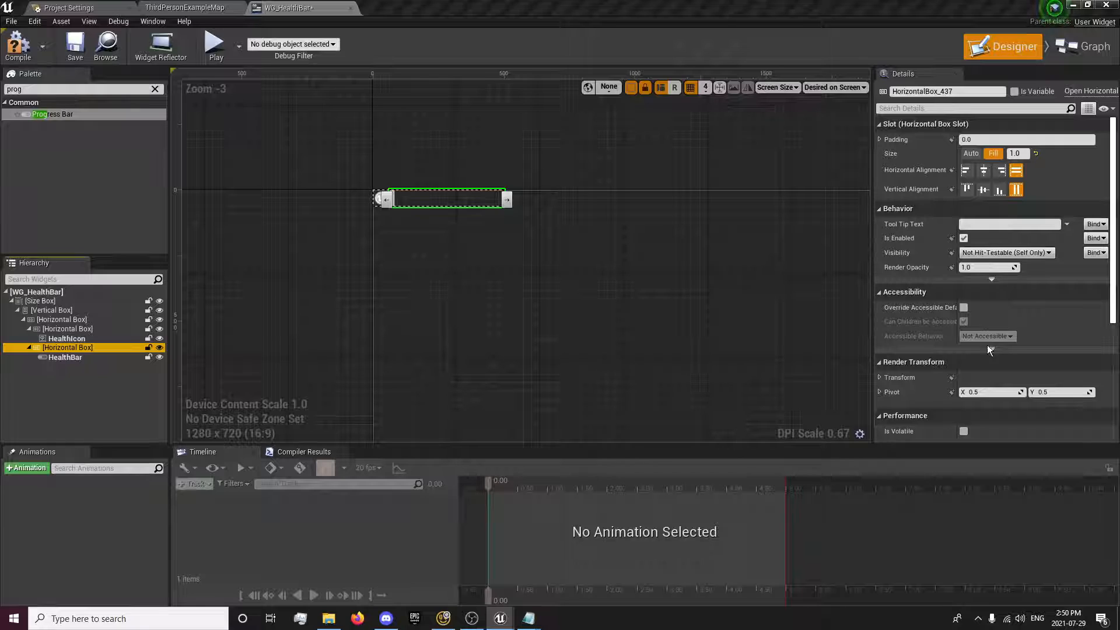
pyautogui.click(64, 357)
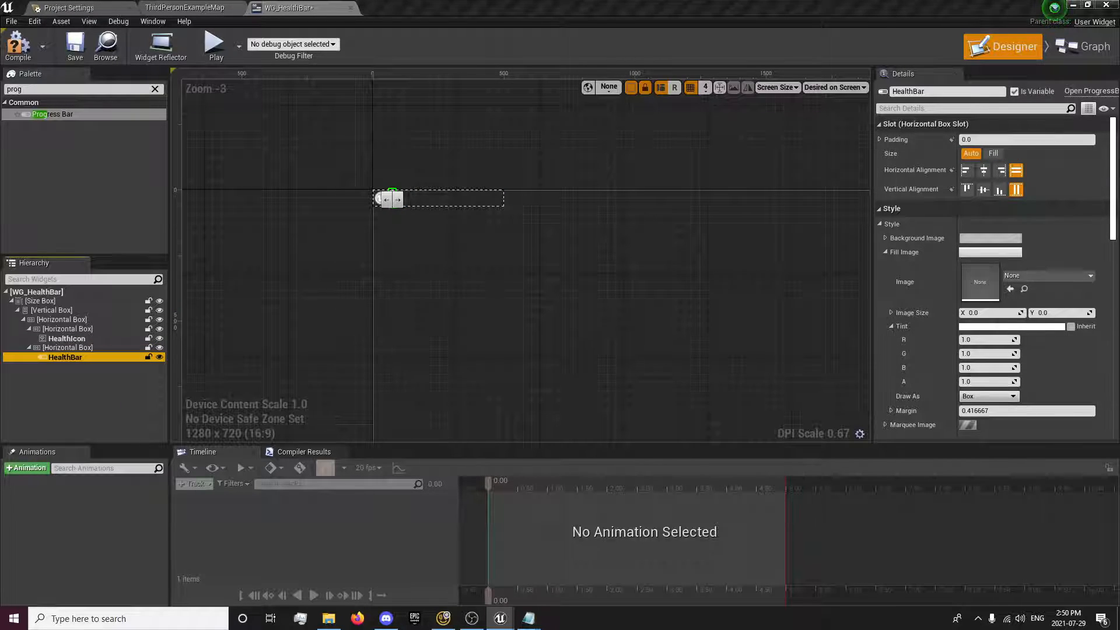
pyautogui.click(992, 154)
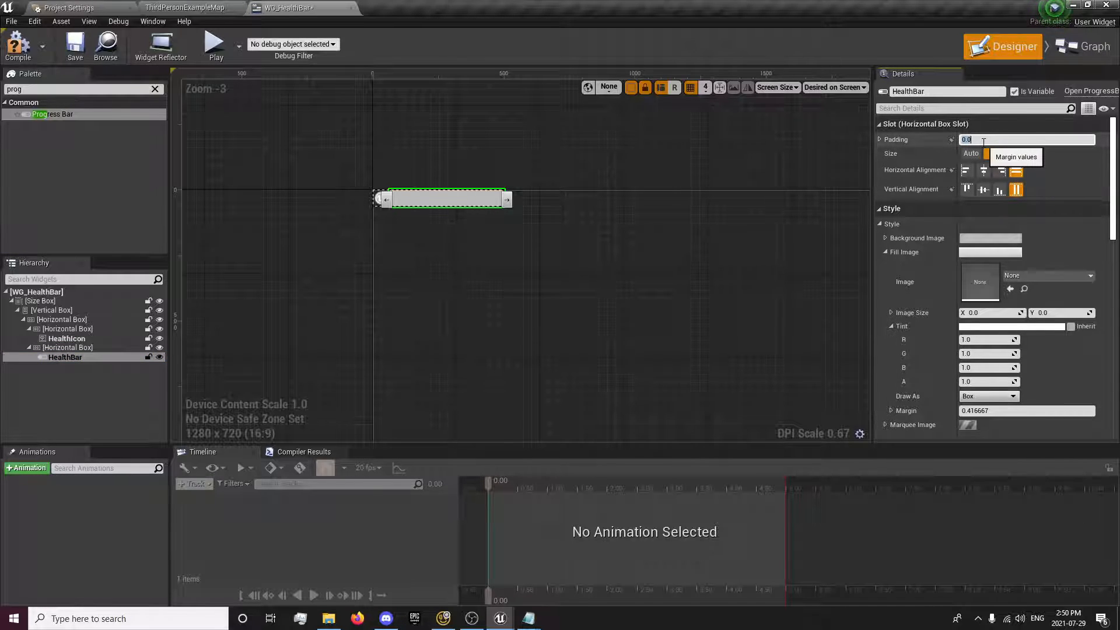
pyautogui.write('2.0')
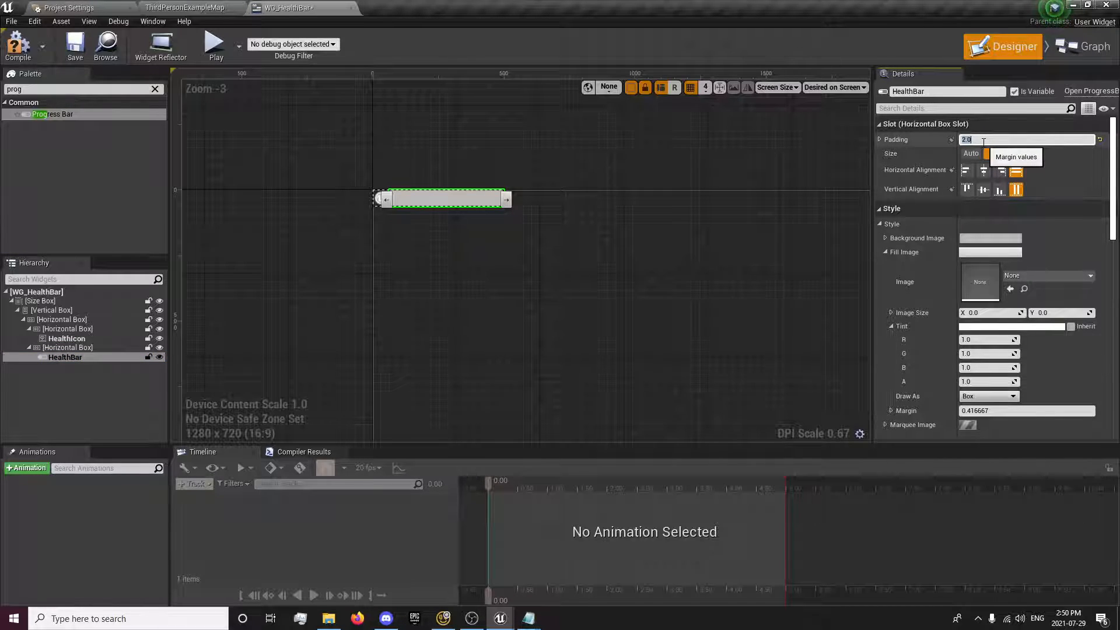
pyautogui.click(992, 153)
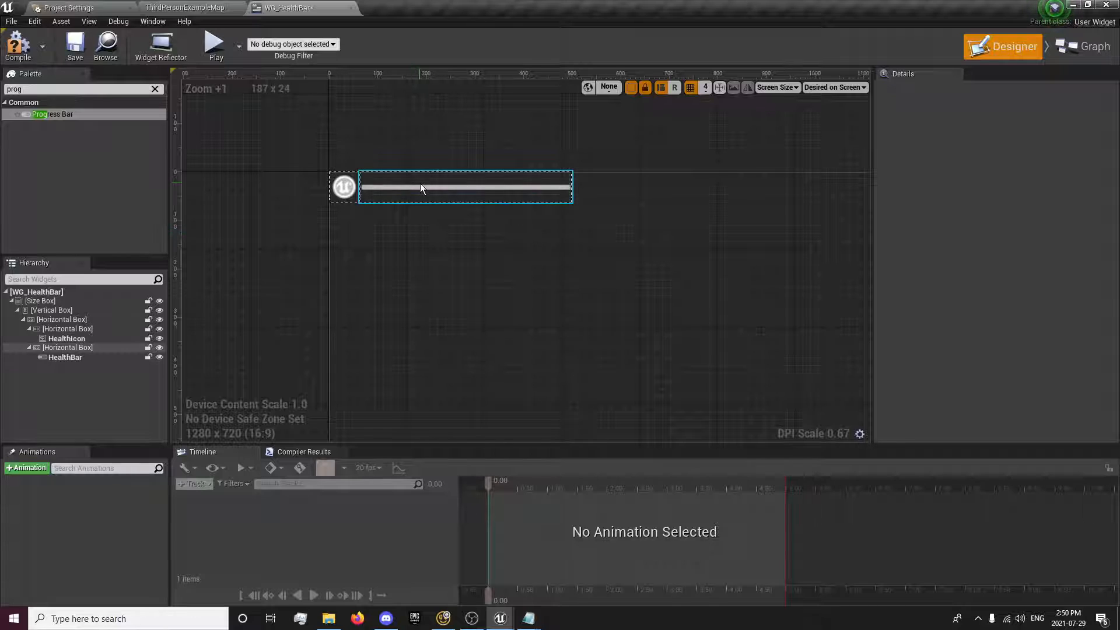
pyautogui.click(465, 187)
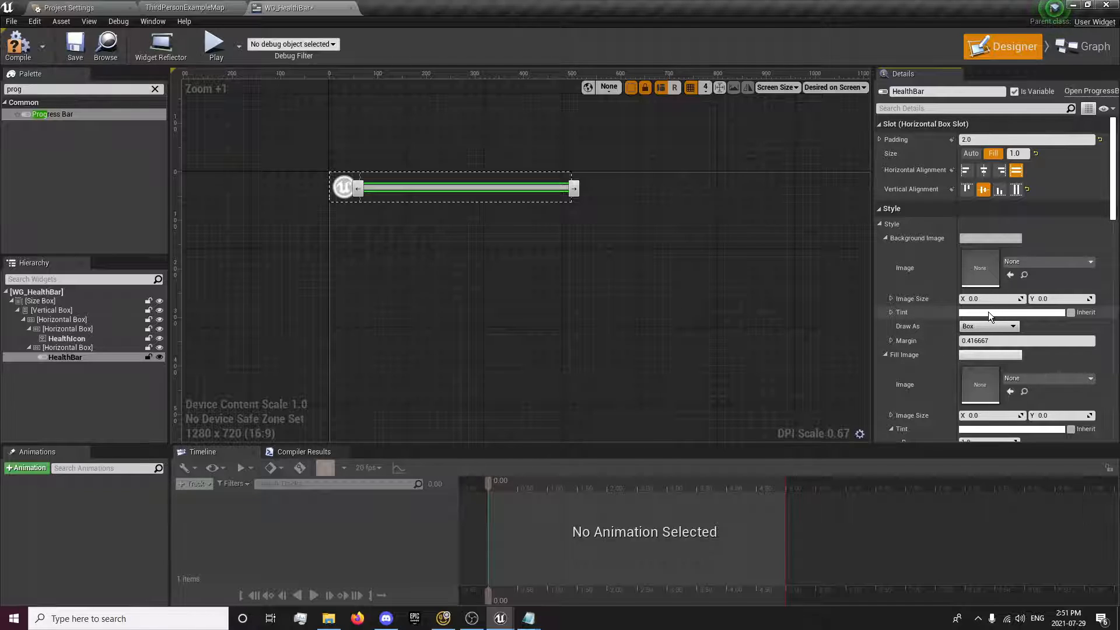
# Step: Tint the HealthBar background dark grey at 0.5 alpha and the fill bright green
pyautogui.click(1010, 312)
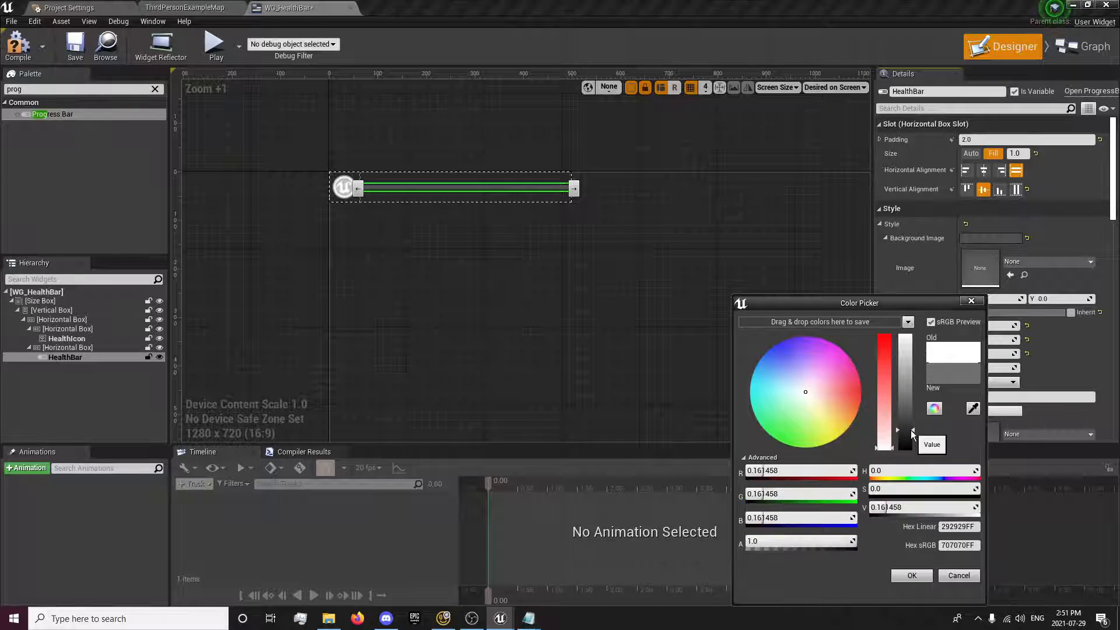
pyautogui.moveTo(897, 429); pyautogui.dragTo(897, 434)
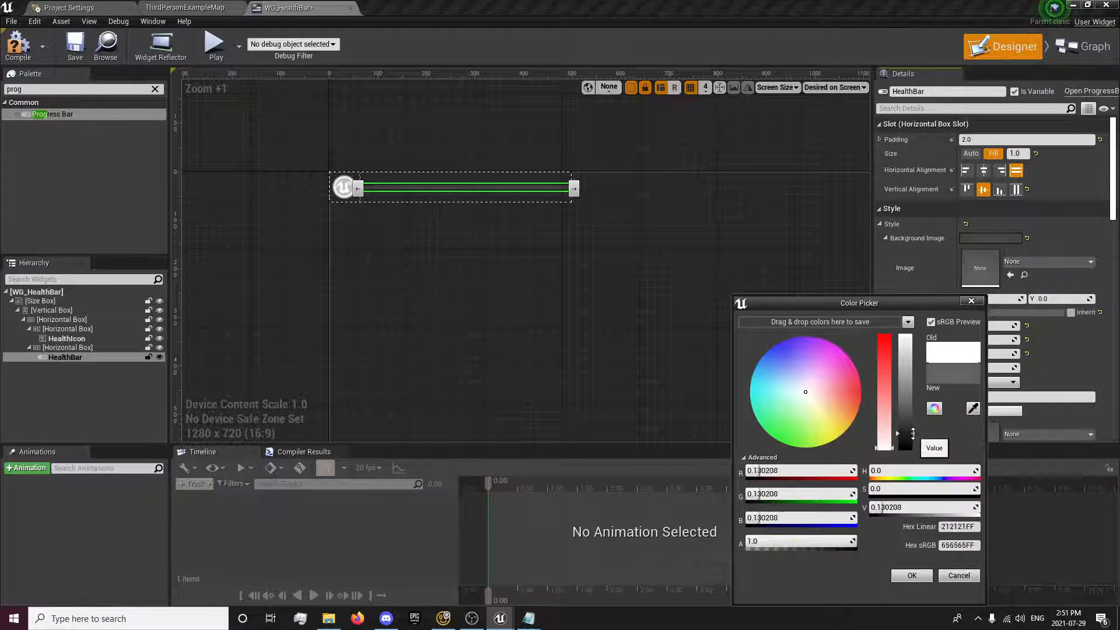
pyautogui.moveTo(898, 433); pyautogui.dragTo(898, 441)
pyautogui.write('0.5')
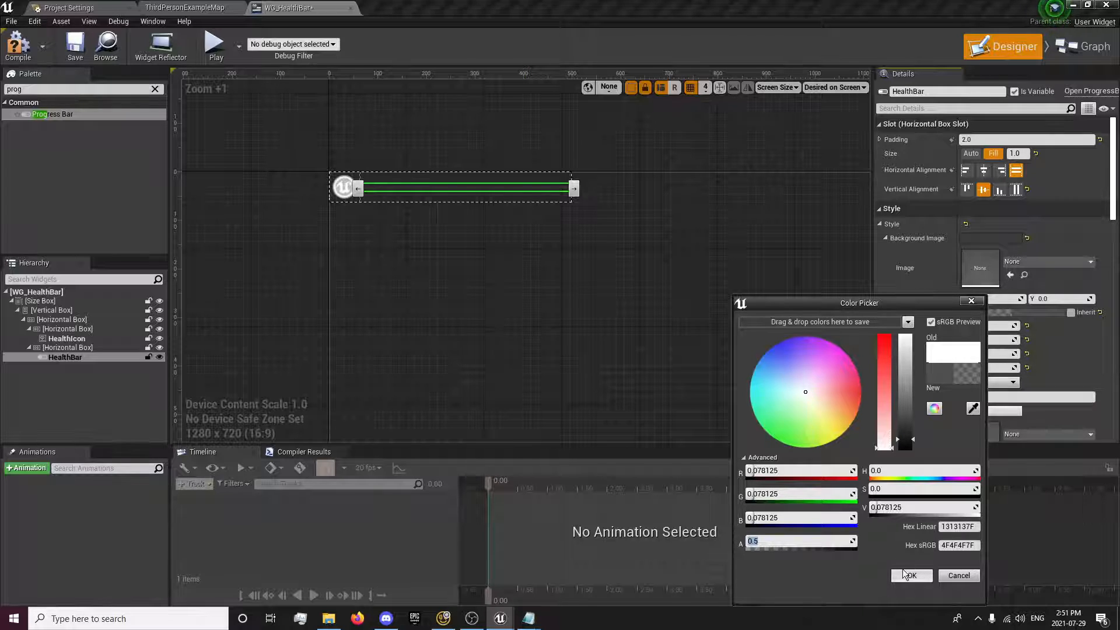
pyautogui.click(910, 575)
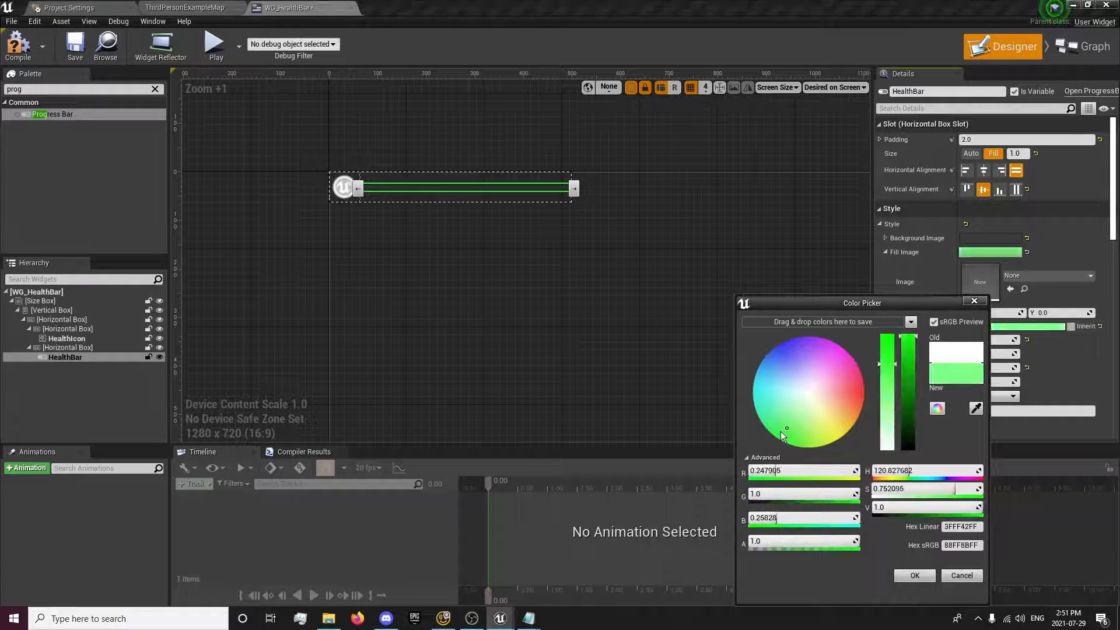
pyautogui.moveTo(907, 350); pyautogui.dragTo(907, 407)
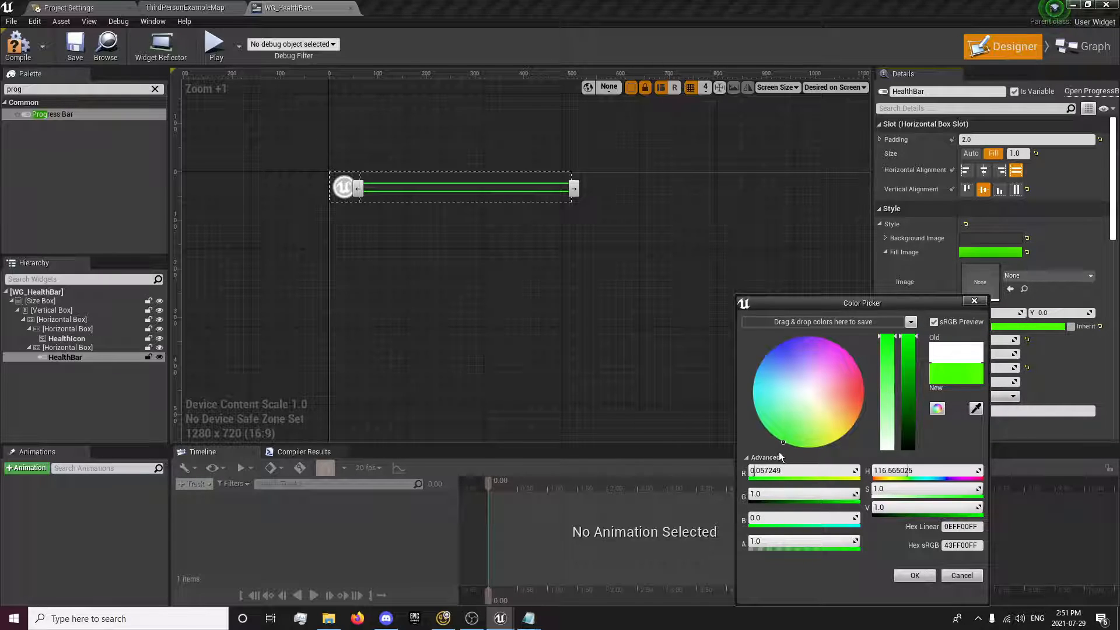
pyautogui.click(913, 575)
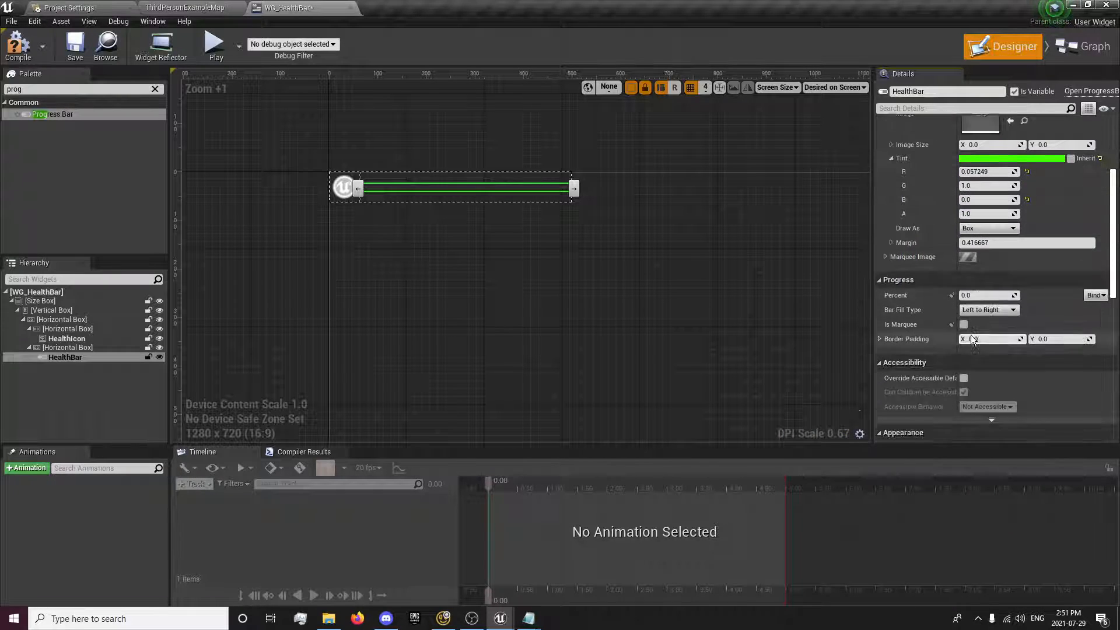
# Step: Set the HealthBar Percent to 0.790476 and deselect to view the bar
pyautogui.click(987, 295)
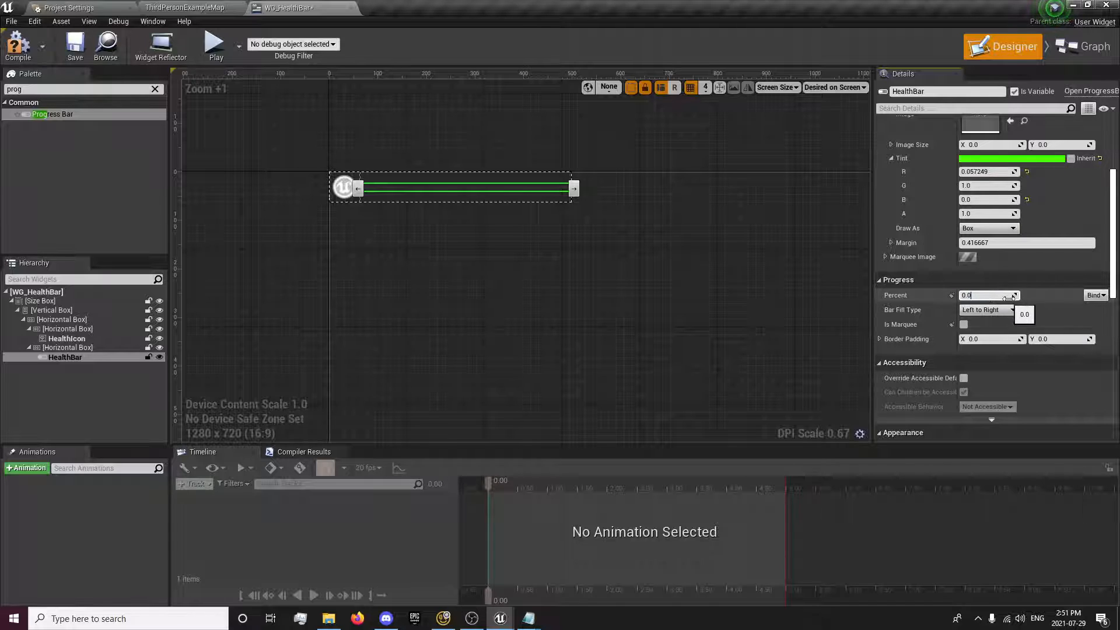
pyautogui.write('0.790476')
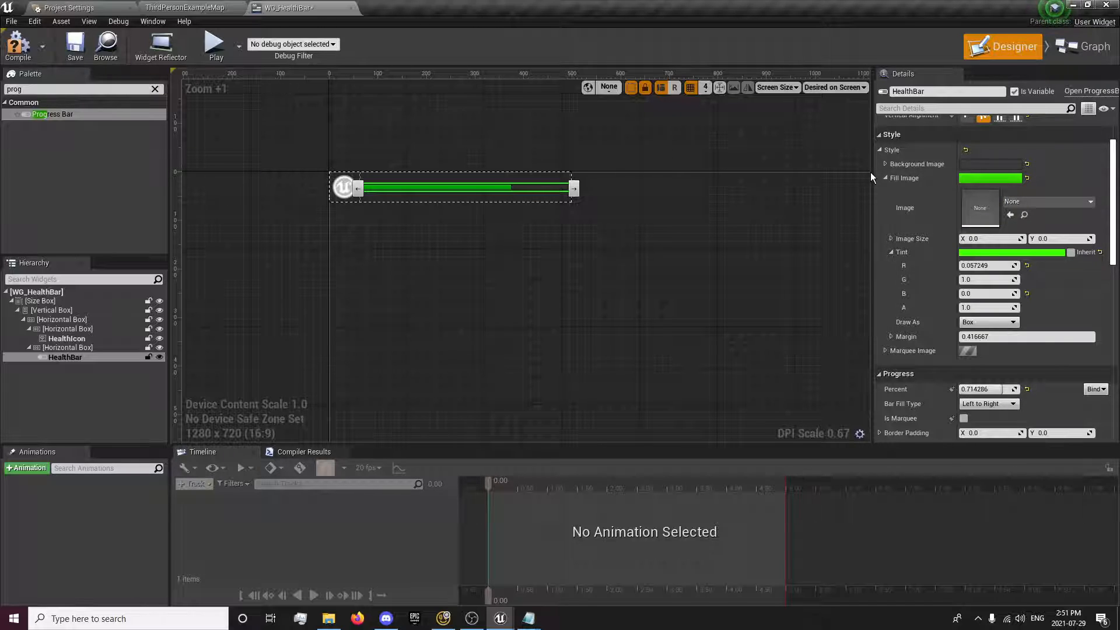
pyautogui.click(478, 230)
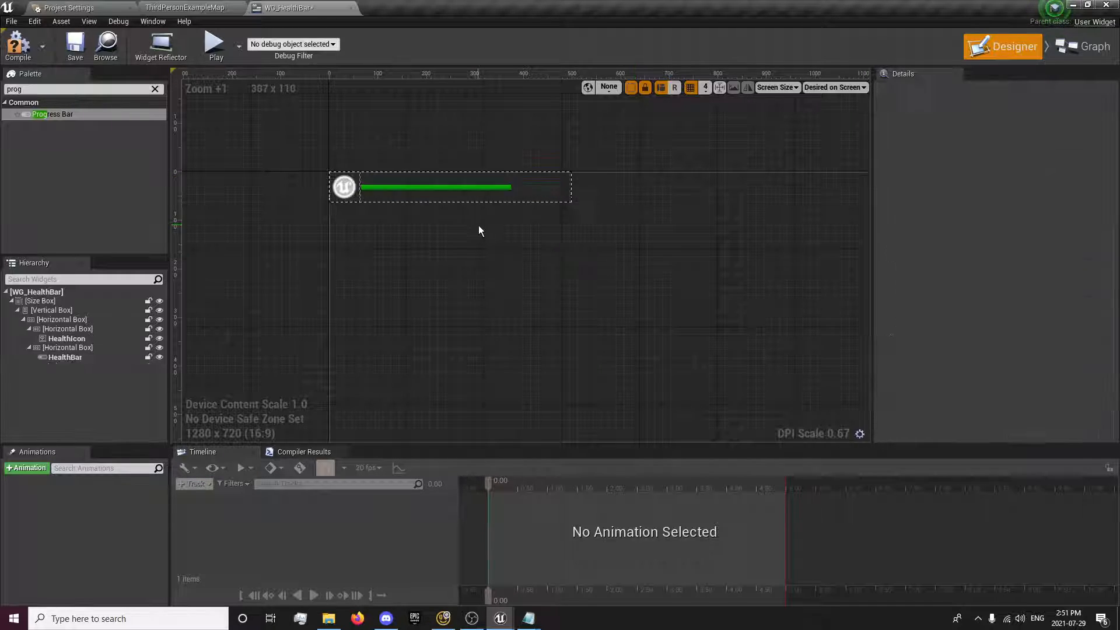
# Step: Tint the HealthIcon image red and enter a 2.0 value
pyautogui.click(344, 187)
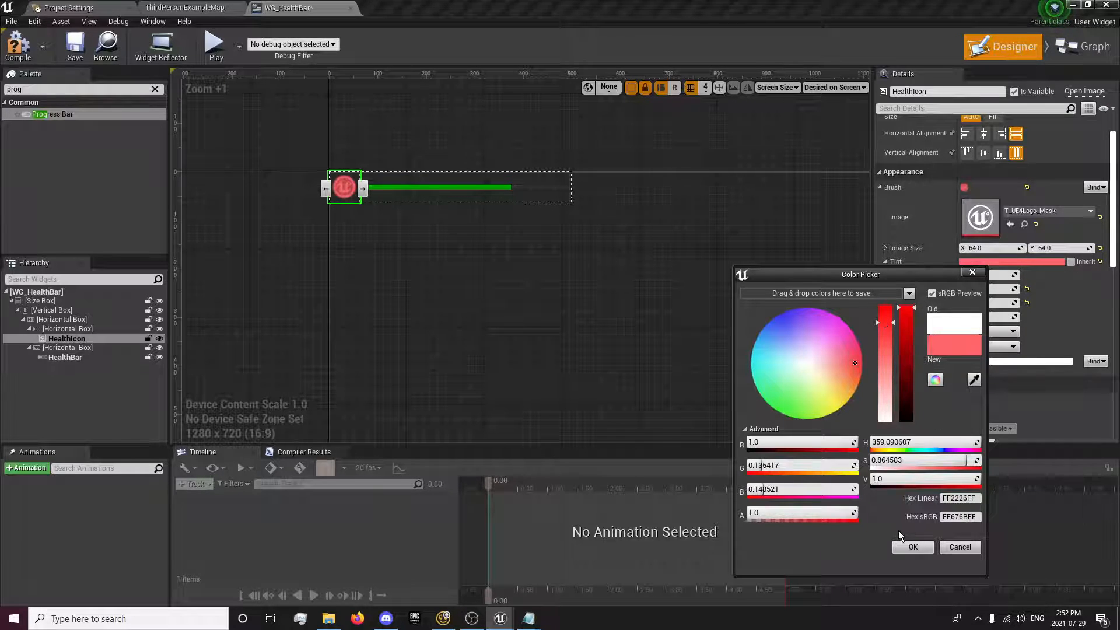
pyautogui.click(912, 546)
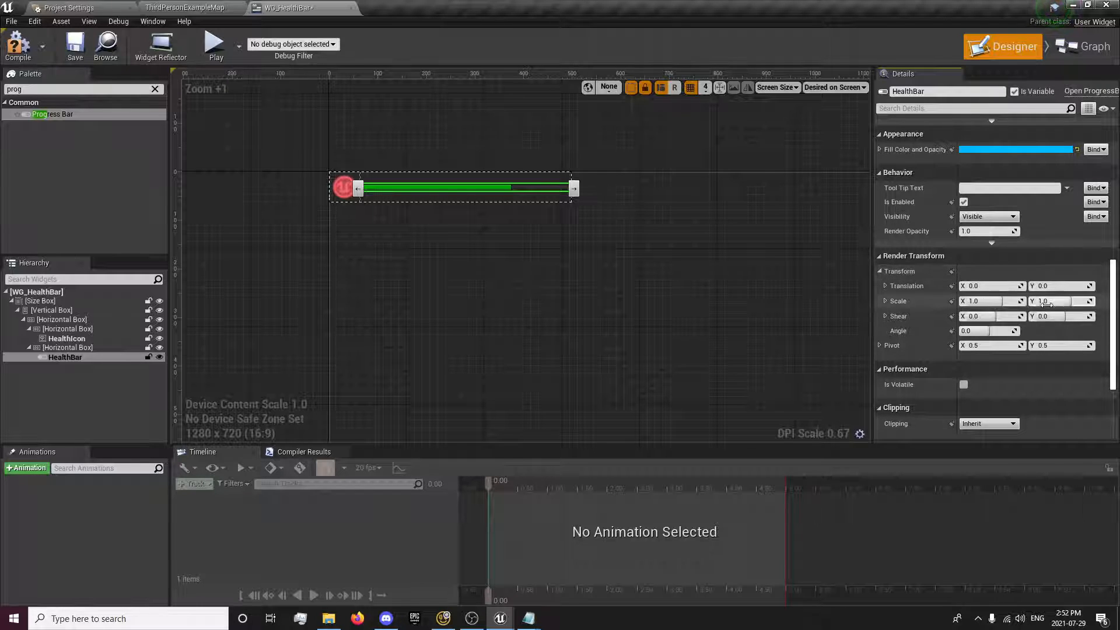
pyautogui.write('2.0')
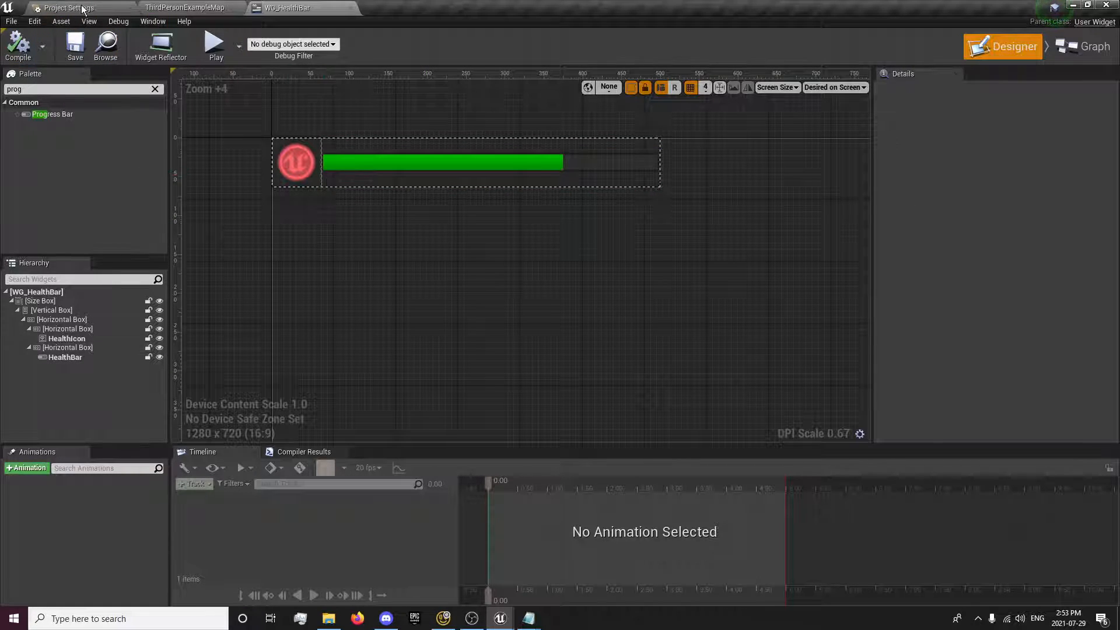
# Step: Open WG_HUD and search the palette for the health bar widget
pyautogui.click(74, 8)
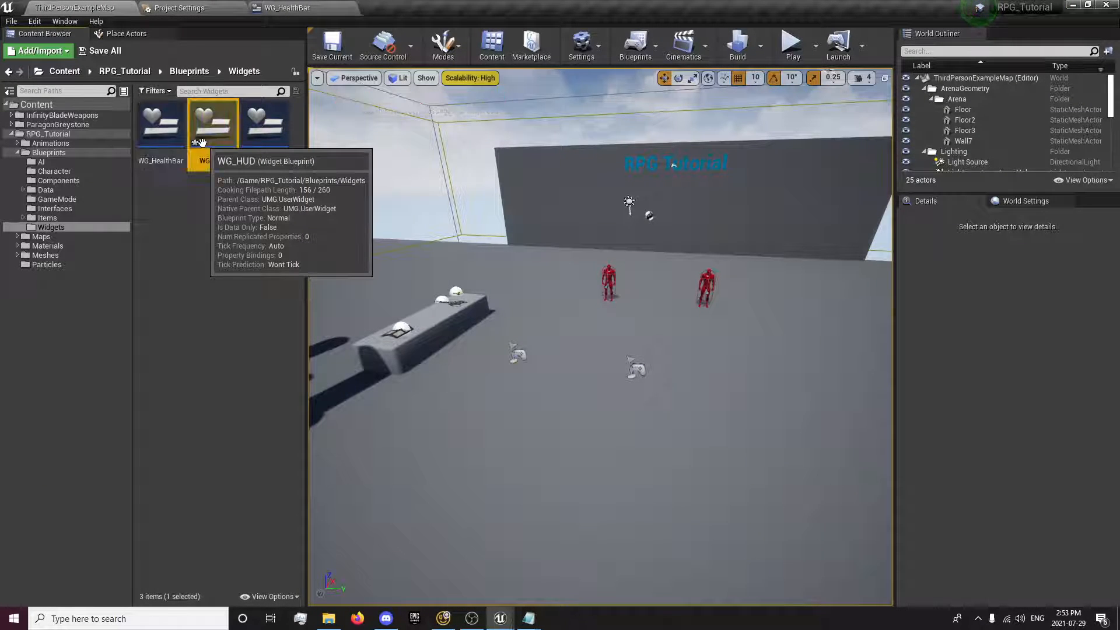
pyautogui.doubleClick(212, 121)
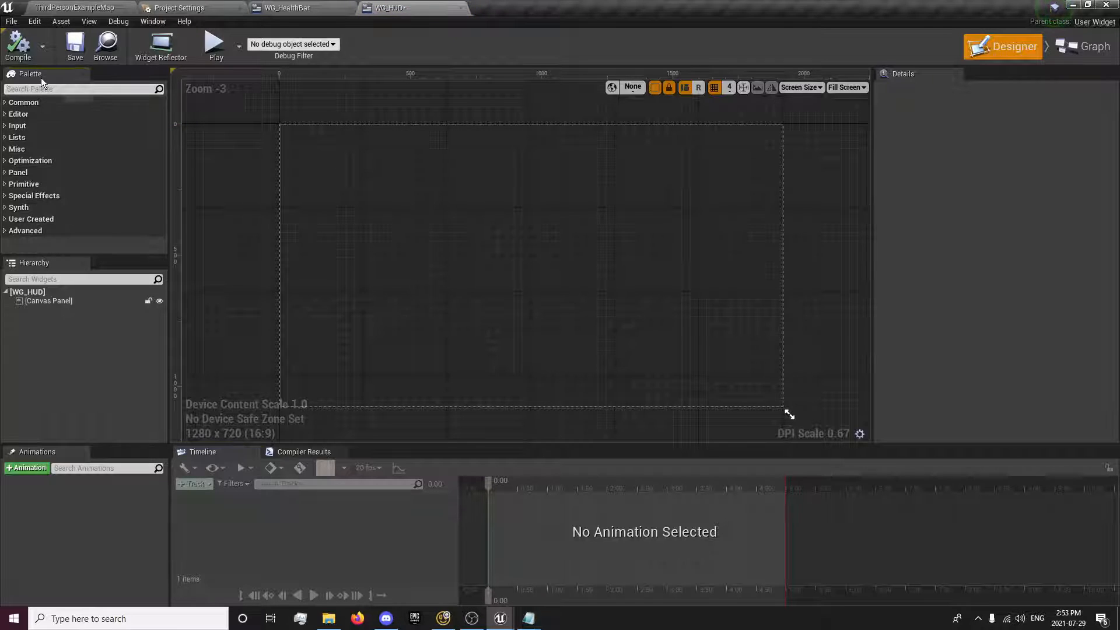
pyautogui.write('health')
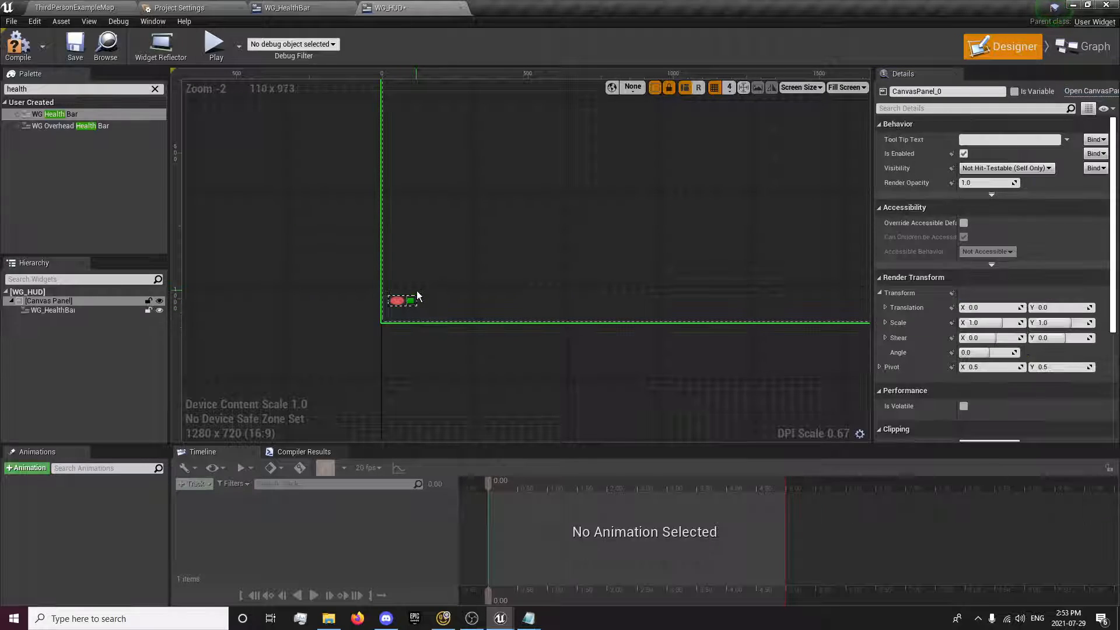
# Step: Resize the placed WG_HealthBar bottom-left, enable Size To Content, and return to the editor
pyautogui.click(403, 300)
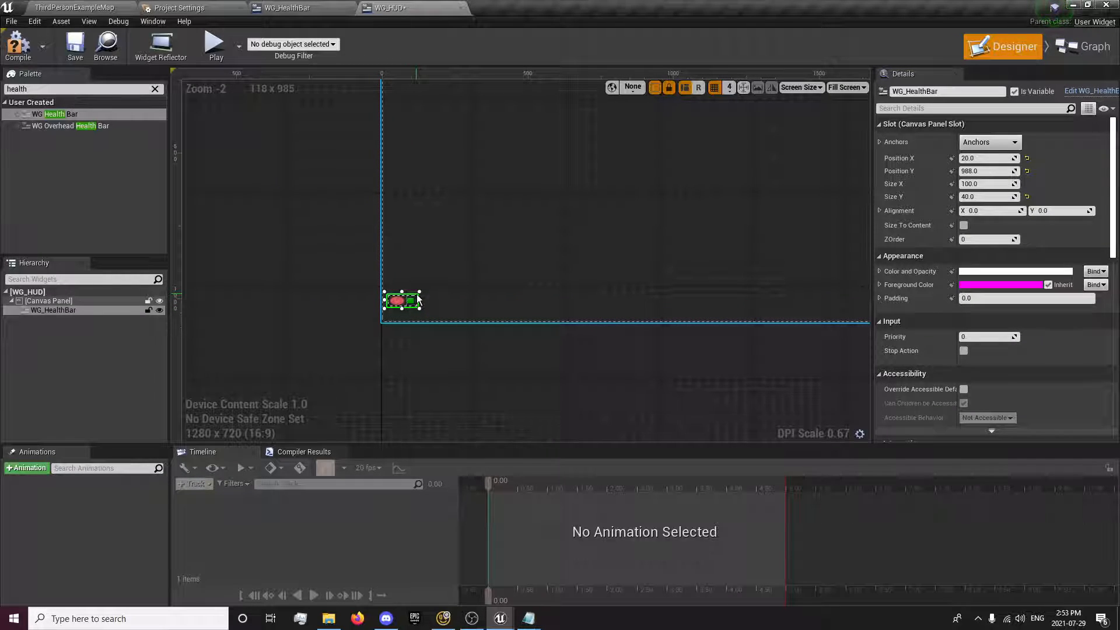
pyautogui.moveTo(421, 307); pyautogui.dragTo(839, 300)
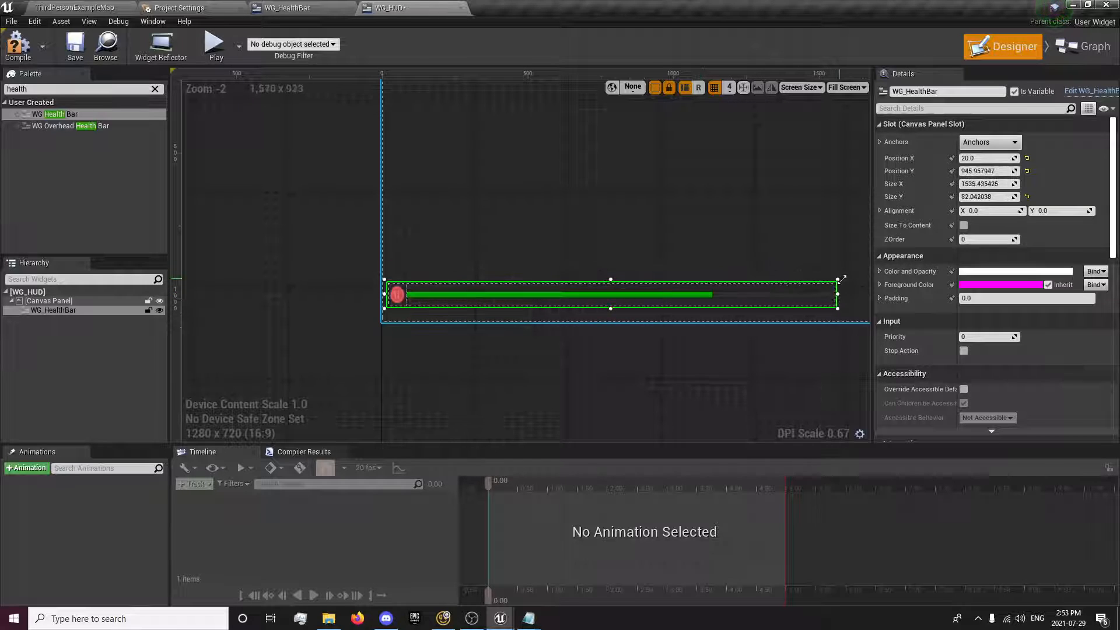
pyautogui.moveTo(839, 294); pyautogui.dragTo(568, 287)
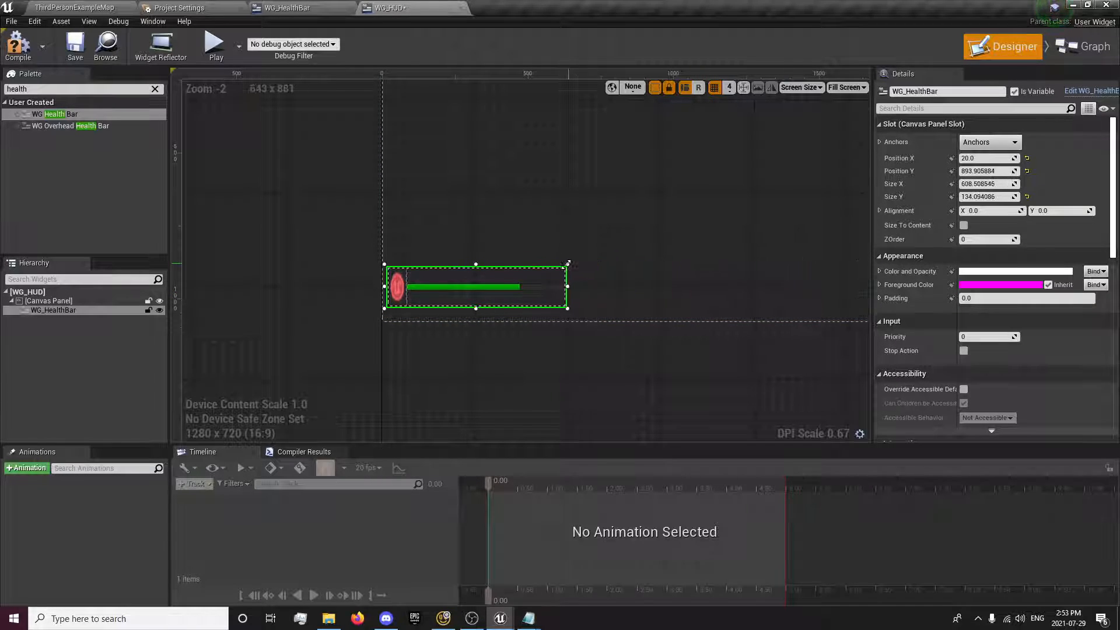
pyautogui.moveTo(567, 286); pyautogui.dragTo(825, 298)
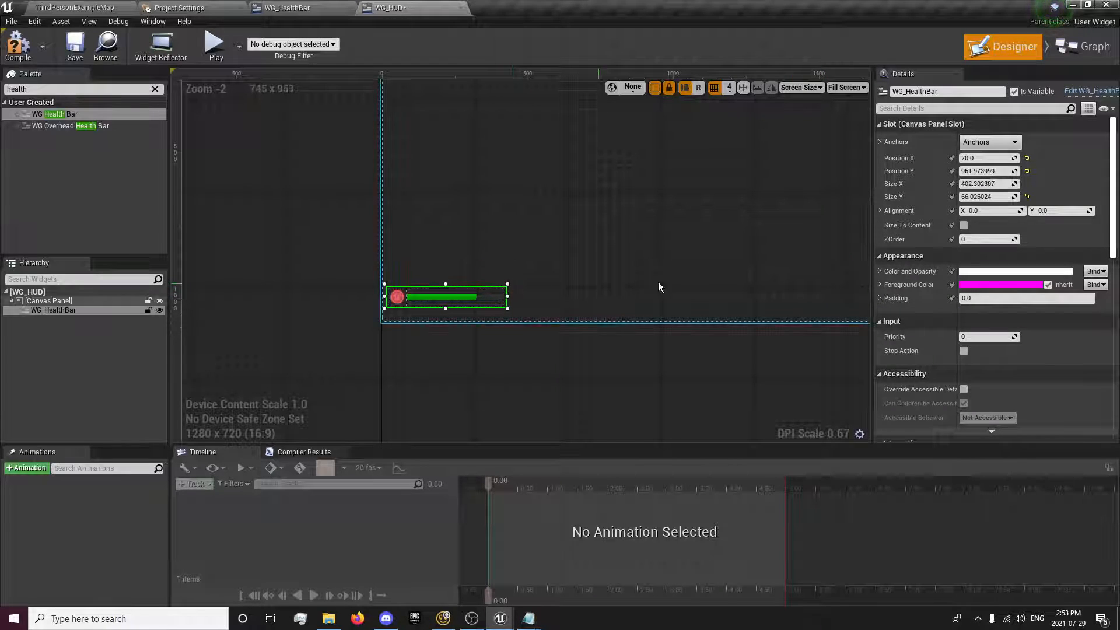
pyautogui.click(964, 225)
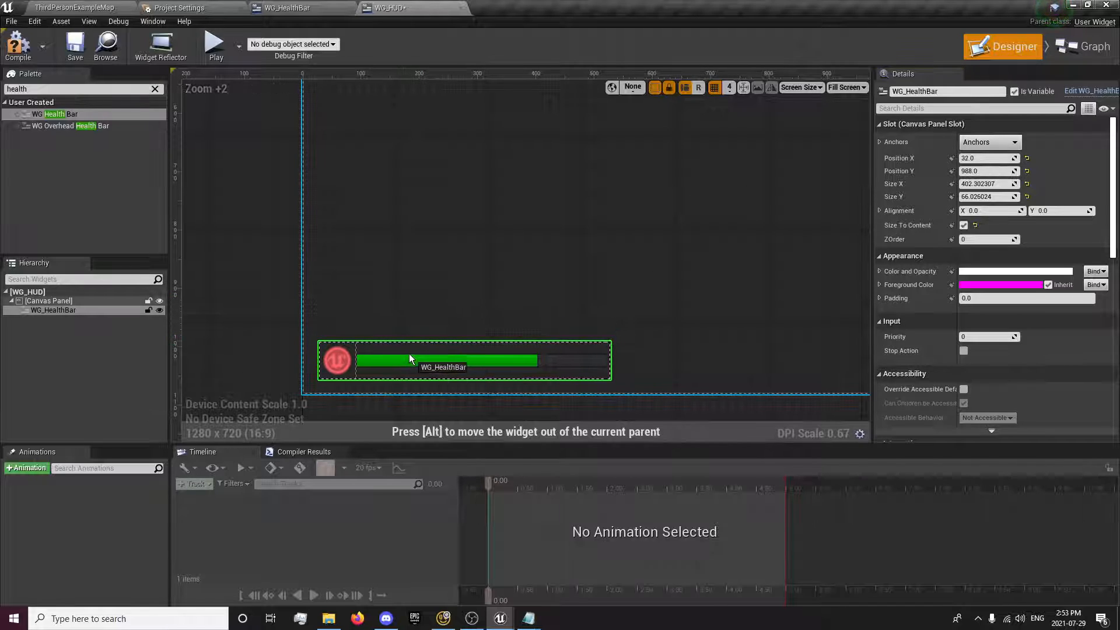
pyautogui.click(75, 43)
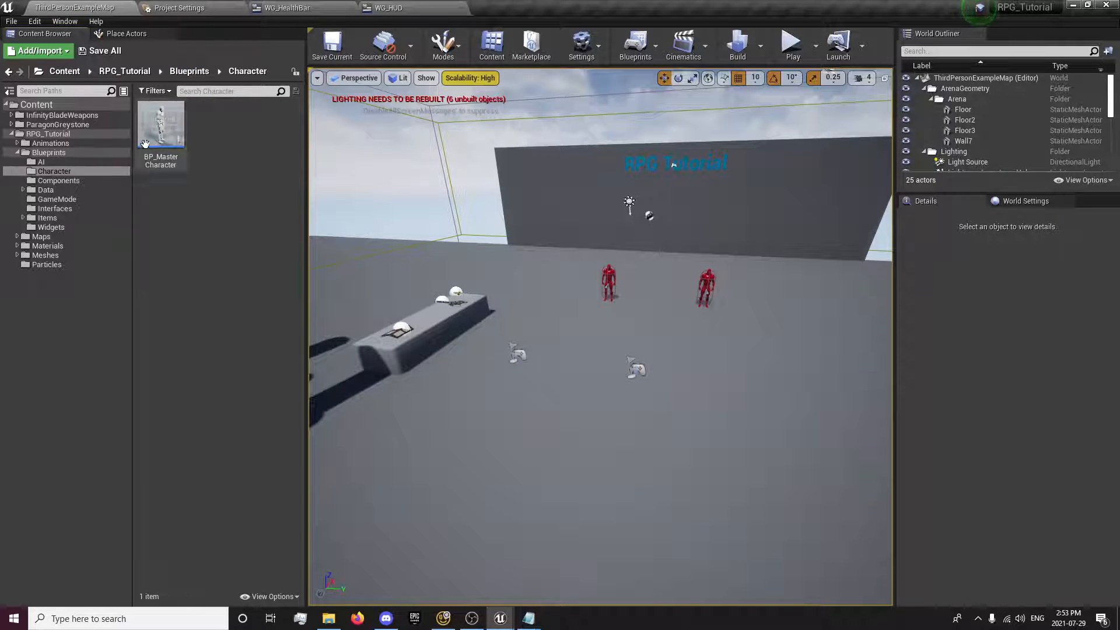
# Step: Open BP_MasterCharacter's Event Graph and add an Is Locally Controlled node
pyautogui.doubleClick(161, 123)
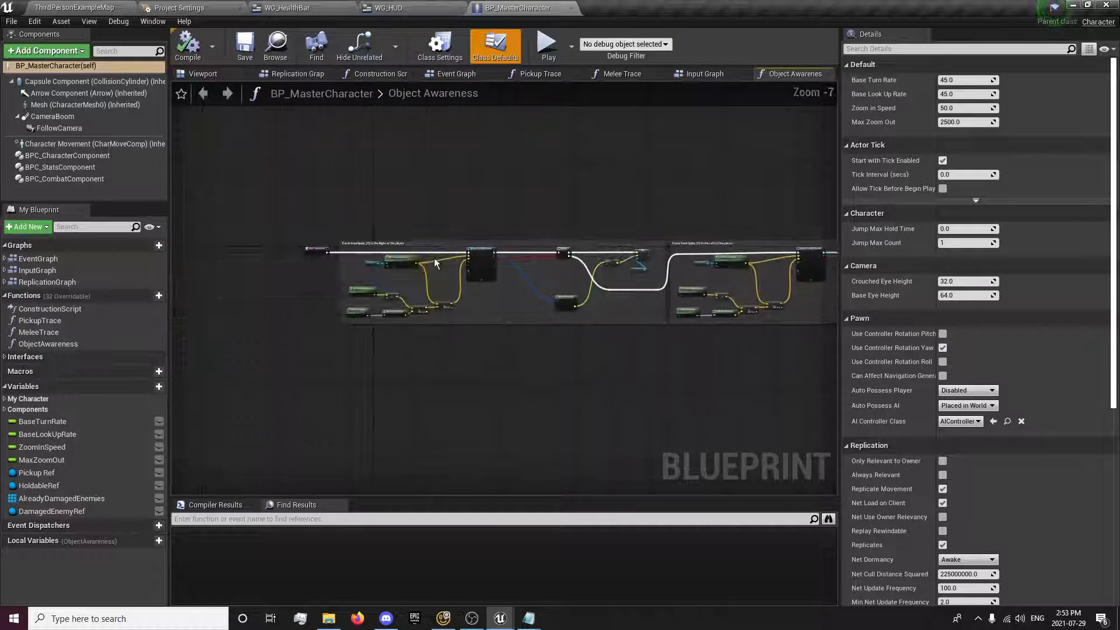
pyautogui.click(455, 74)
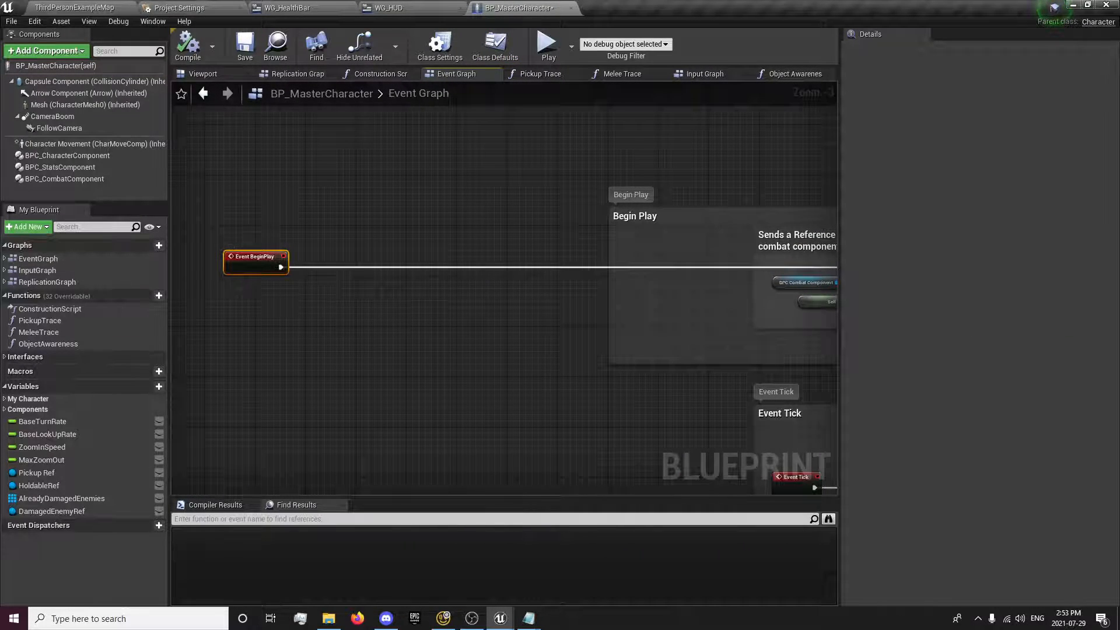
pyautogui.rightClick(343, 307)
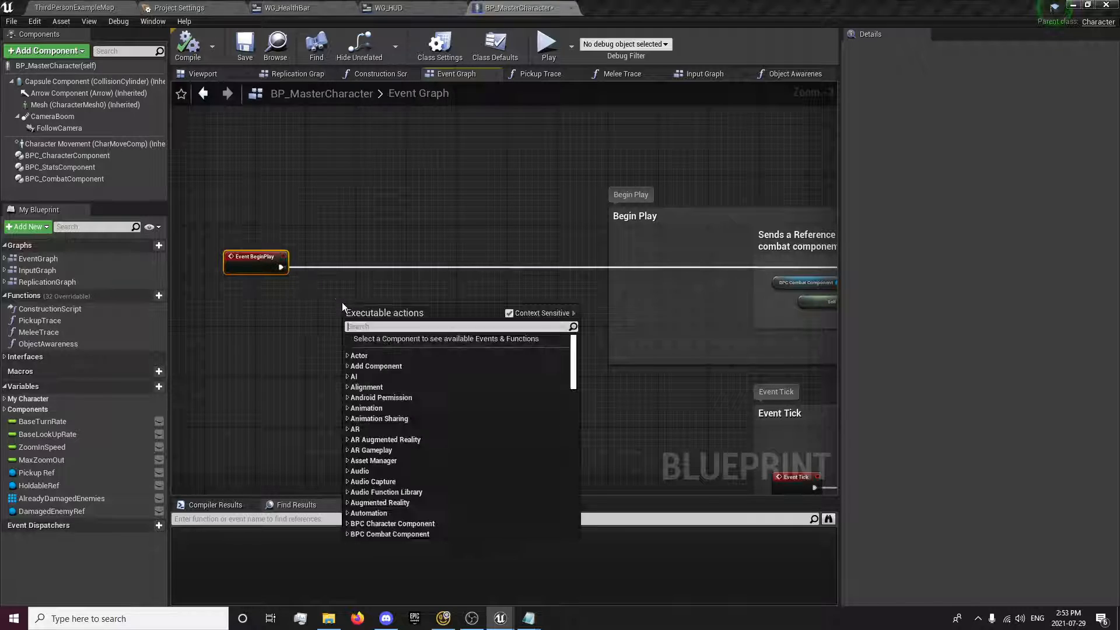
pyautogui.write('locally cnt')
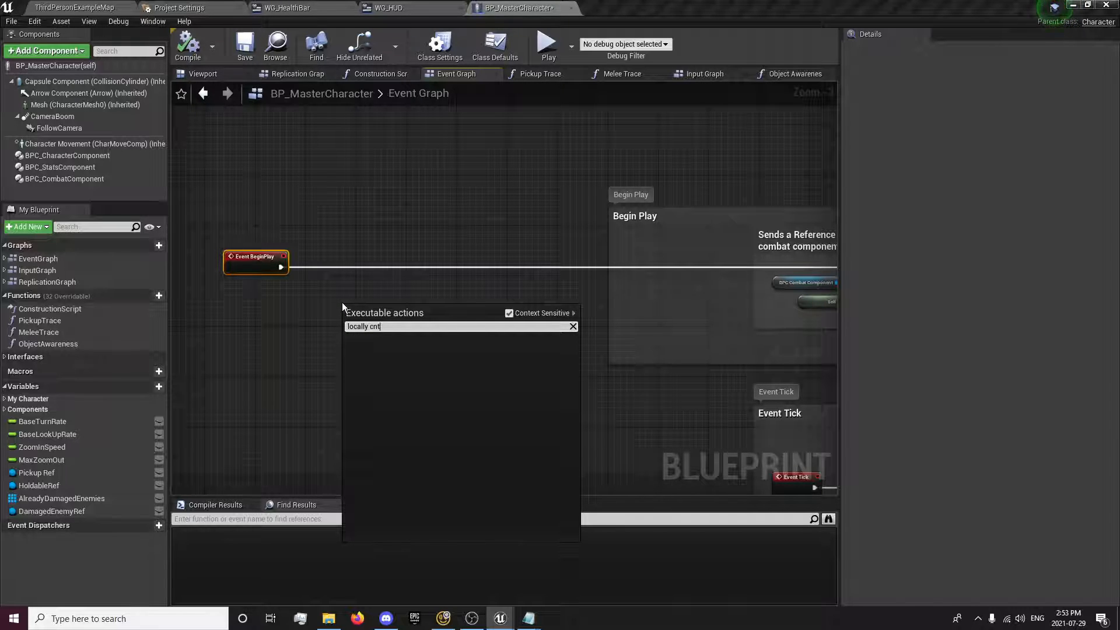
pyautogui.press('BackSpace')
pyautogui.write('locall')
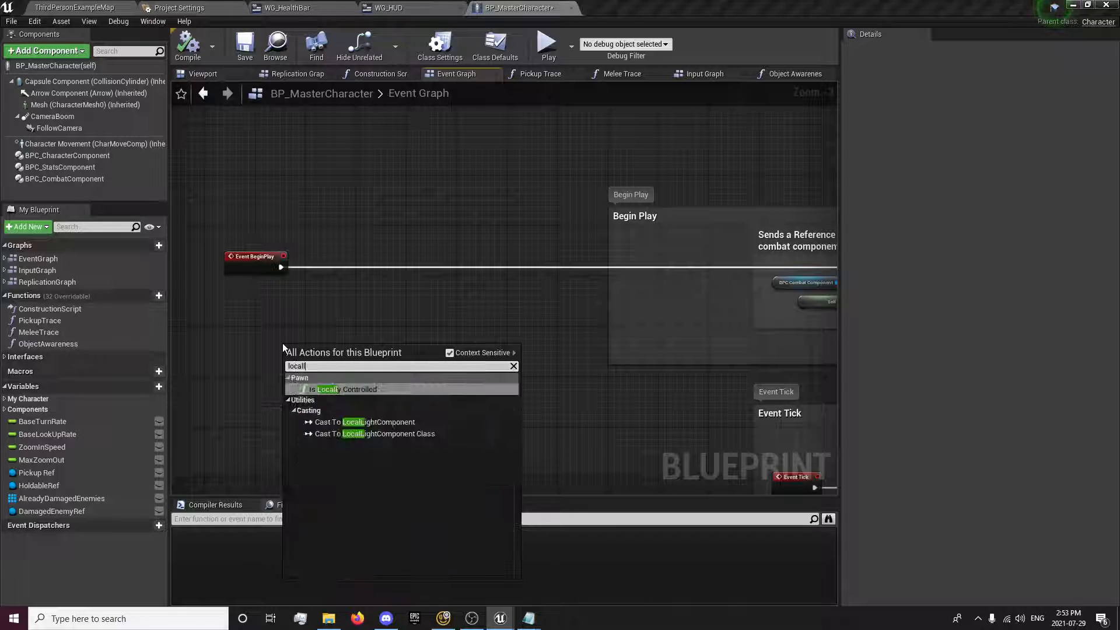
pyautogui.click(346, 389)
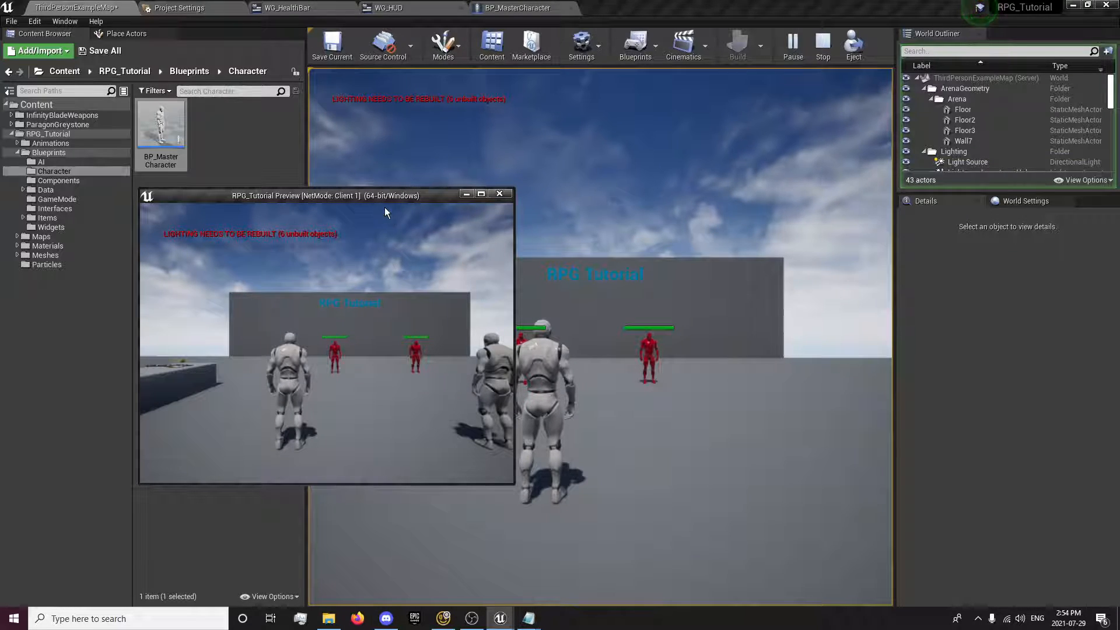
# Step: Run a quick server and client play test, then stop it and return to the blueprint
pyautogui.moveTo(296, 193); pyautogui.dragTo(798, 197)
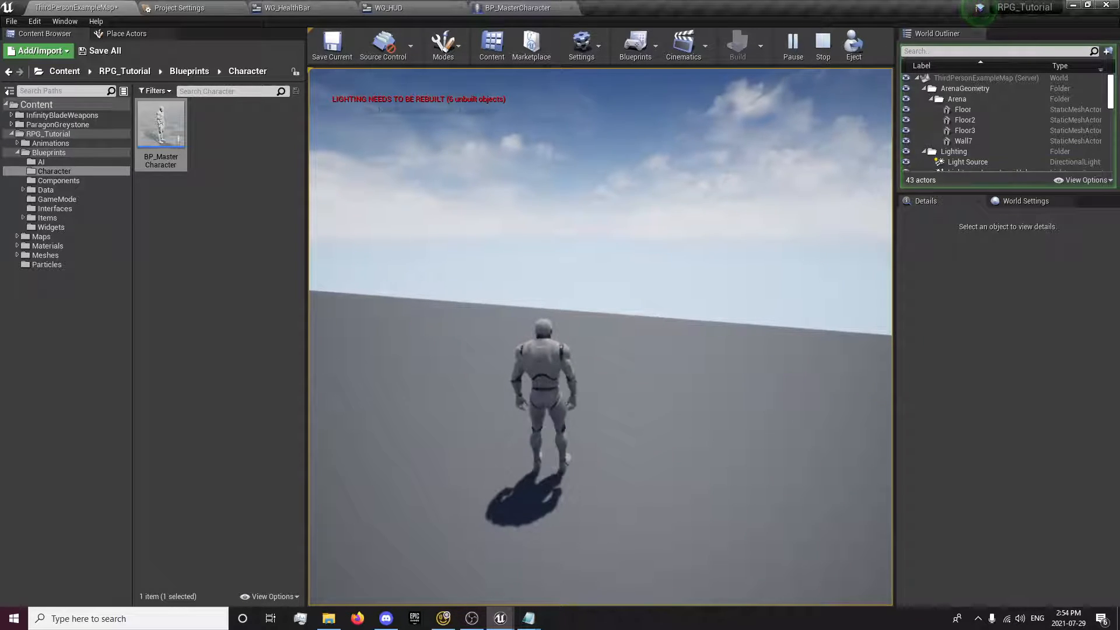
pyautogui.moveTo(850, 502)
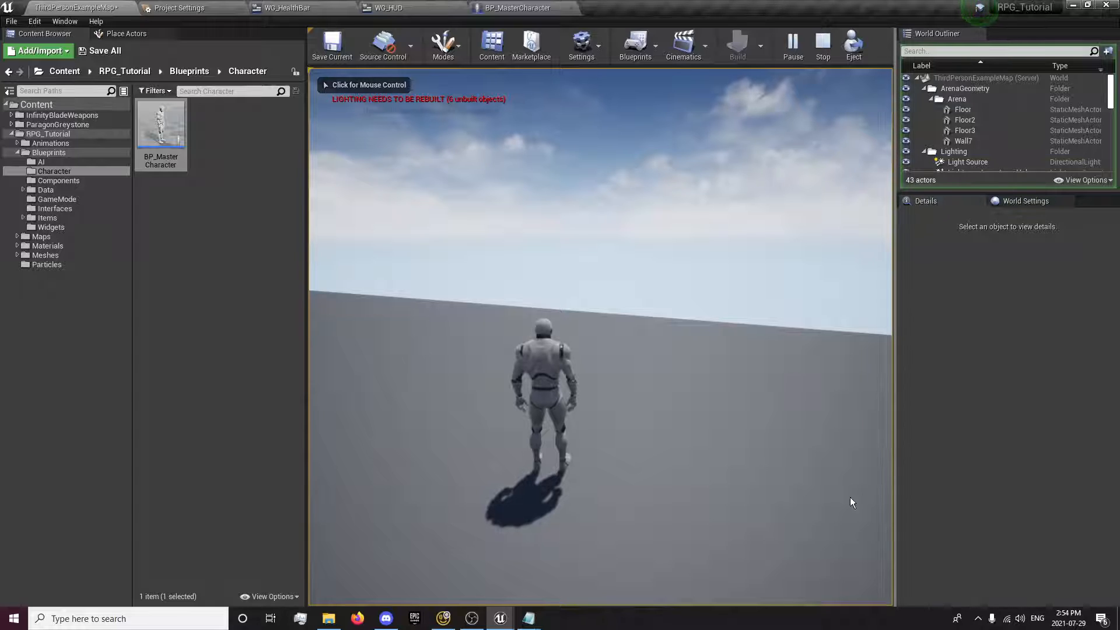
pyautogui.click(737, 41)
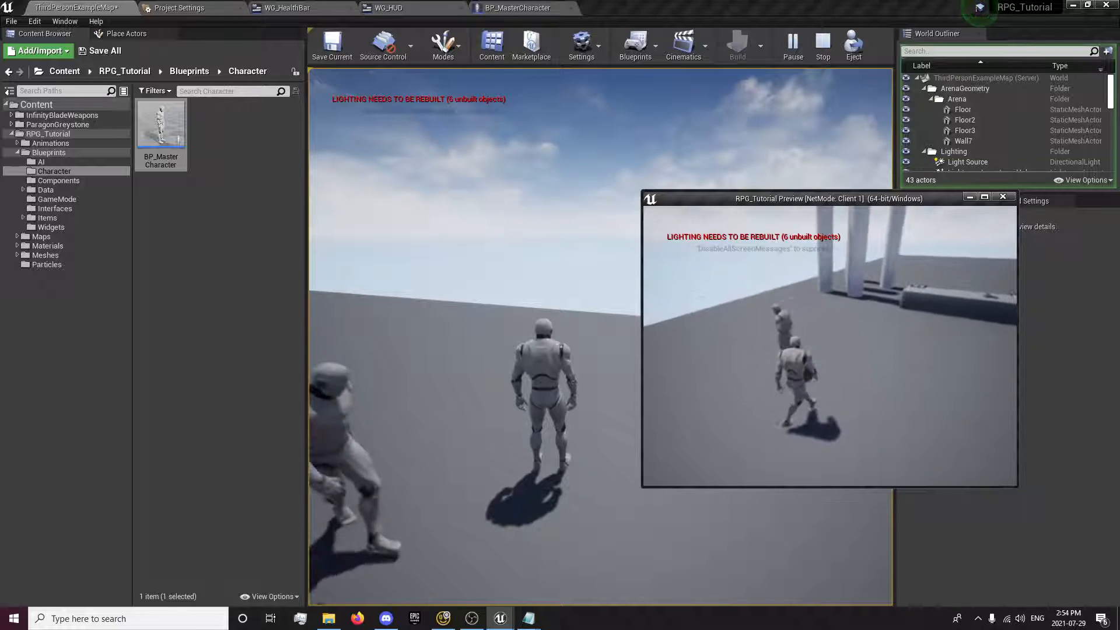
pyautogui.click(821, 45)
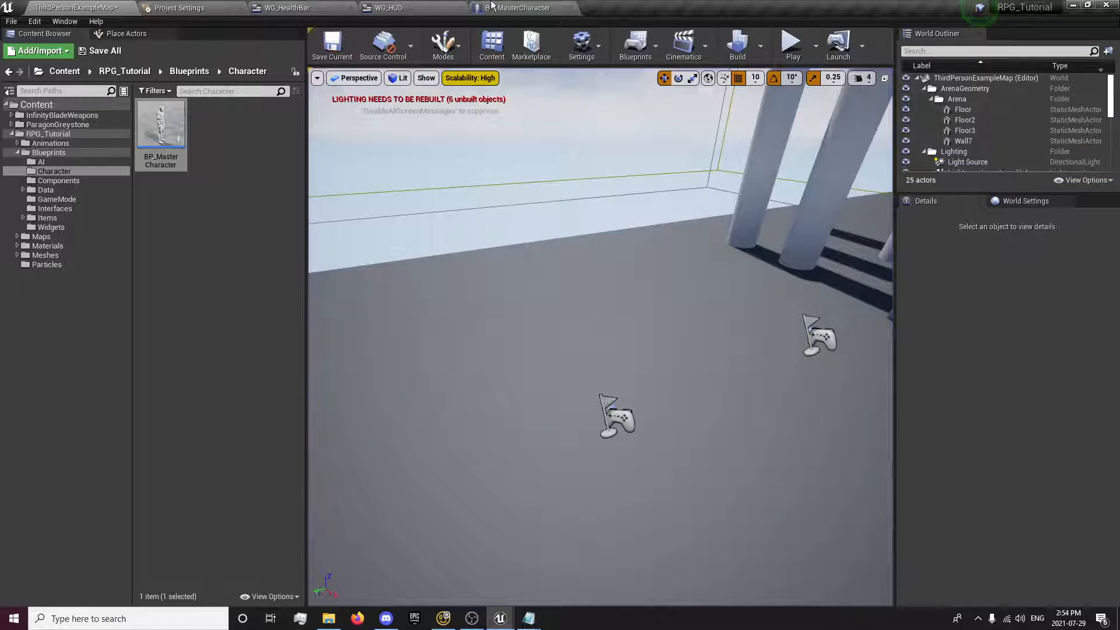
pyautogui.click(519, 8)
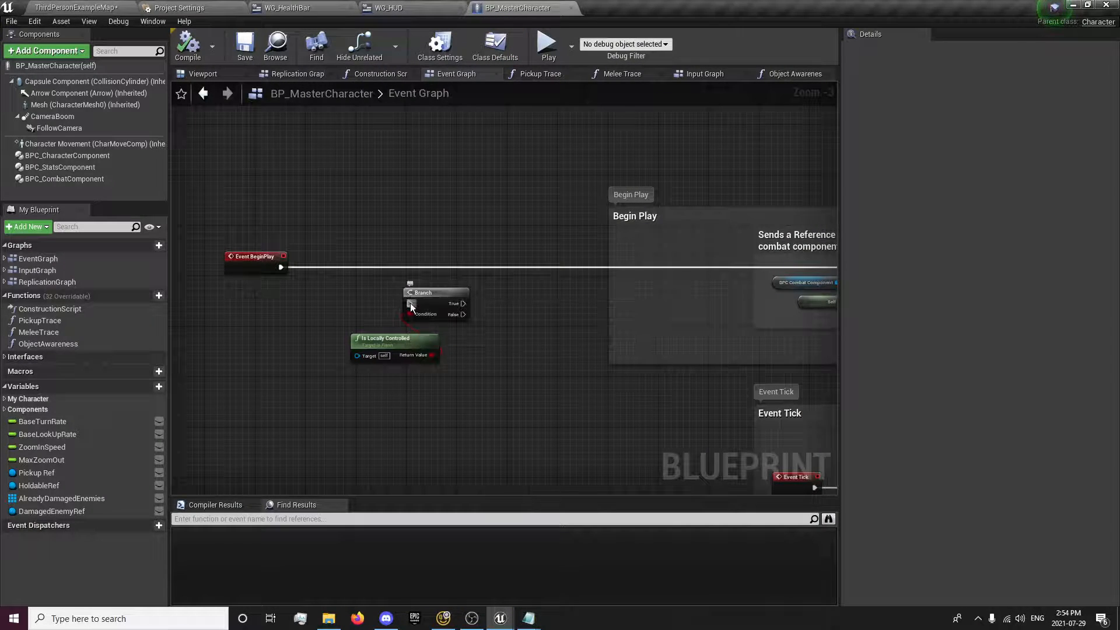
# Step: Wire Is Locally Controlled into the Branch, promote the WG_HUD widget to HudRef, and add it to viewport
pyautogui.moveTo(284, 266); pyautogui.dragTo(408, 302)
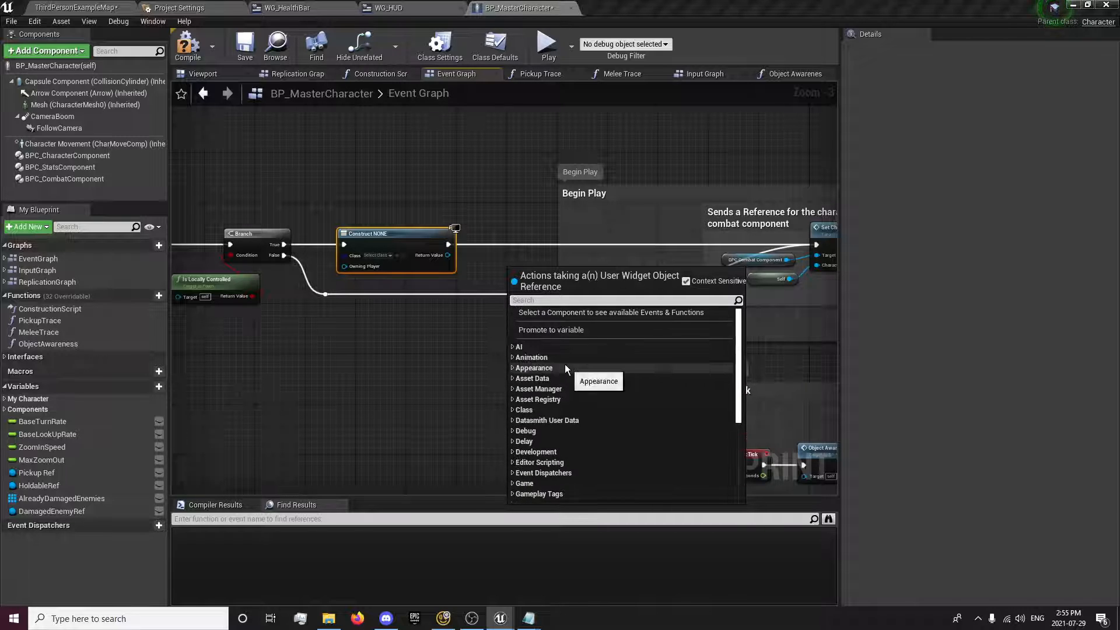
pyautogui.click(551, 328)
pyautogui.write('HudRef')
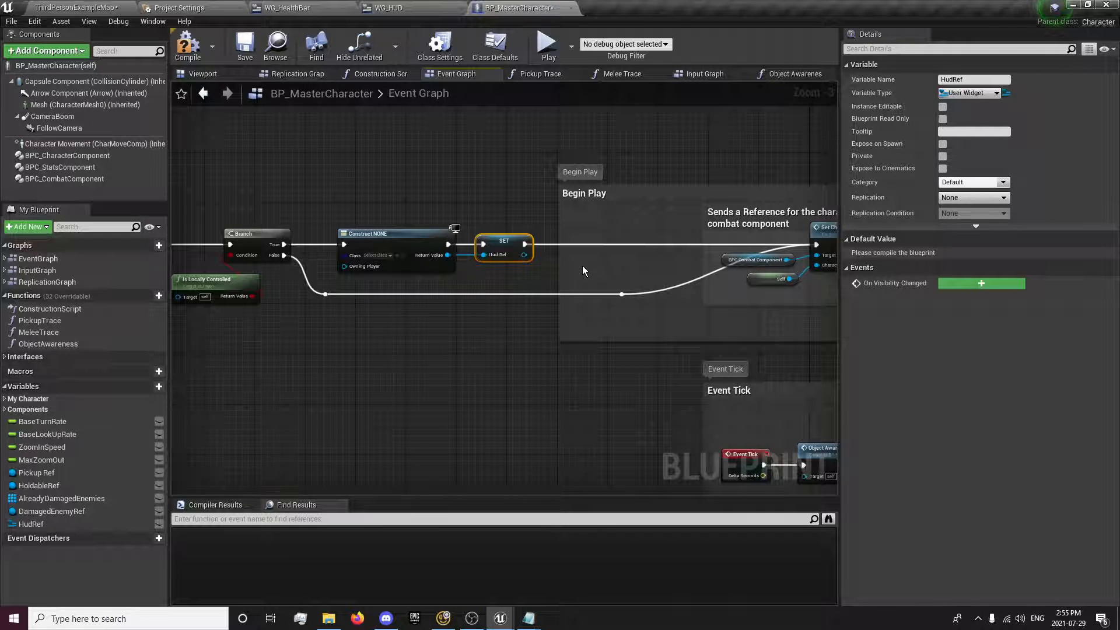
pyautogui.moveTo(525, 254); pyautogui.dragTo(589, 270)
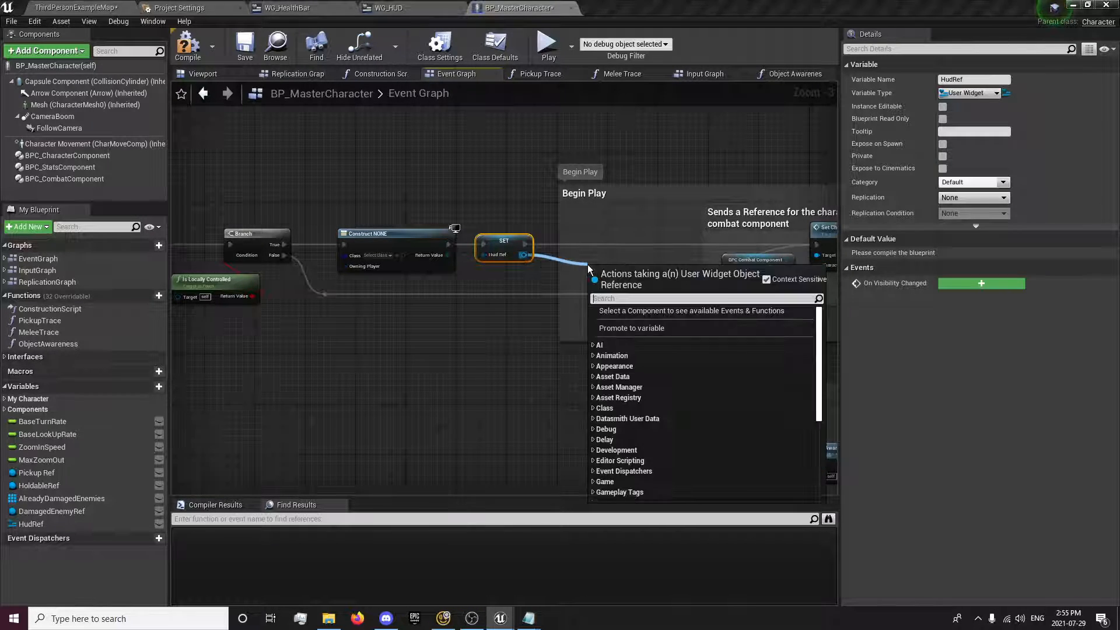
pyautogui.write('add to')
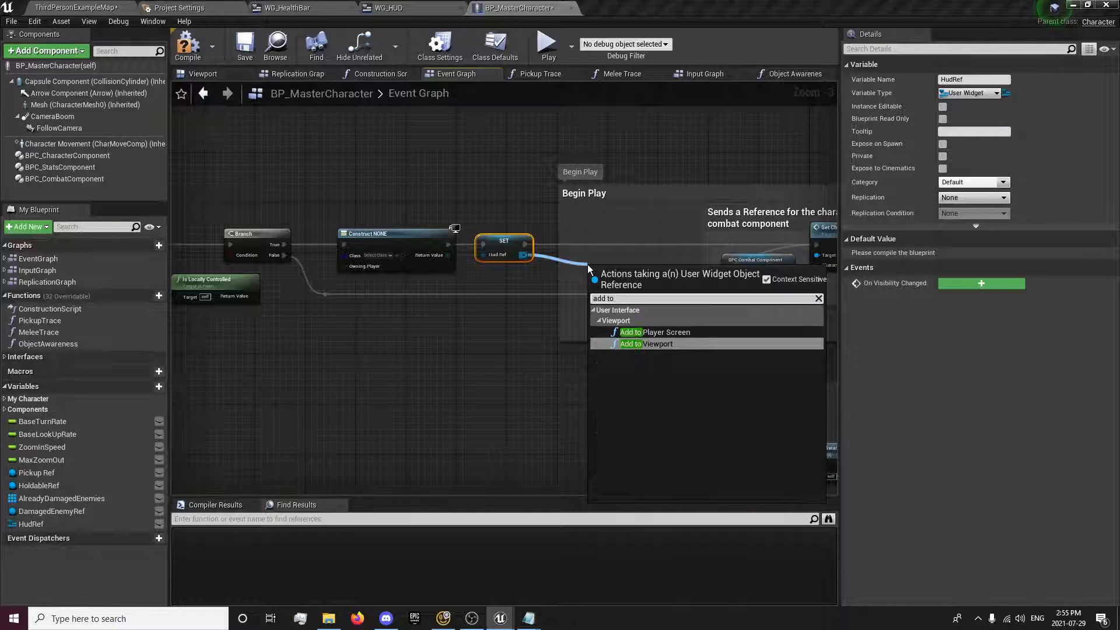
pyautogui.click(645, 344)
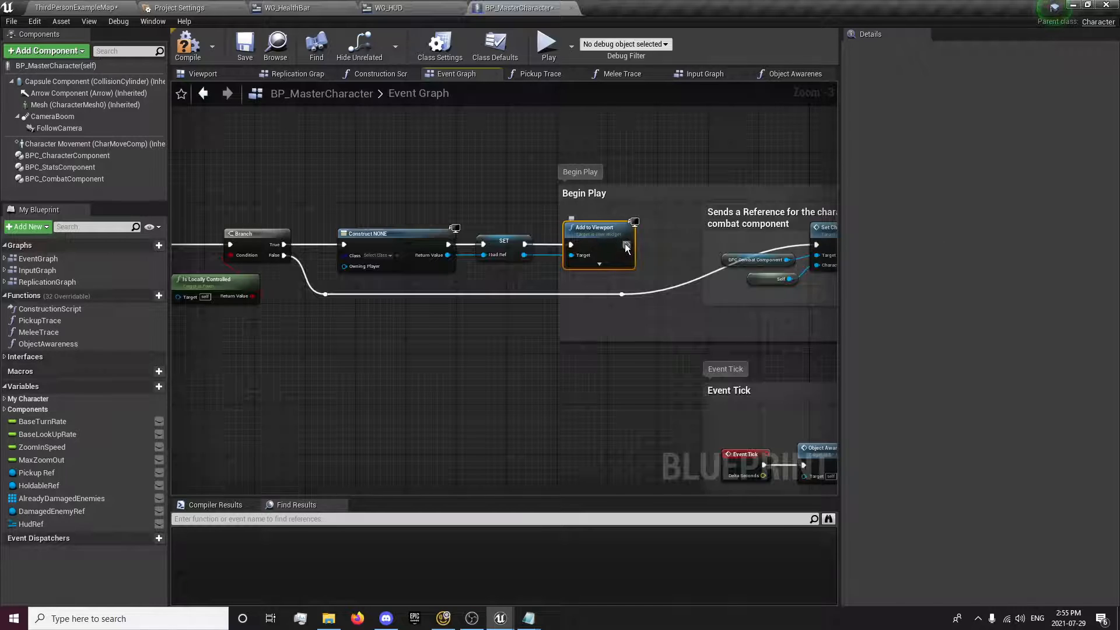
pyautogui.moveTo(389, 255)
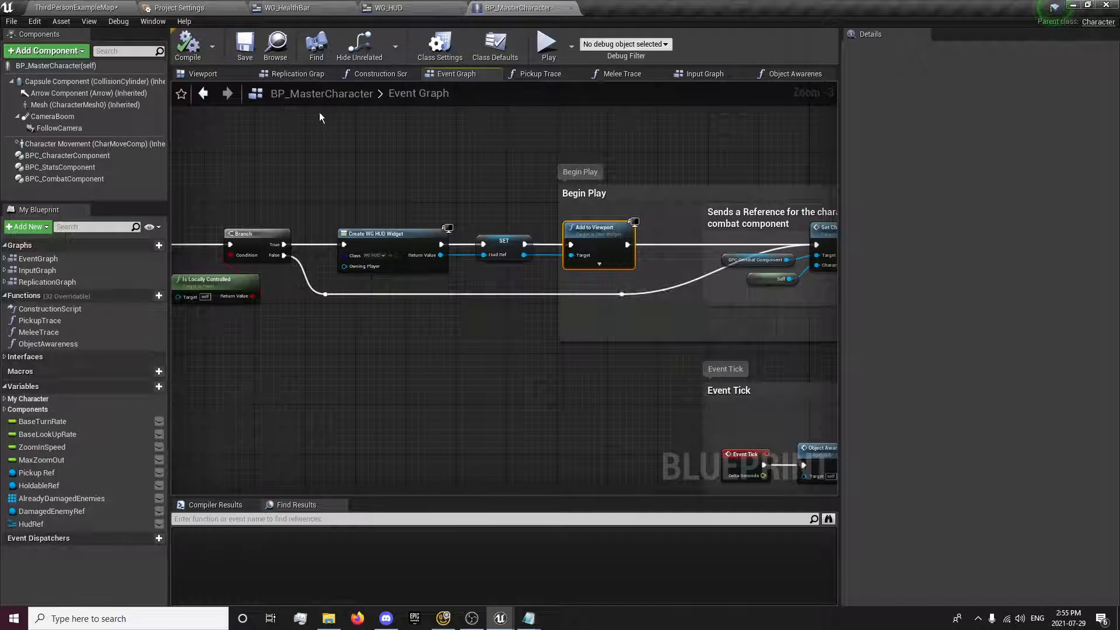
# Step: Comment the nodes as adding the HUD for the local player and setting it, then start a play test
pyautogui.scroll(-3)
pyautogui.write('Creates')
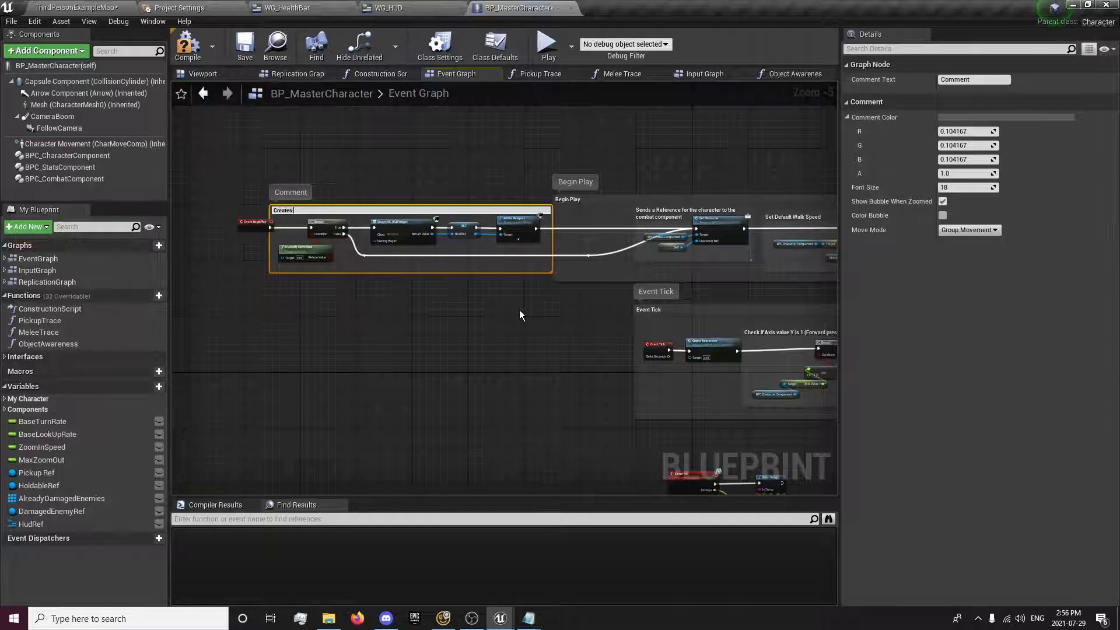
pyautogui.write('to HUD for the Local Client')
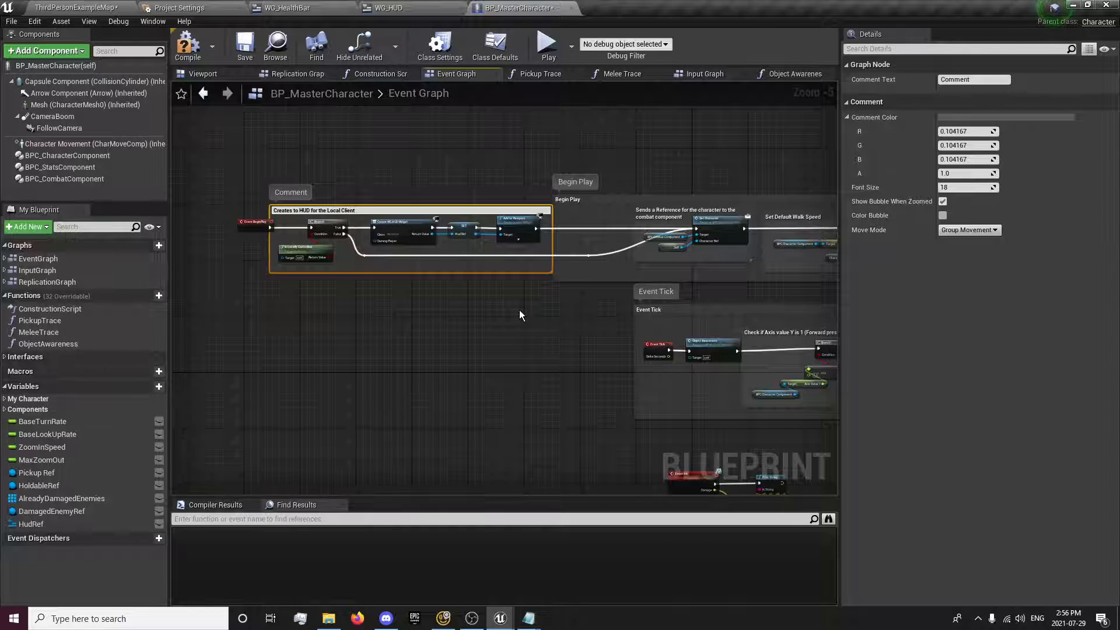
pyautogui.write('Player')
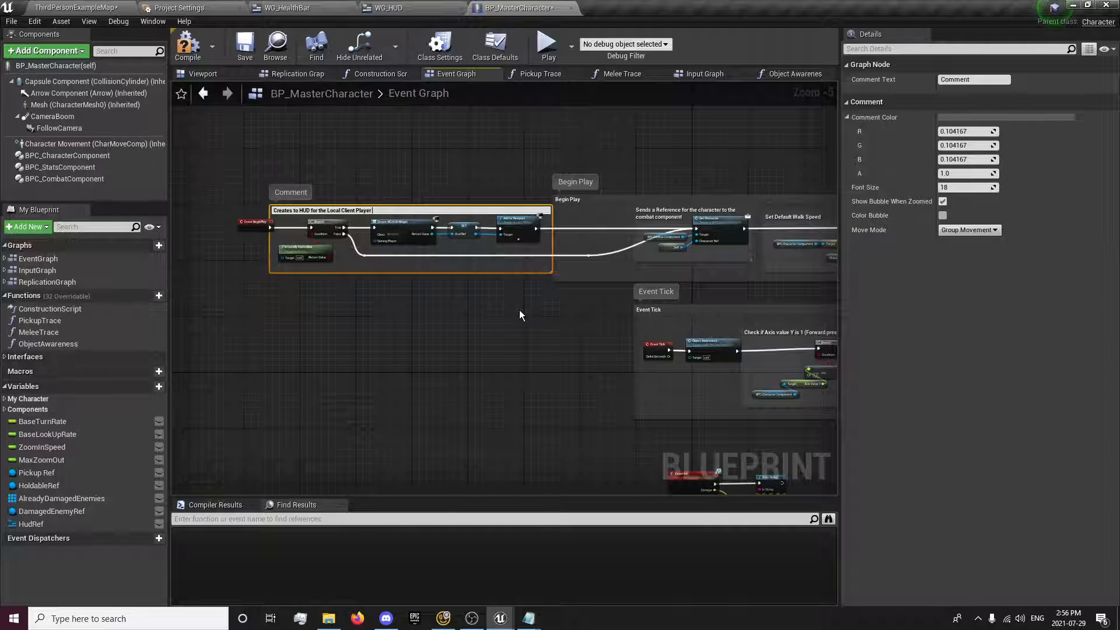
pyautogui.write('and Set')
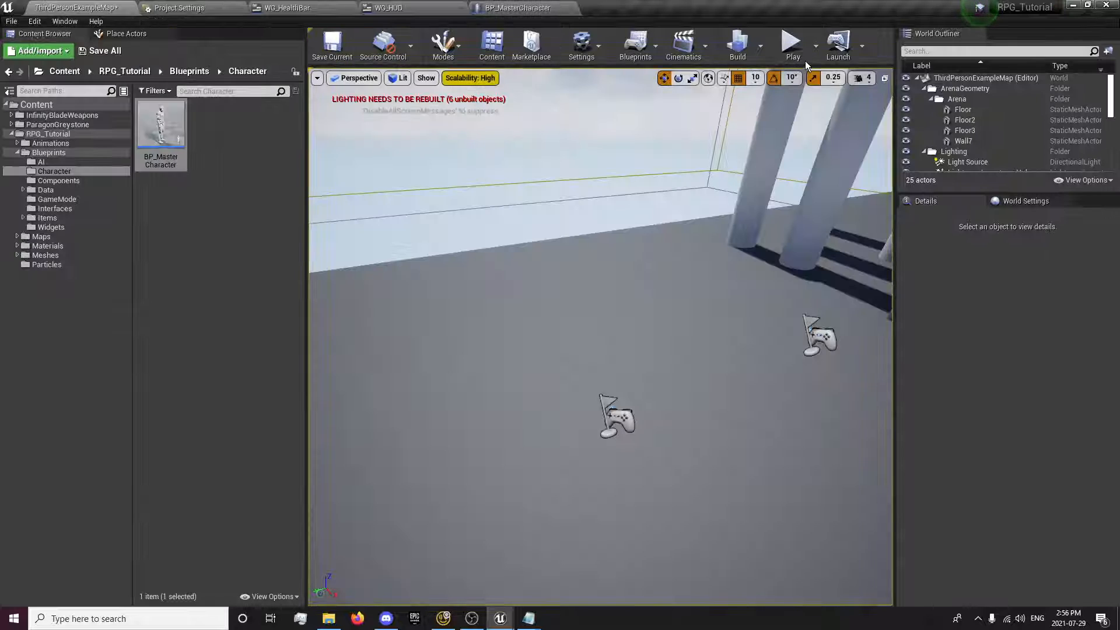
pyautogui.click(792, 45)
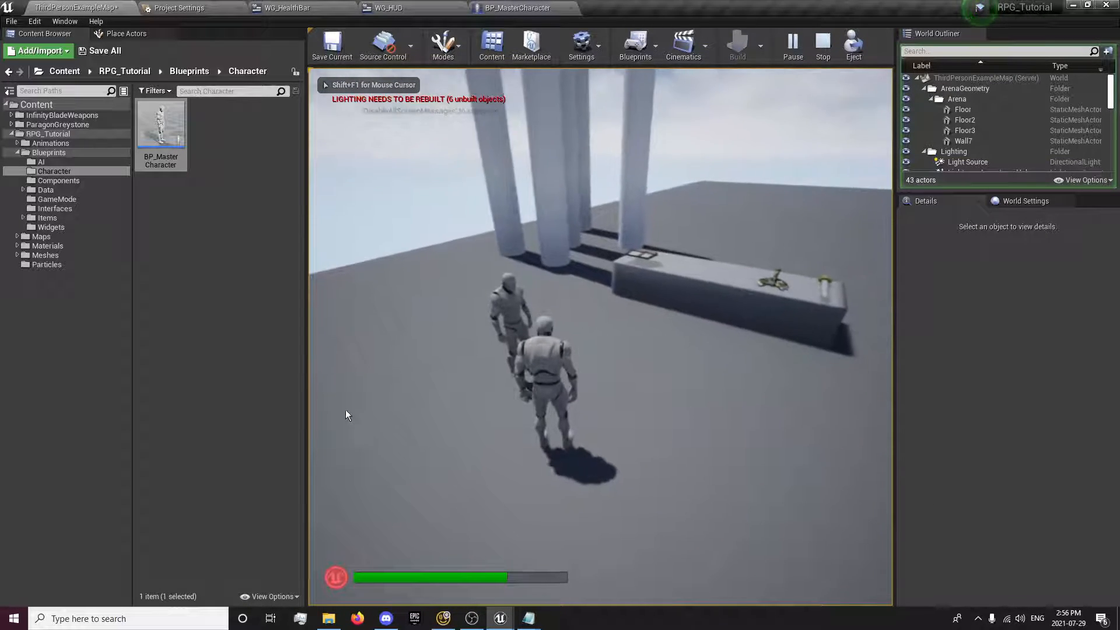
# Step: Back in BP_MasterCharacter, inspect BPC_StatsComponent's default values and the Interfaces list
pyautogui.click(516, 8)
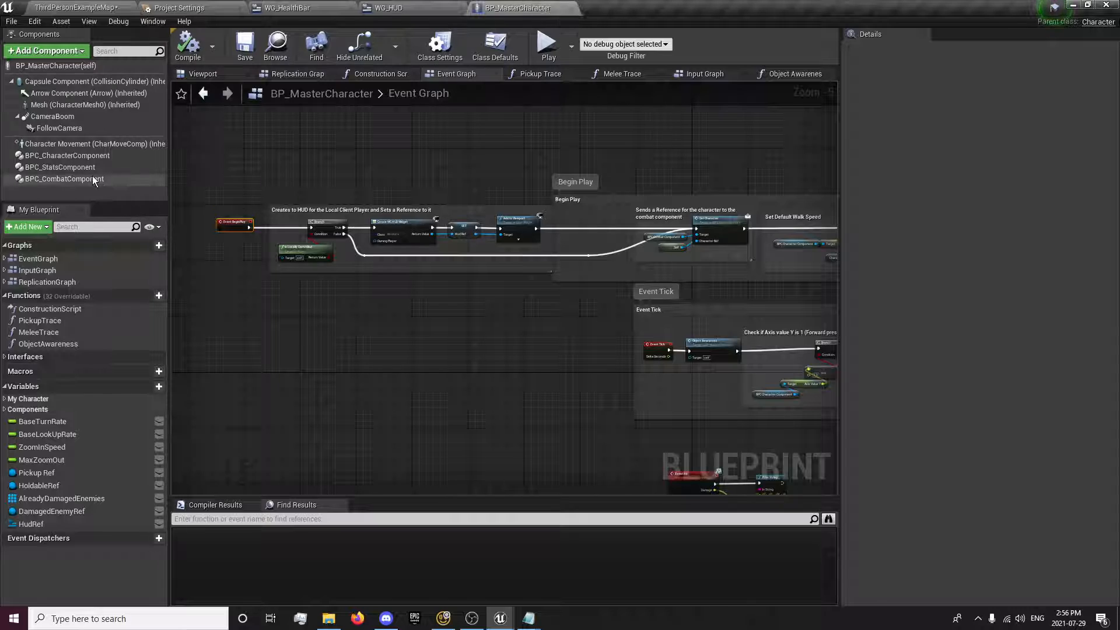
pyautogui.click(61, 167)
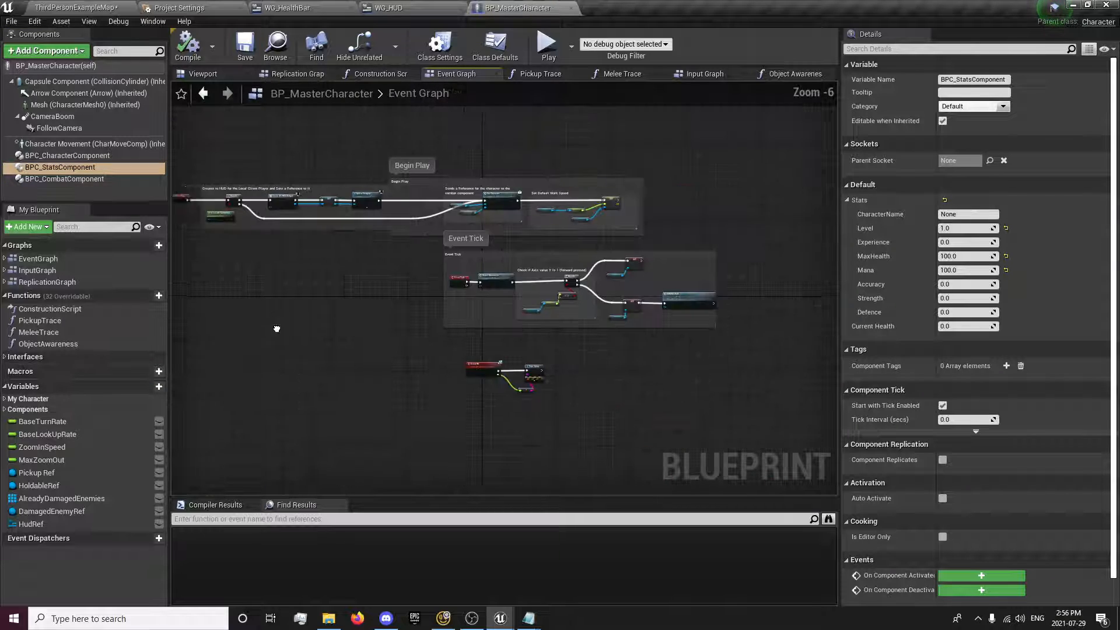
pyautogui.scroll(-3)
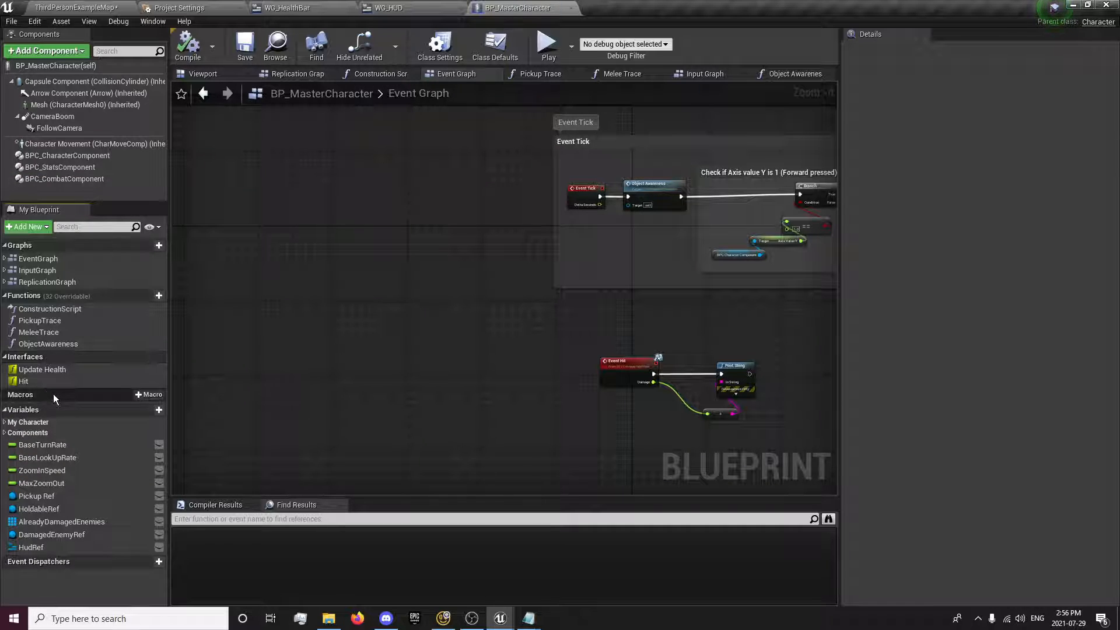
# Step: Create a macro, name it UpdateStats, and open its empty Inputs/Outputs graph
pyautogui.click(149, 394)
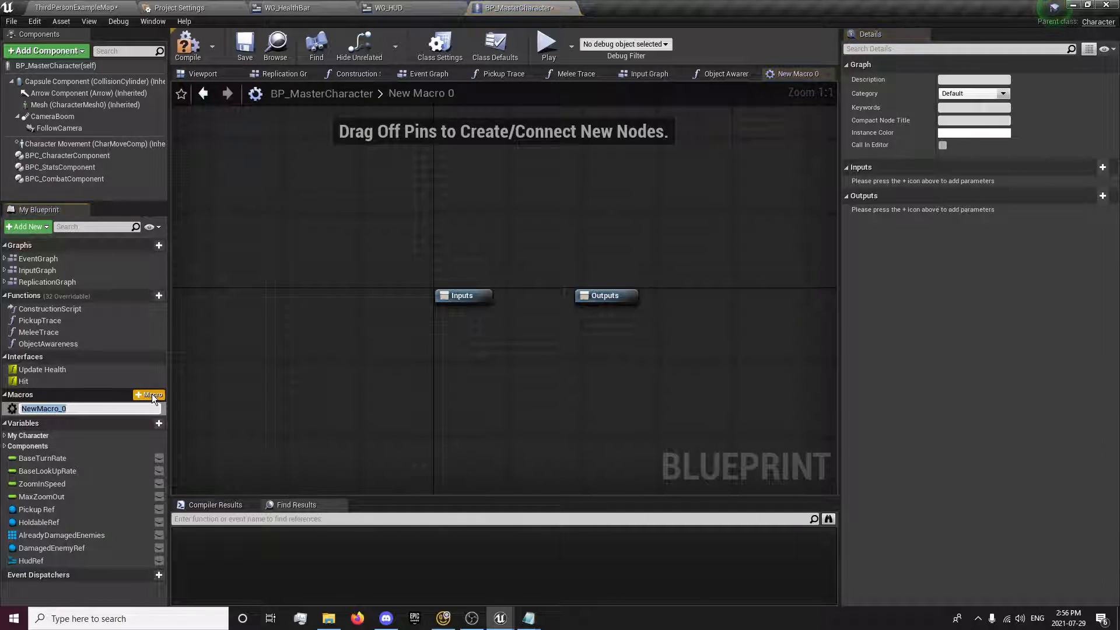
pyautogui.write('UpdateHe')
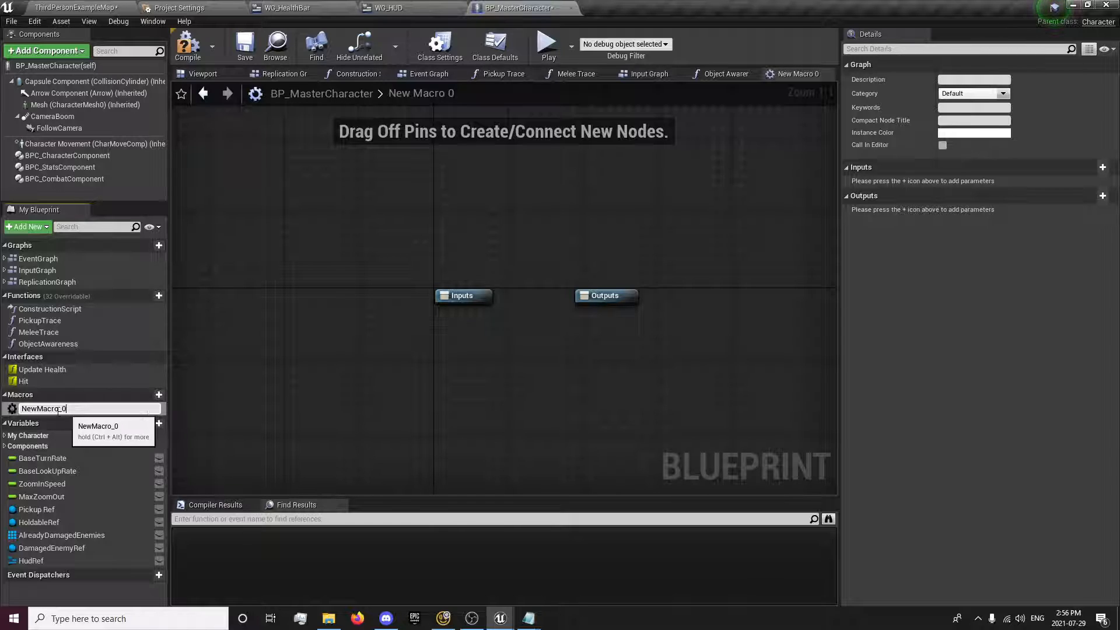
pyautogui.write('UpdateStats')
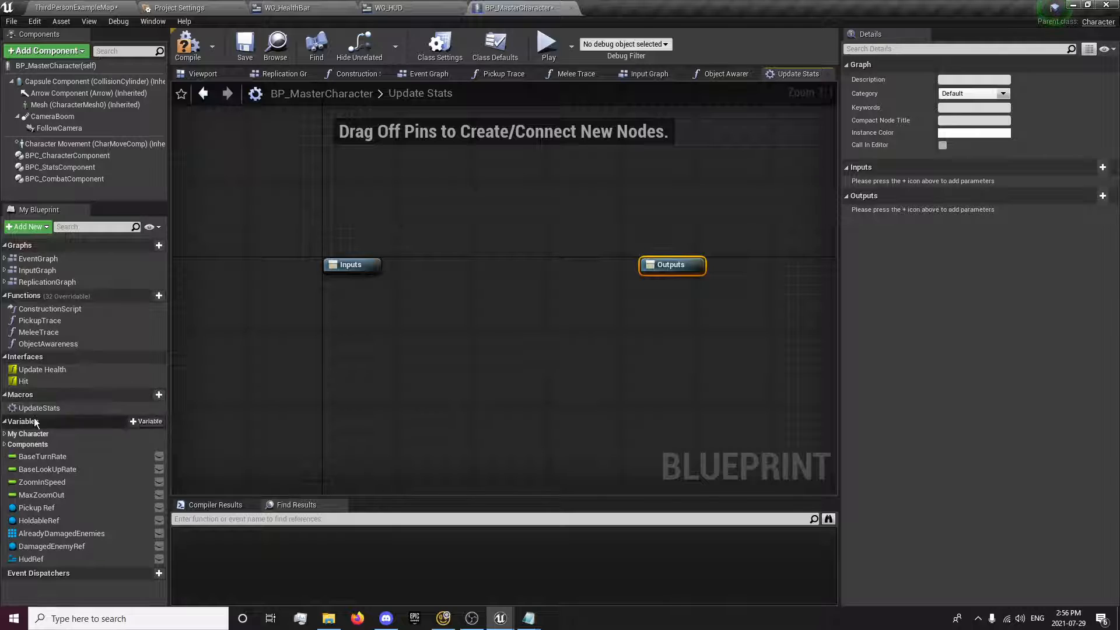
pyautogui.click(39, 407)
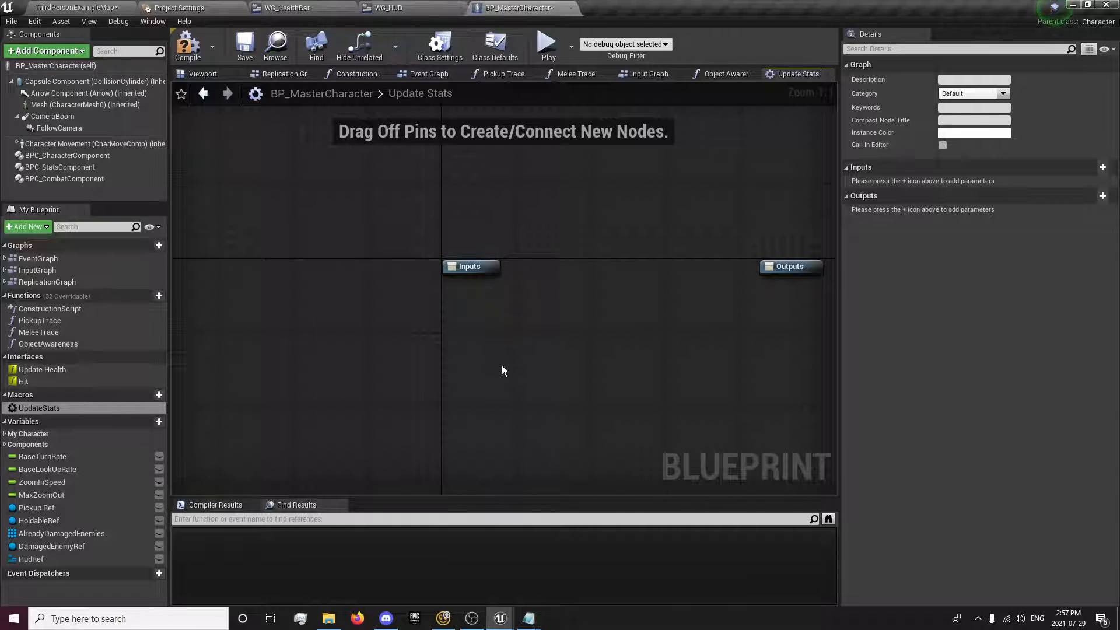
# Step: Place a HudRef getter in UpdateStats and search its actions for 'health'
pyautogui.click(31, 558)
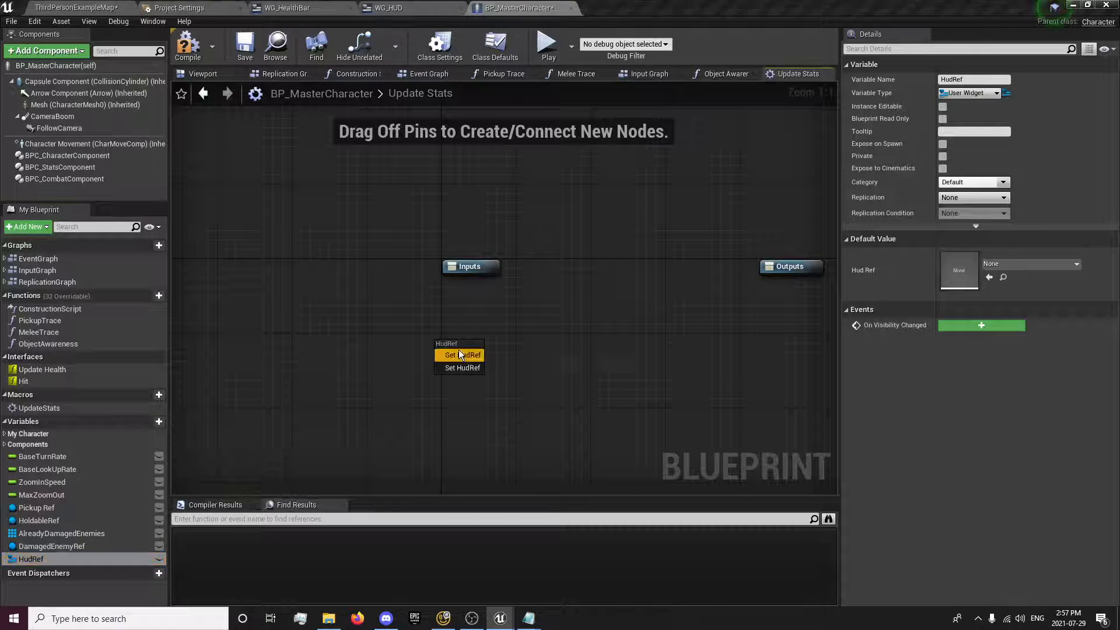
pyautogui.click(458, 355)
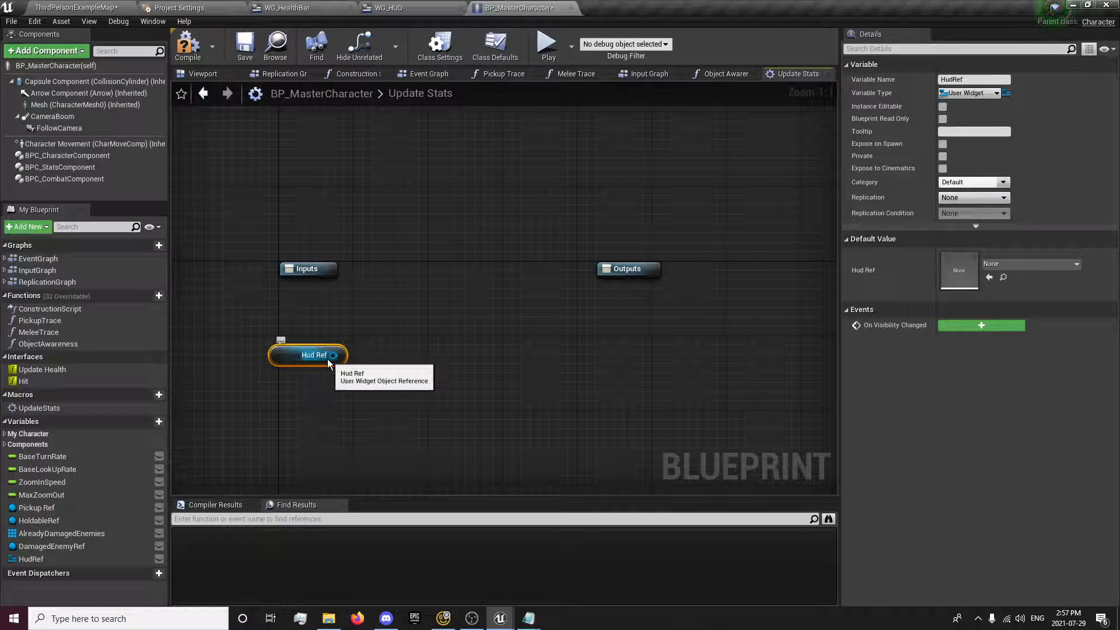
pyautogui.moveTo(331, 355); pyautogui.dragTo(389, 325)
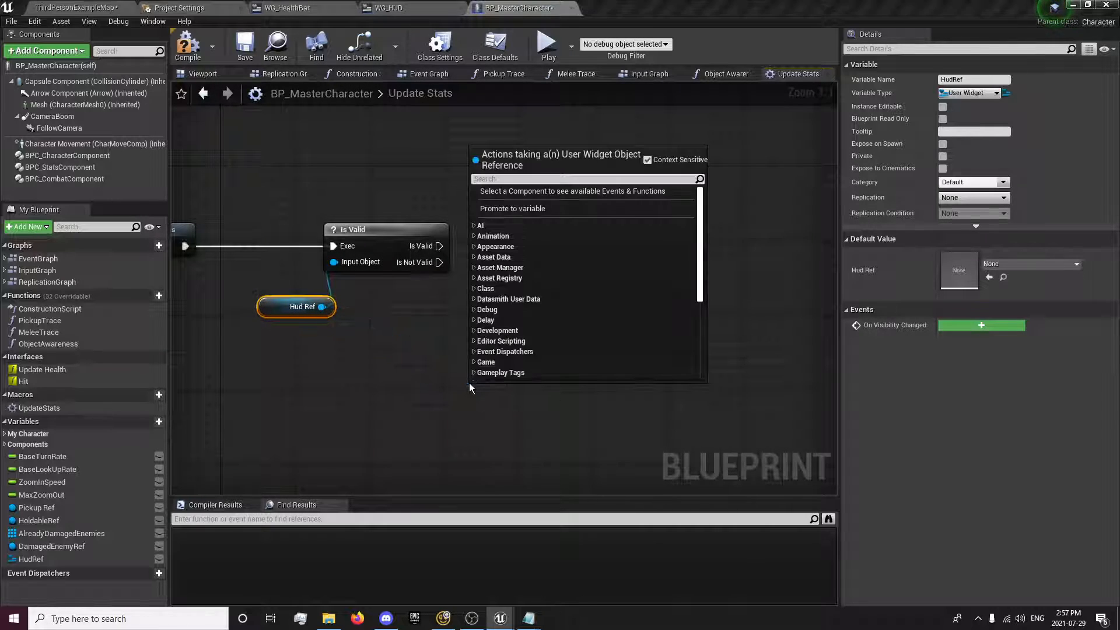
pyautogui.write('health')
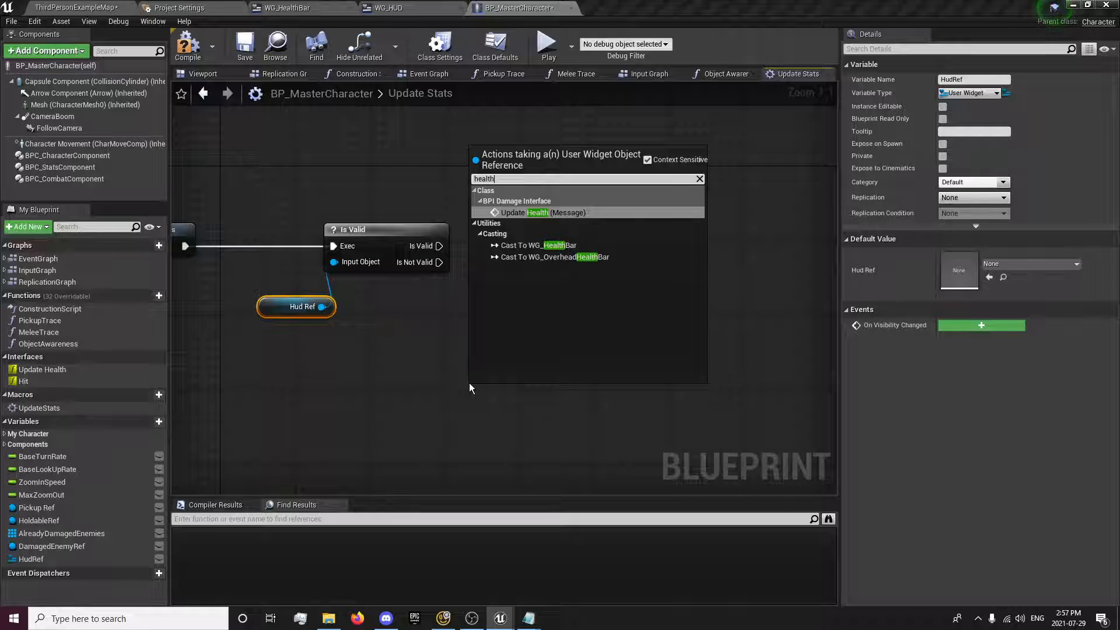
pyautogui.moveTo(384, 368)
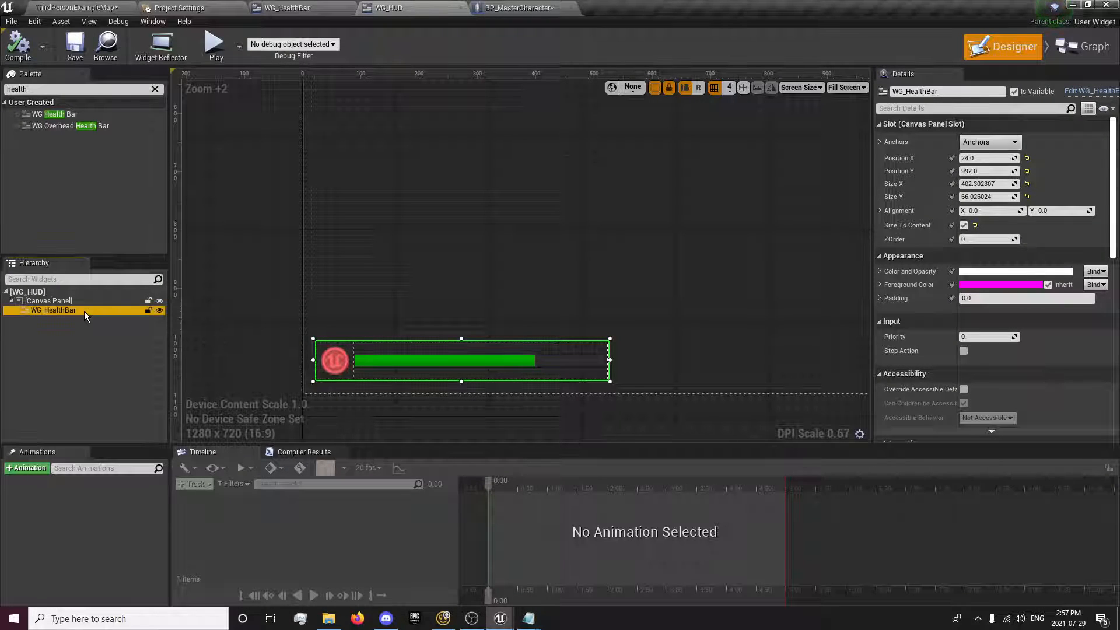
# Step: Search the character blueprint for 'health' and inspect HudRef's variable type
pyautogui.click(516, 8)
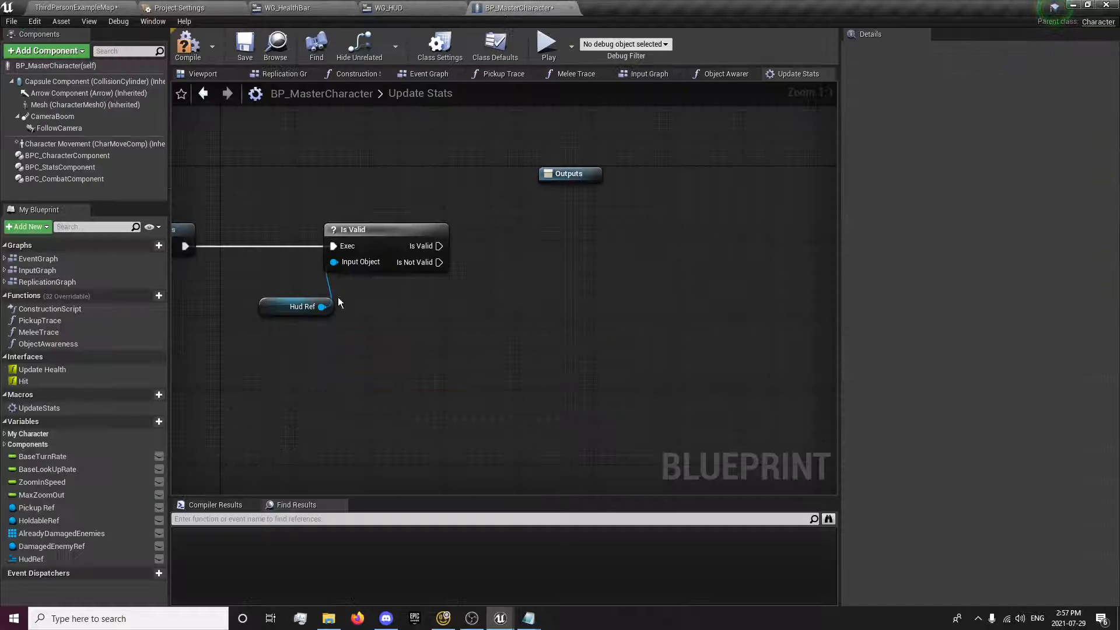
pyautogui.write('heal')
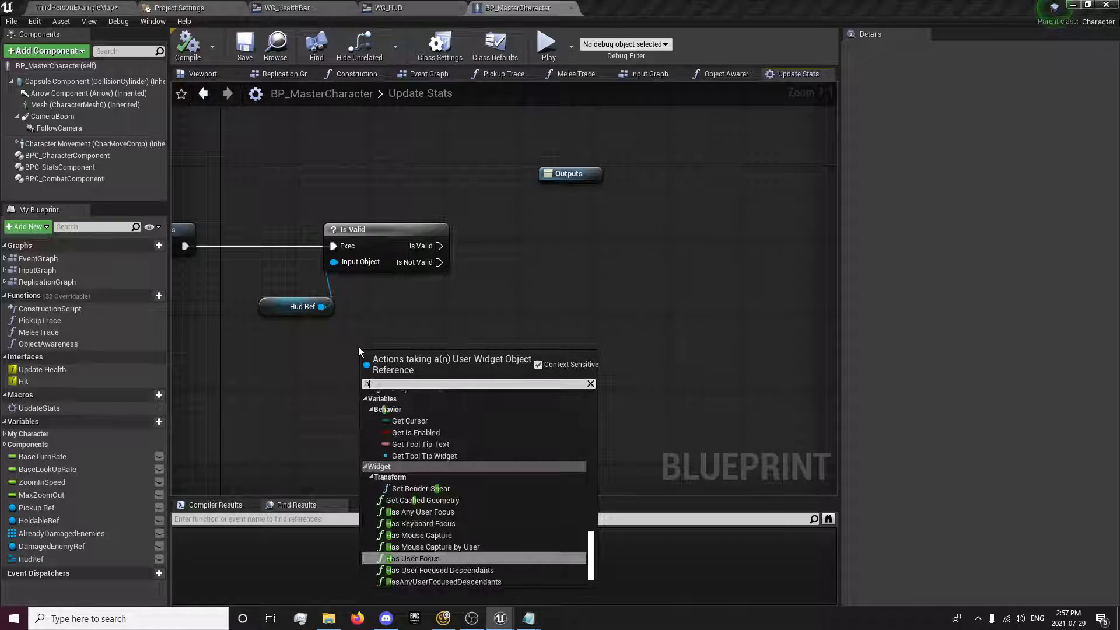
pyautogui.write('health')
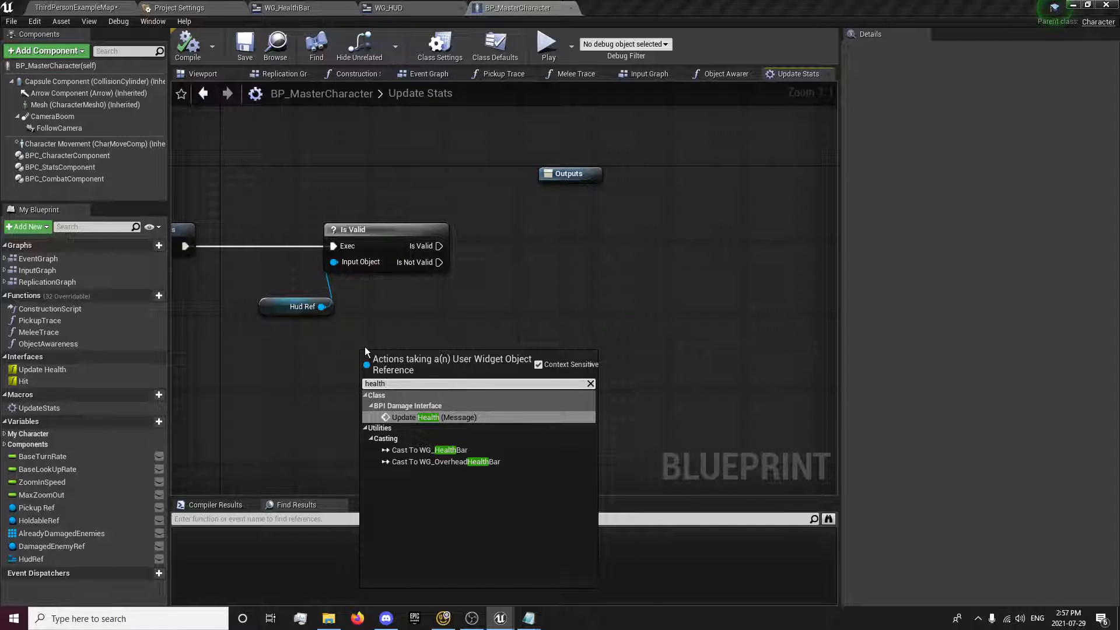
pyautogui.click(432, 417)
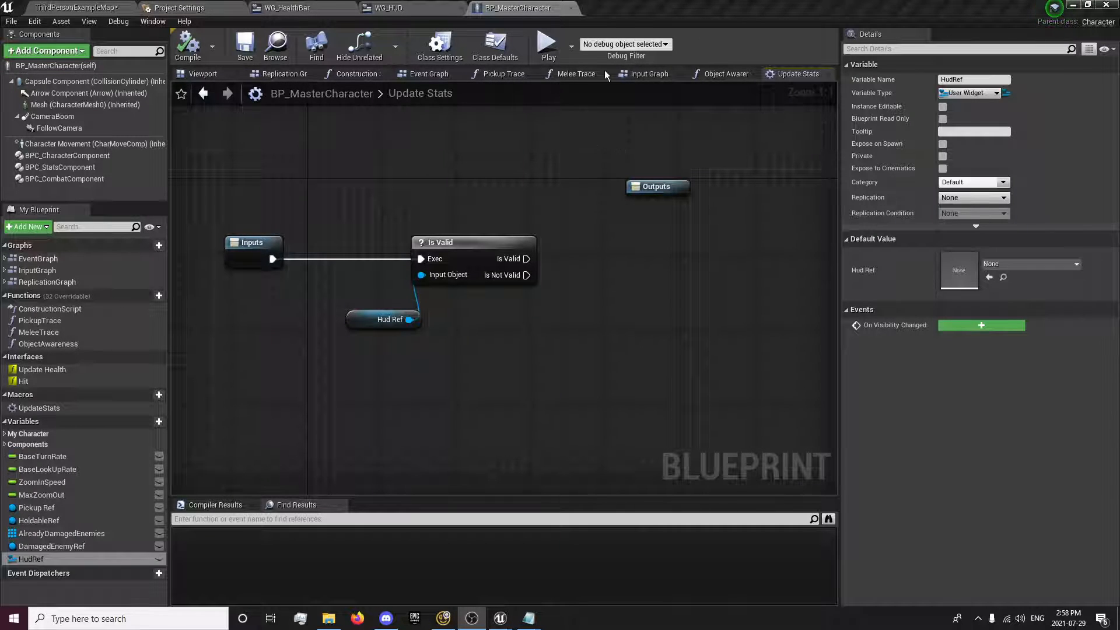
# Step: Retype HudRef as a WG HUD object reference and confirm the type change
pyautogui.click(428, 73)
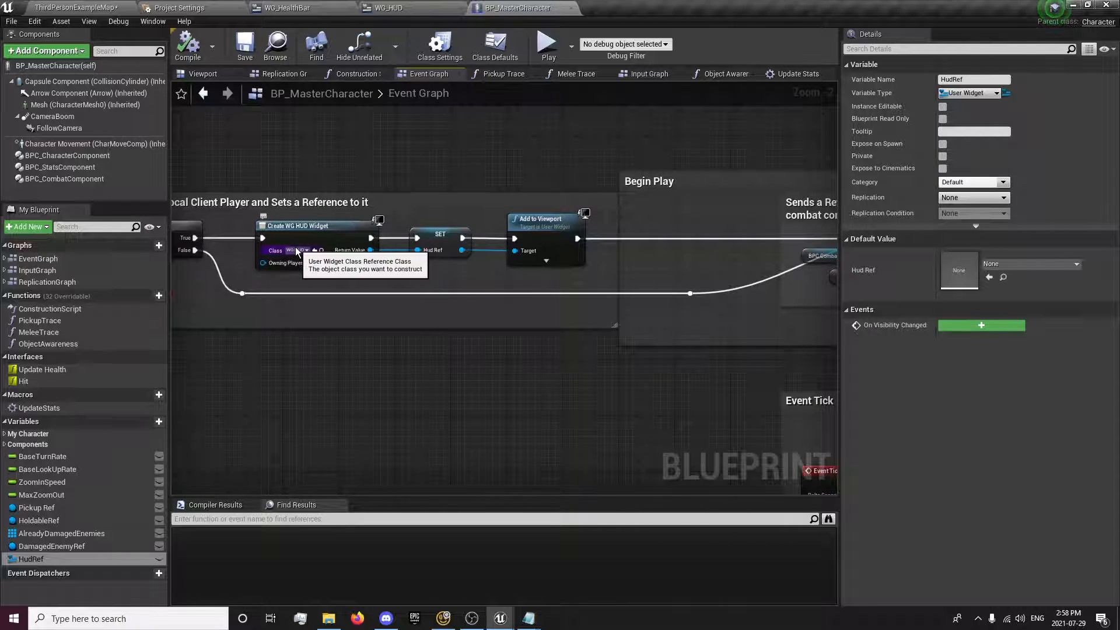
pyautogui.click(970, 92)
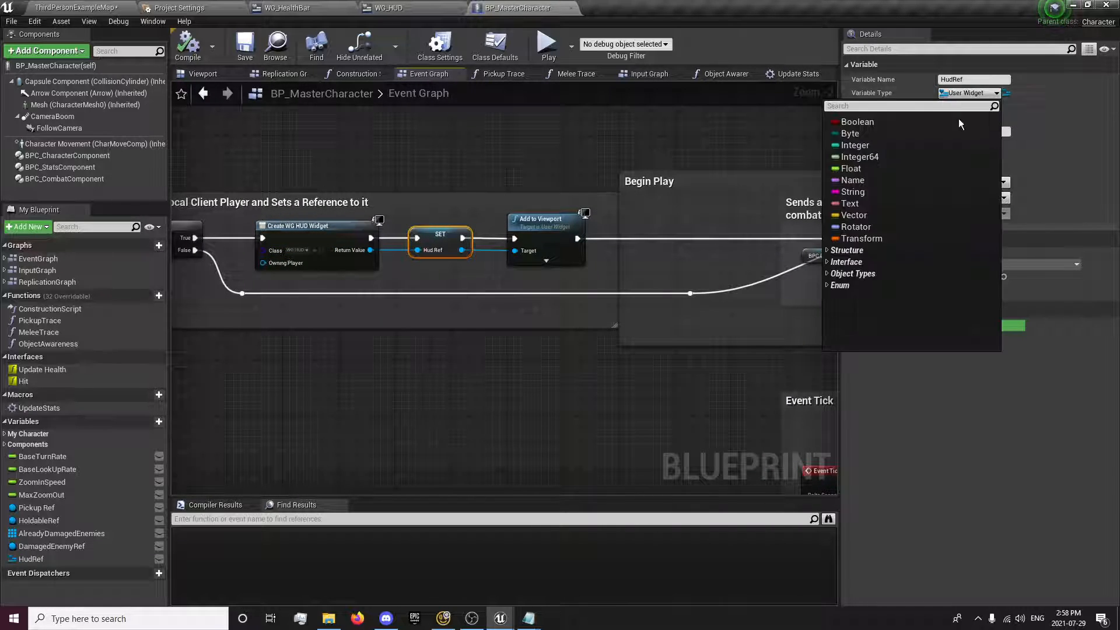
pyautogui.write('hud')
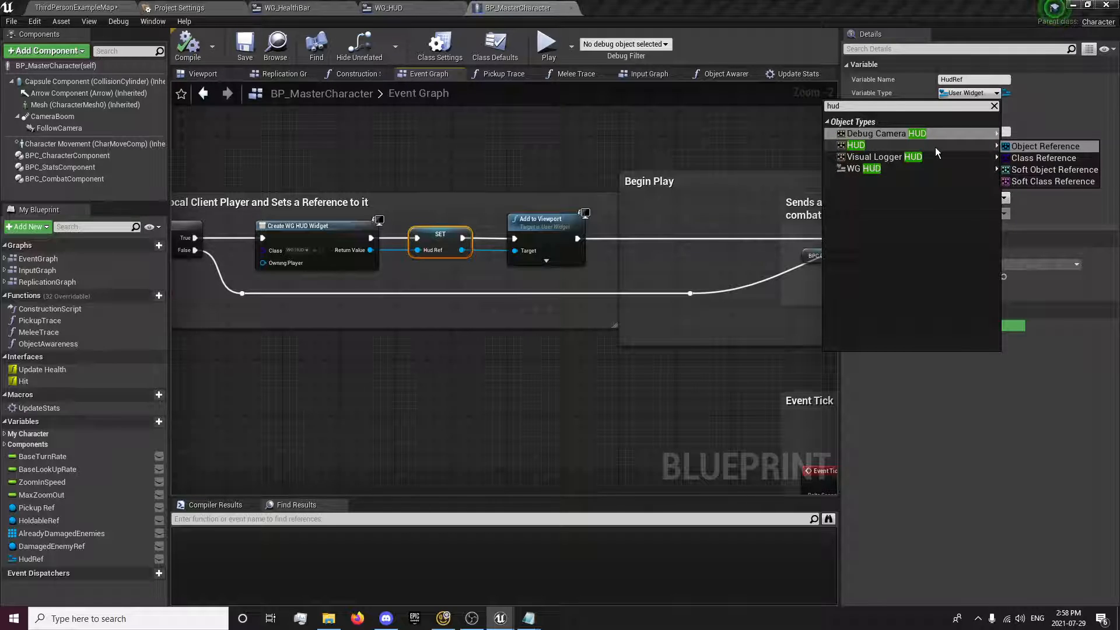
pyautogui.moveTo(863, 169)
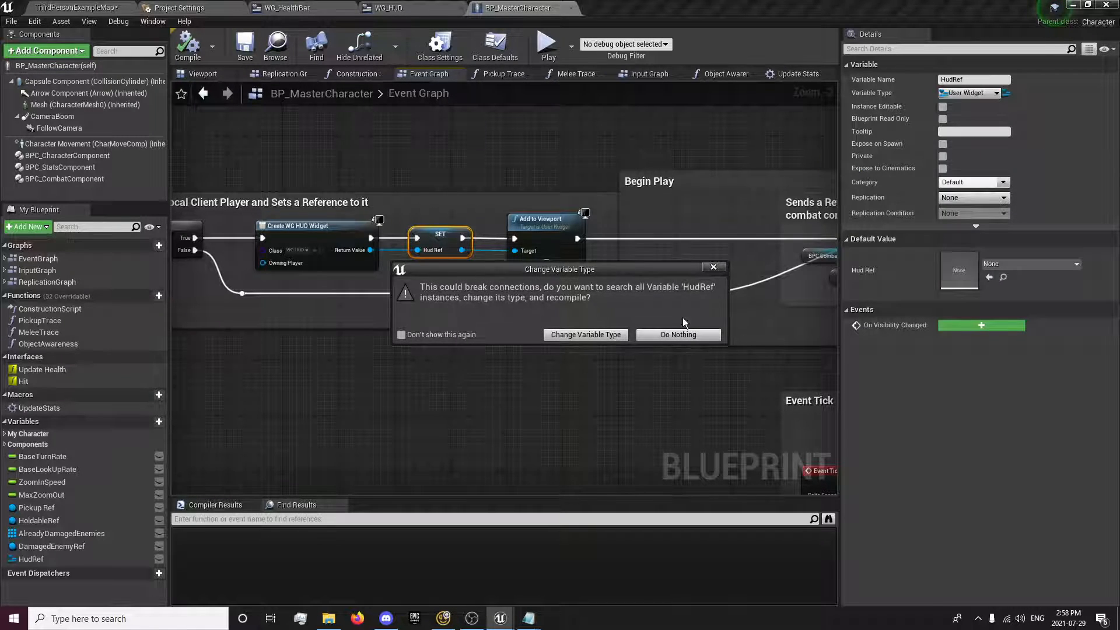
pyautogui.click(585, 334)
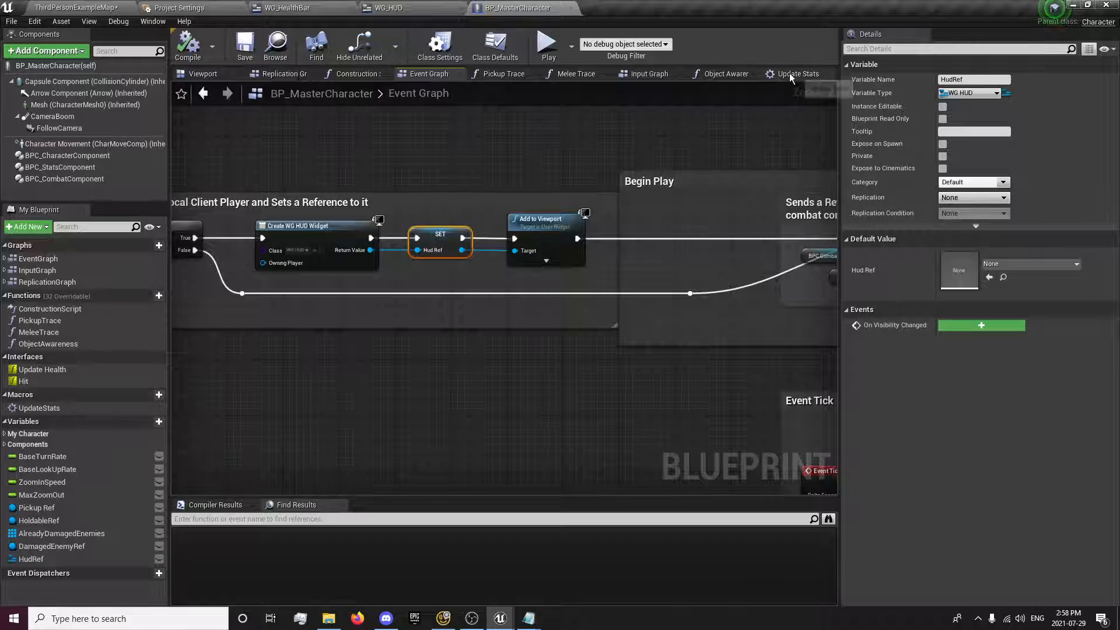
# Step: In UpdateStats, get WG_HealthBar from HudRef, search its 'update' actions, then bring up WG_HealthBar
pyautogui.click(798, 73)
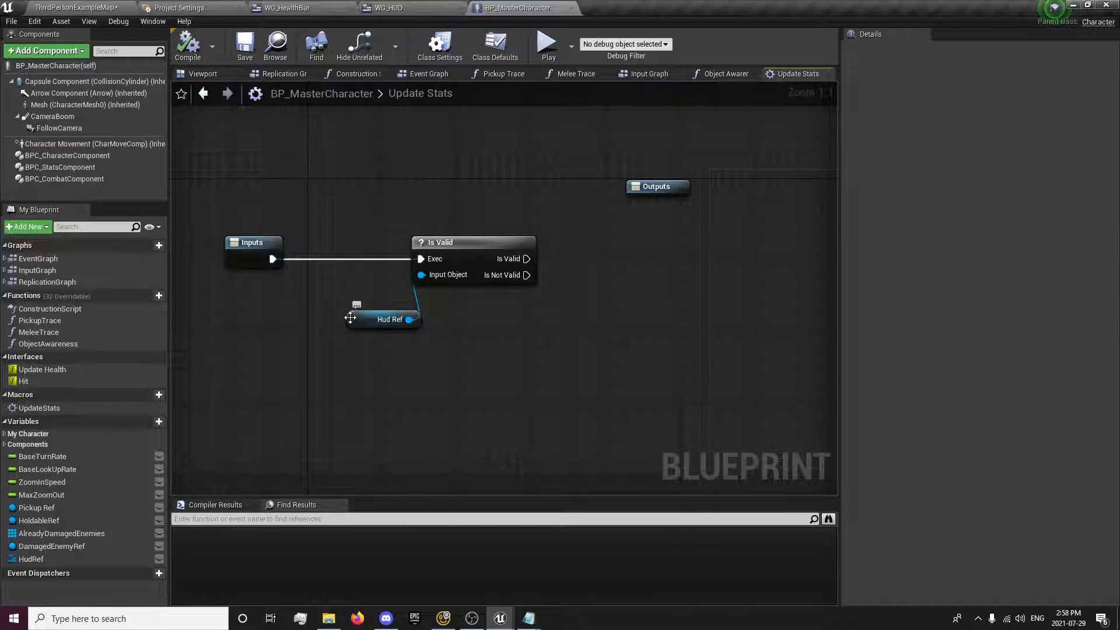
pyautogui.moveTo(410, 319); pyautogui.dragTo(471, 366)
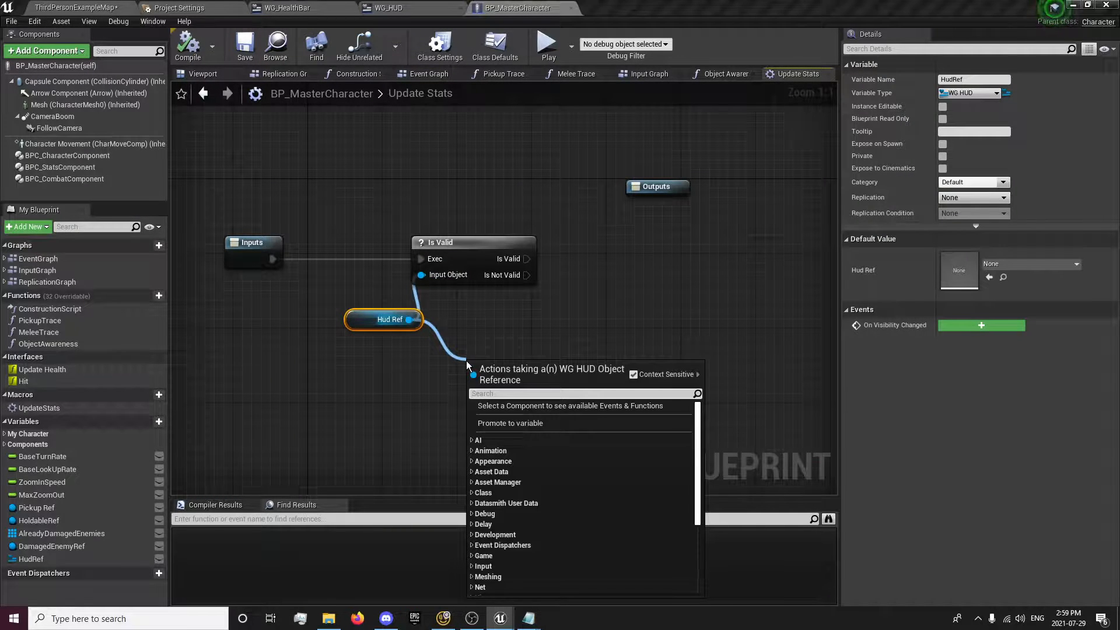
pyautogui.write('health')
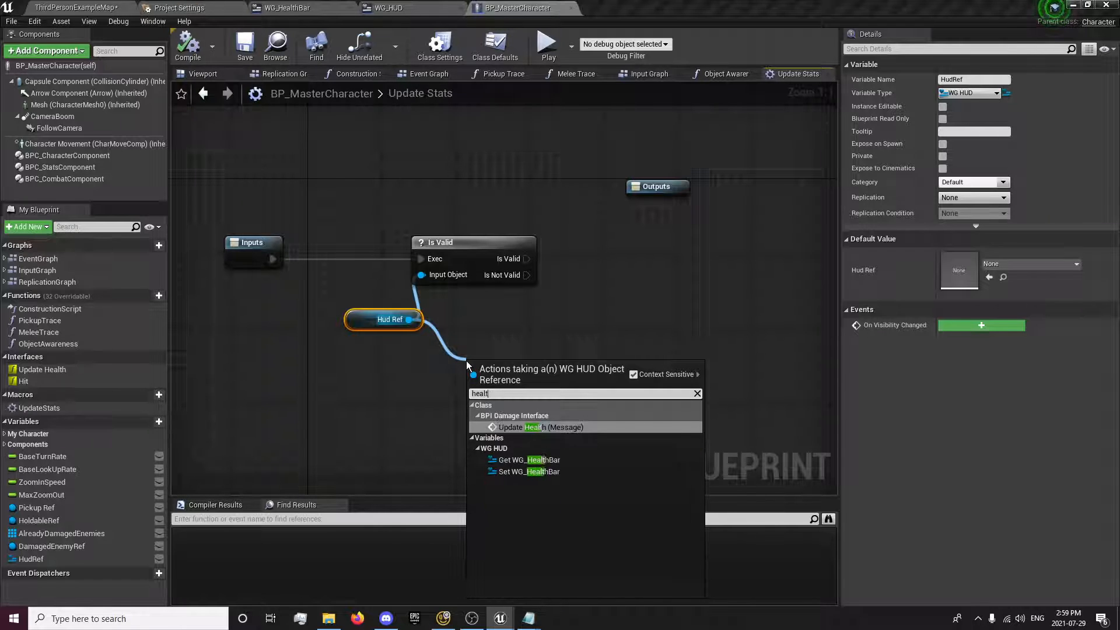
pyautogui.click(529, 459)
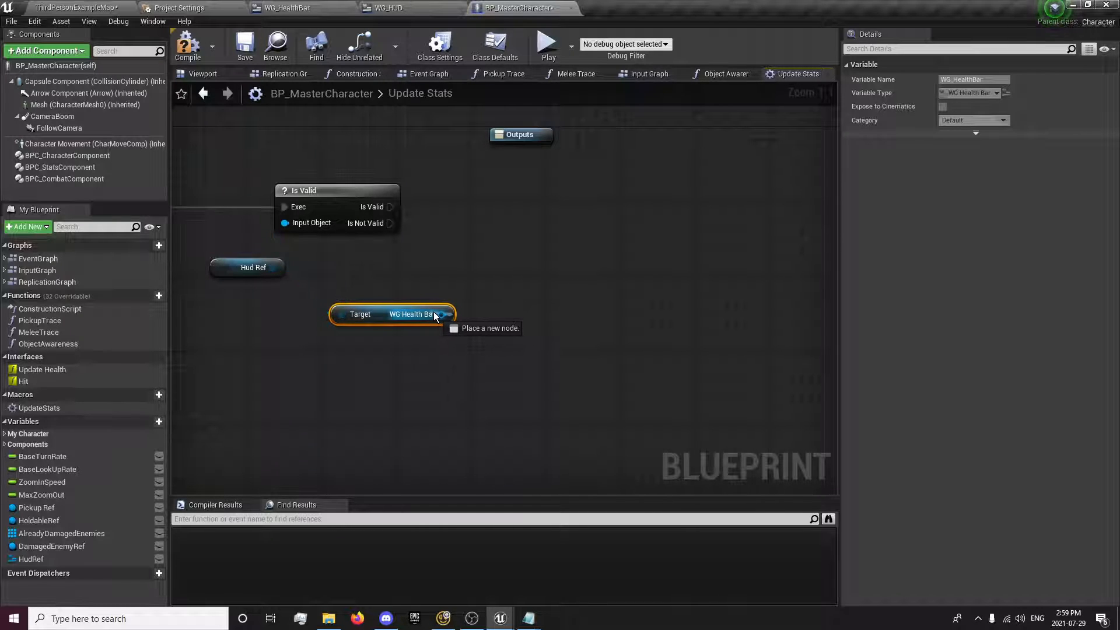
pyautogui.moveTo(442, 314); pyautogui.dragTo(525, 270)
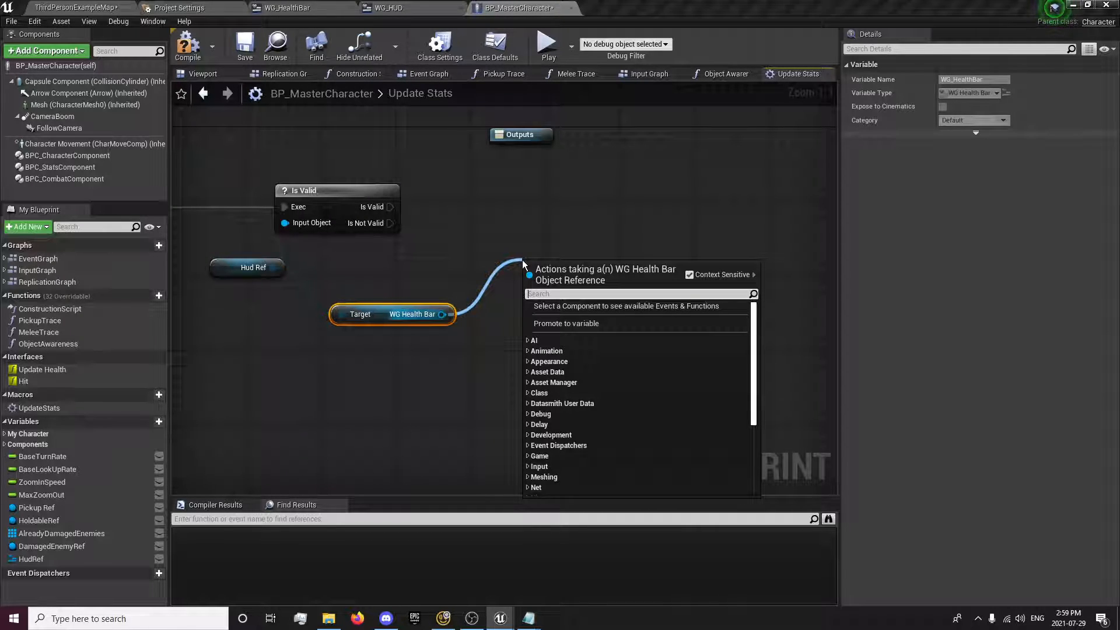
pyautogui.write('update')
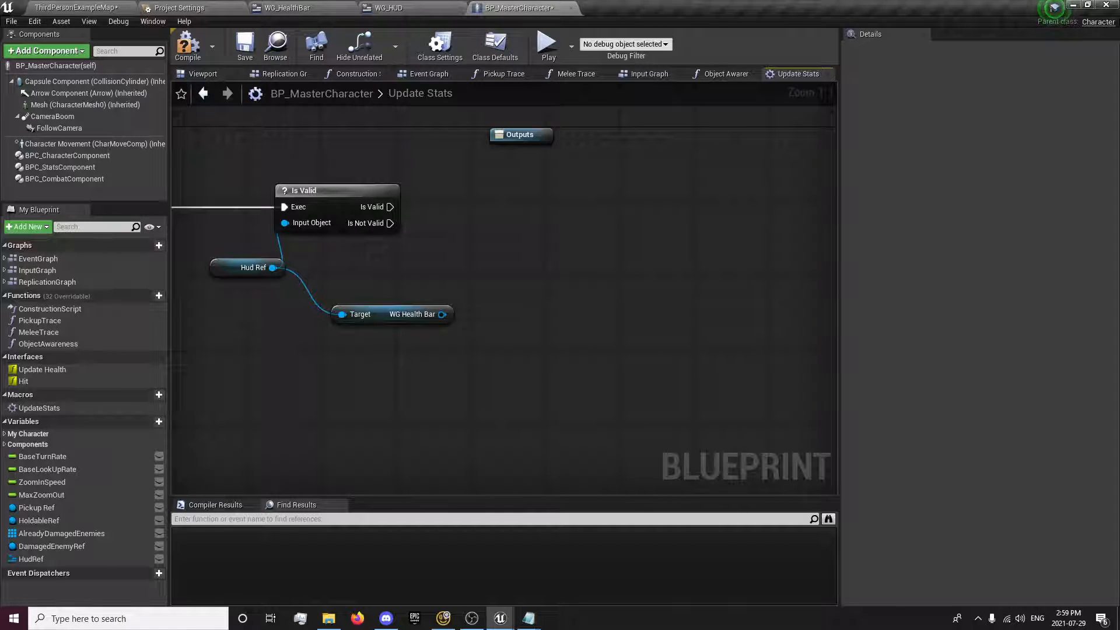
pyautogui.click(287, 7)
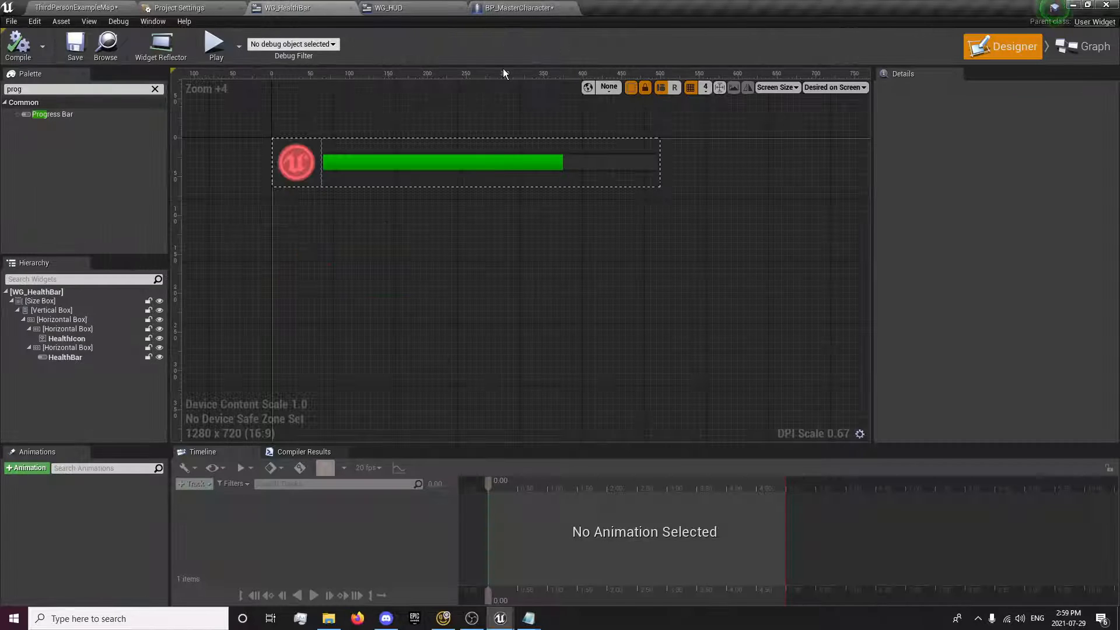
pyautogui.moveTo(1095, 46)
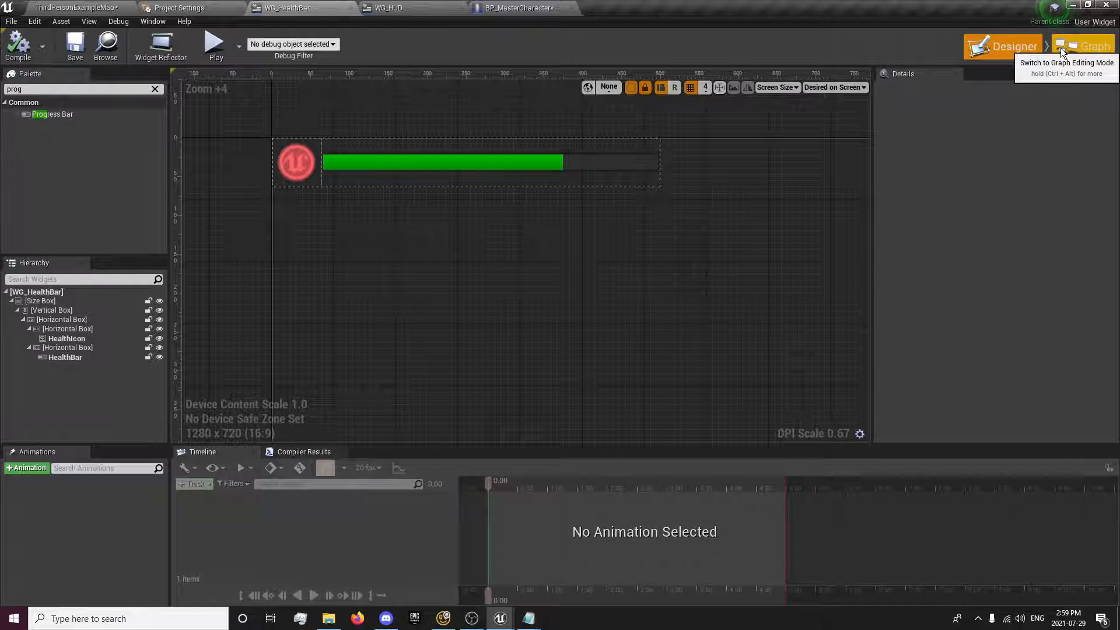
# Step: Switch WG_HealthBar to Graph mode, then open WG_OverheadHealthBar from the level editor
pyautogui.click(1093, 46)
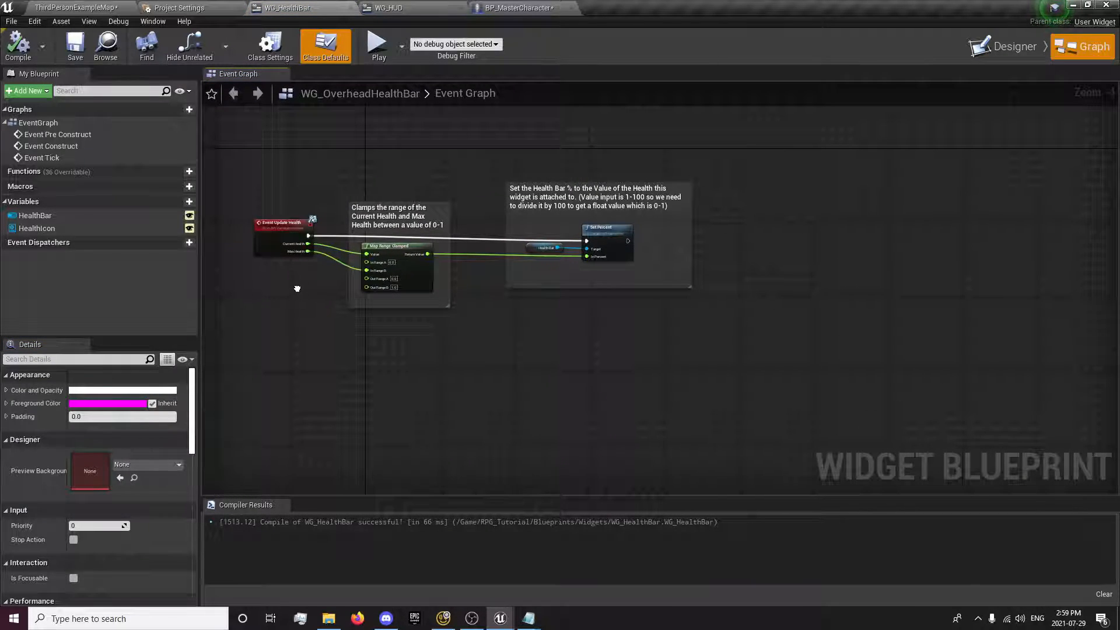
pyautogui.click(71, 8)
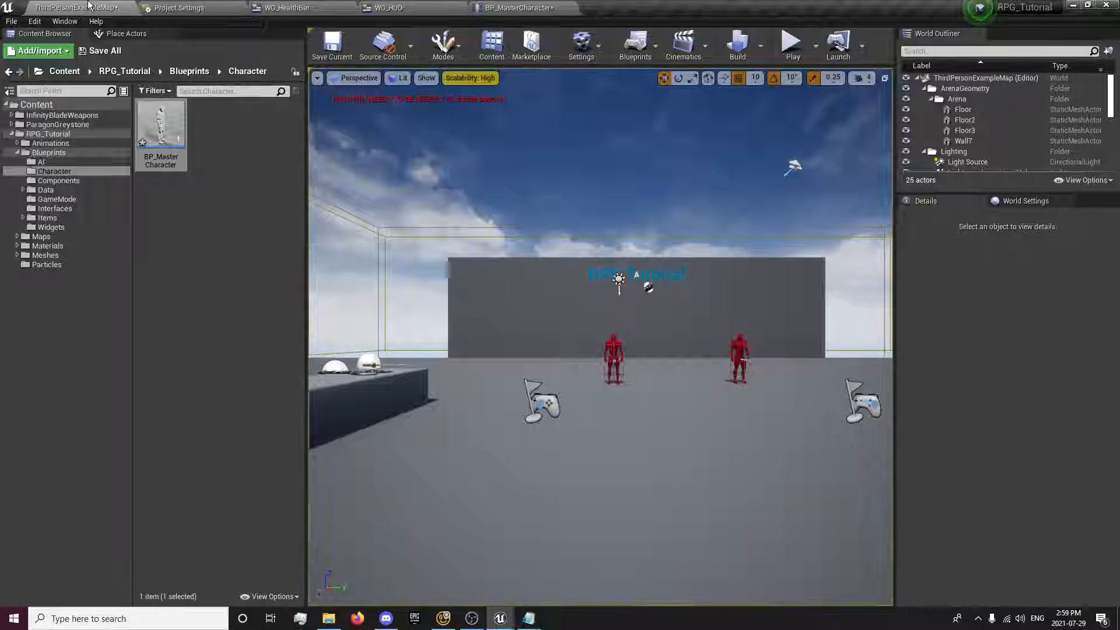
pyautogui.click(388, 7)
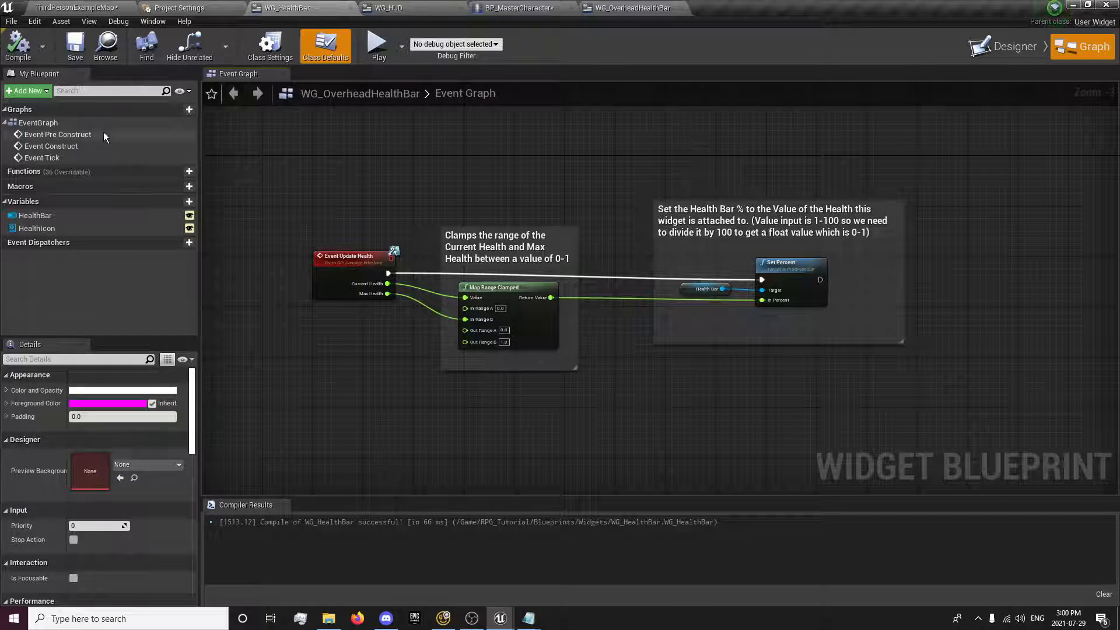
# Step: Check Class Settings for BPI Damage Interface, compile, and add a Map Range Clamped node
pyautogui.click(270, 45)
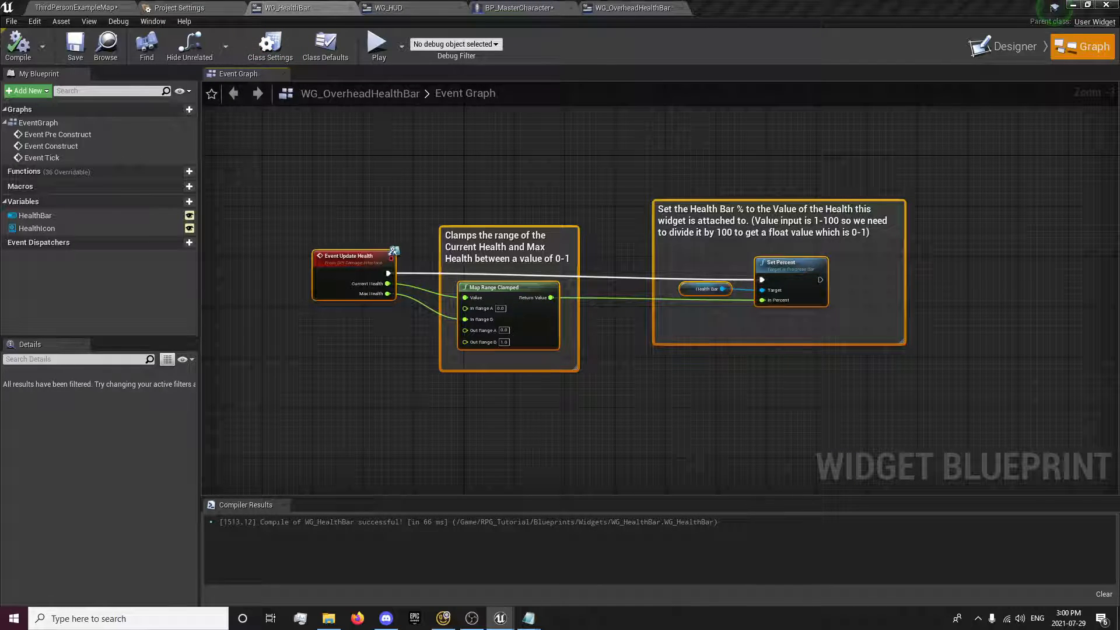
pyautogui.click(270, 44)
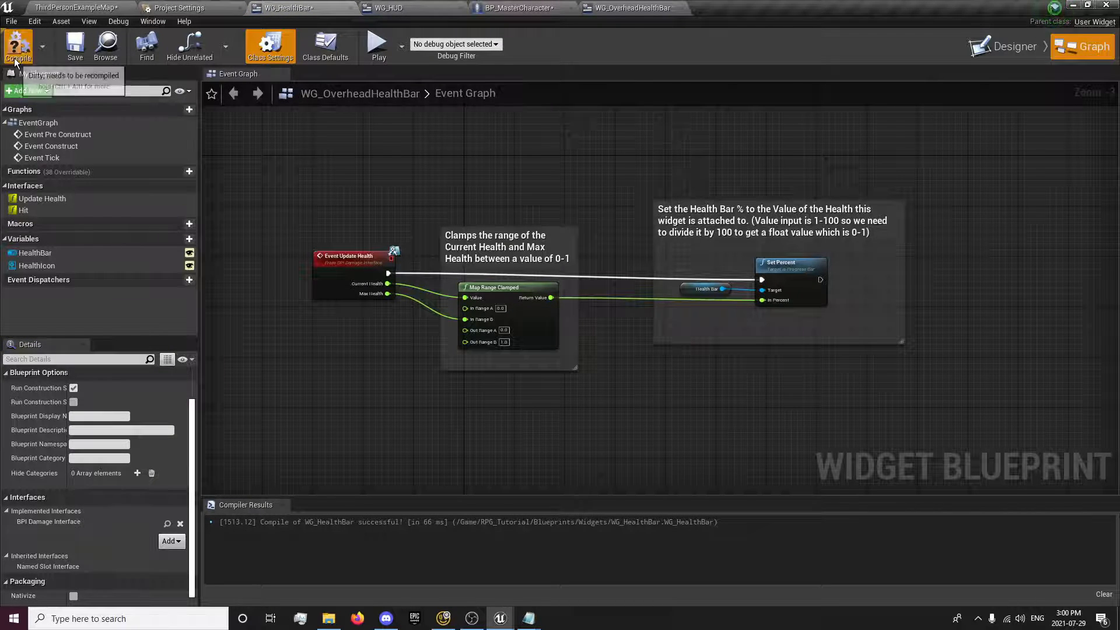
pyautogui.click(18, 47)
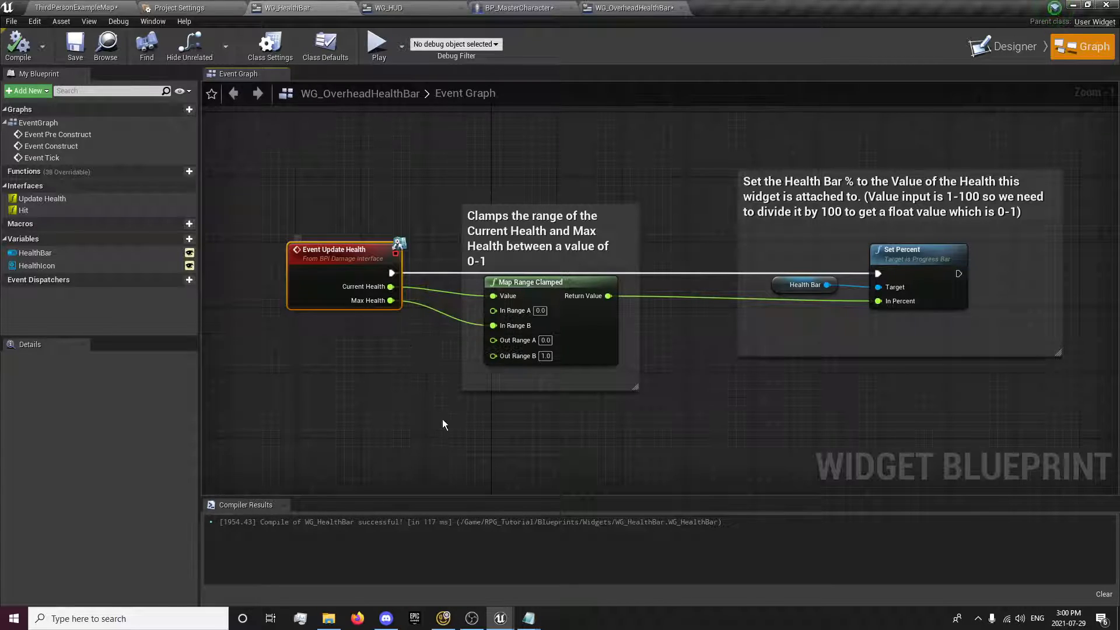
pyautogui.write('map clamped')
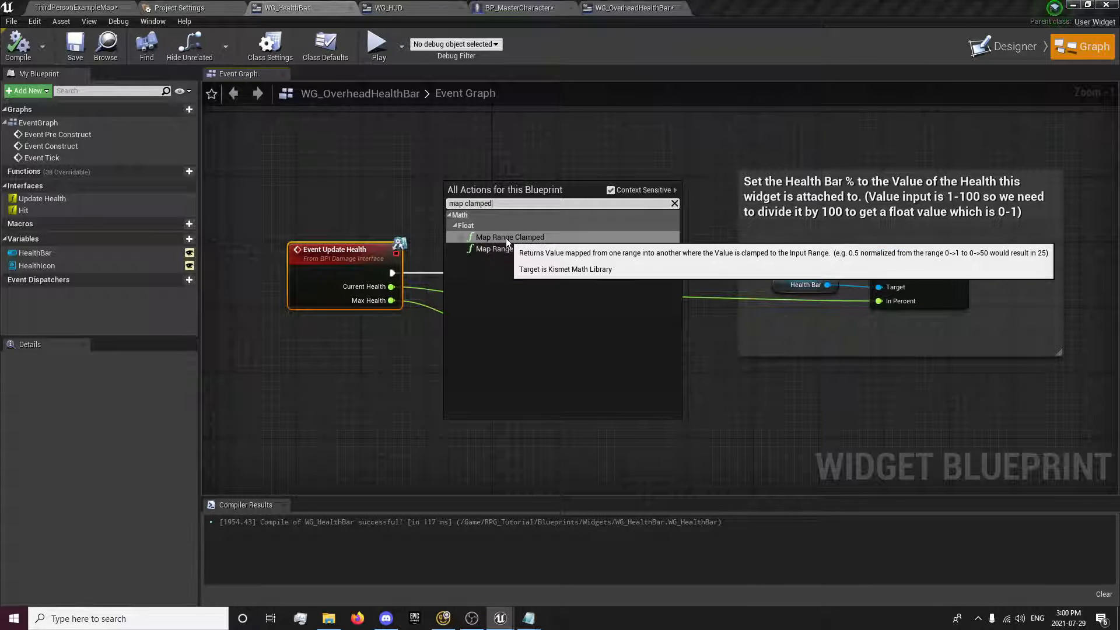
pyautogui.click(509, 236)
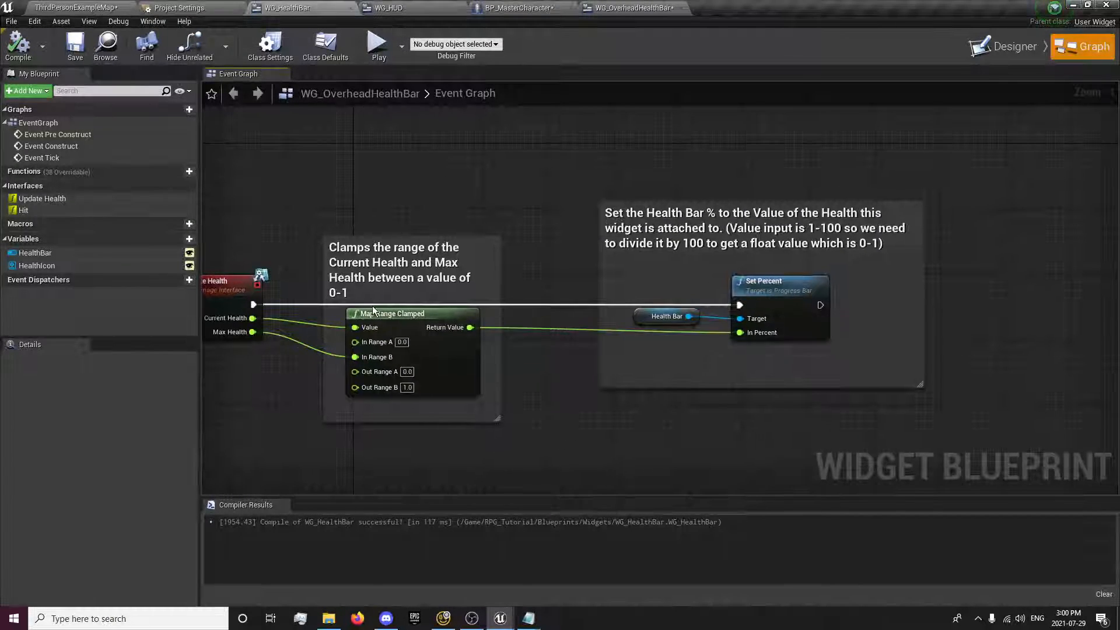
pyautogui.moveTo(35, 252)
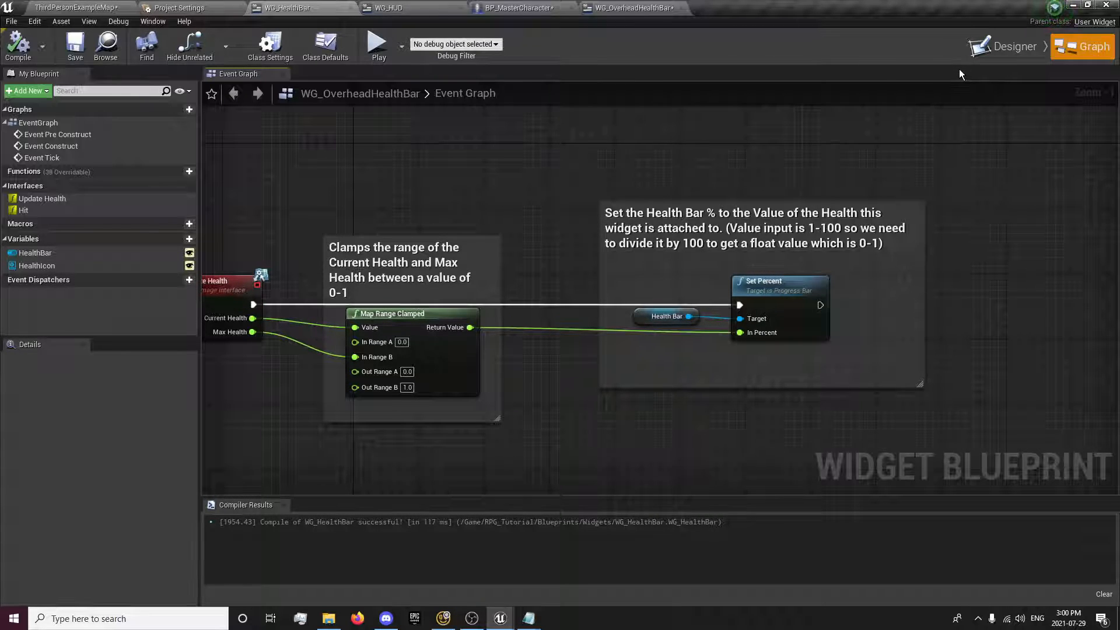
# Step: Select the disabled Pre Construct, Construct and Tick events in WG_HealthBar's graph for deletion
pyautogui.click(1013, 46)
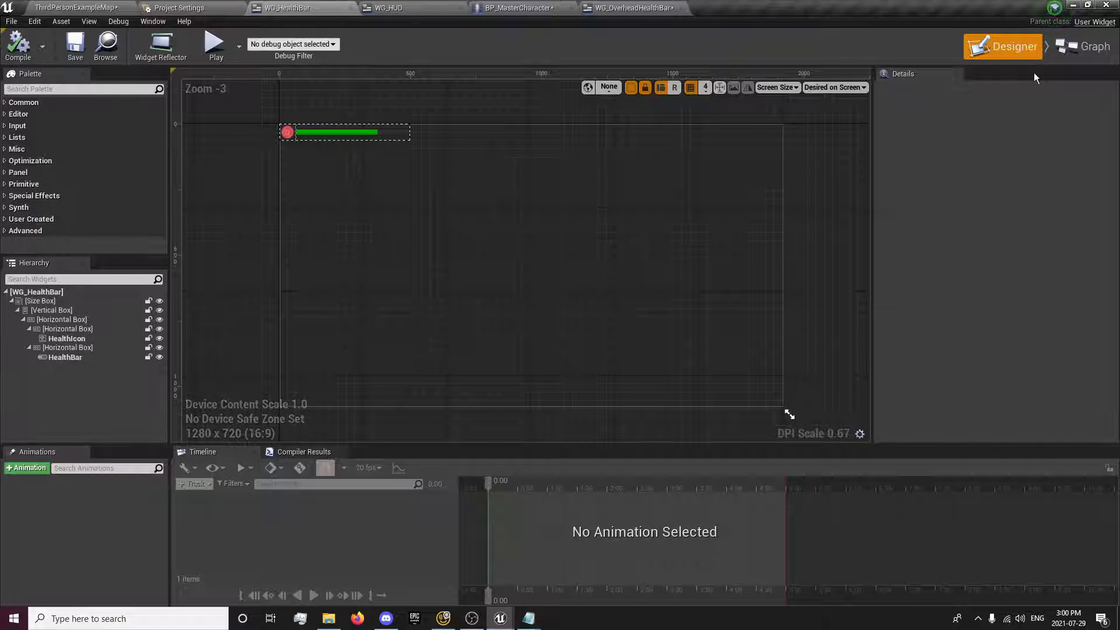
pyautogui.click(1088, 46)
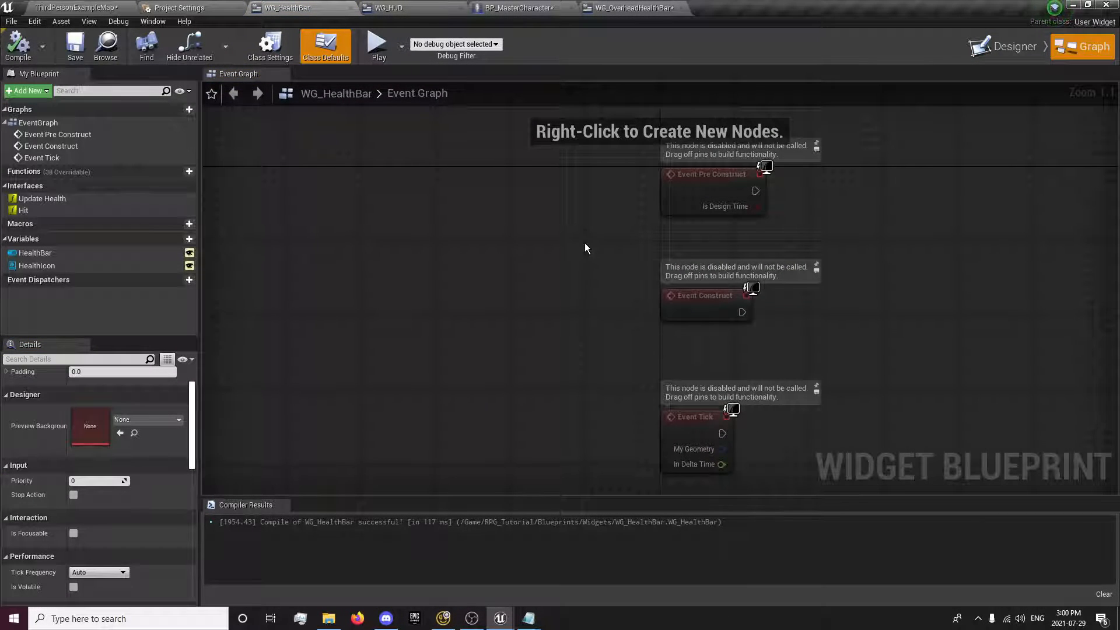
pyautogui.scroll(-3)
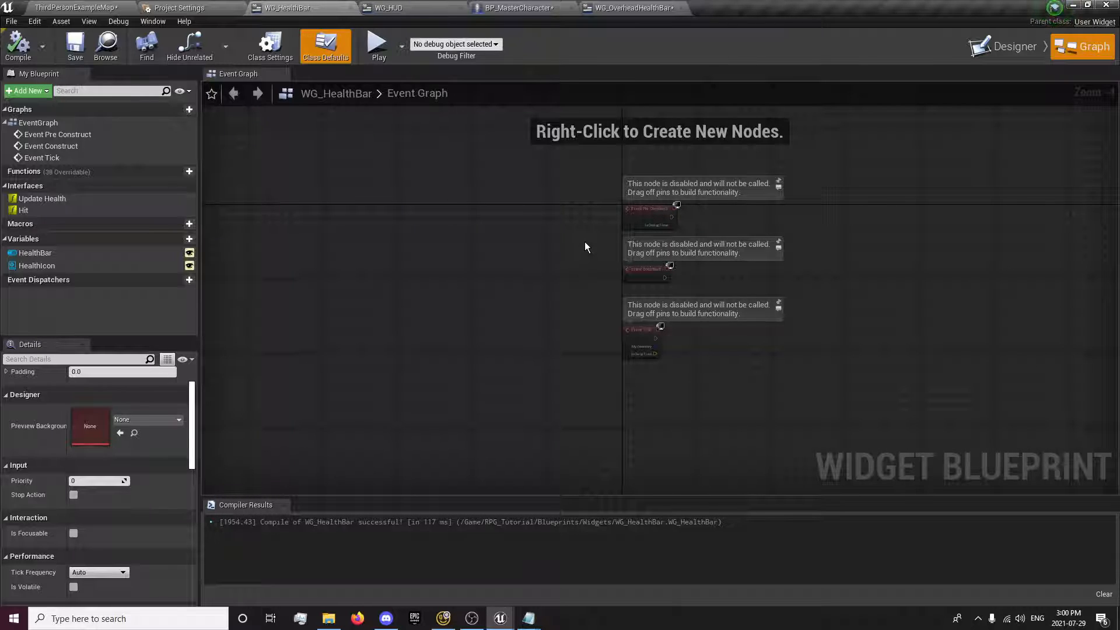
pyautogui.click(631, 8)
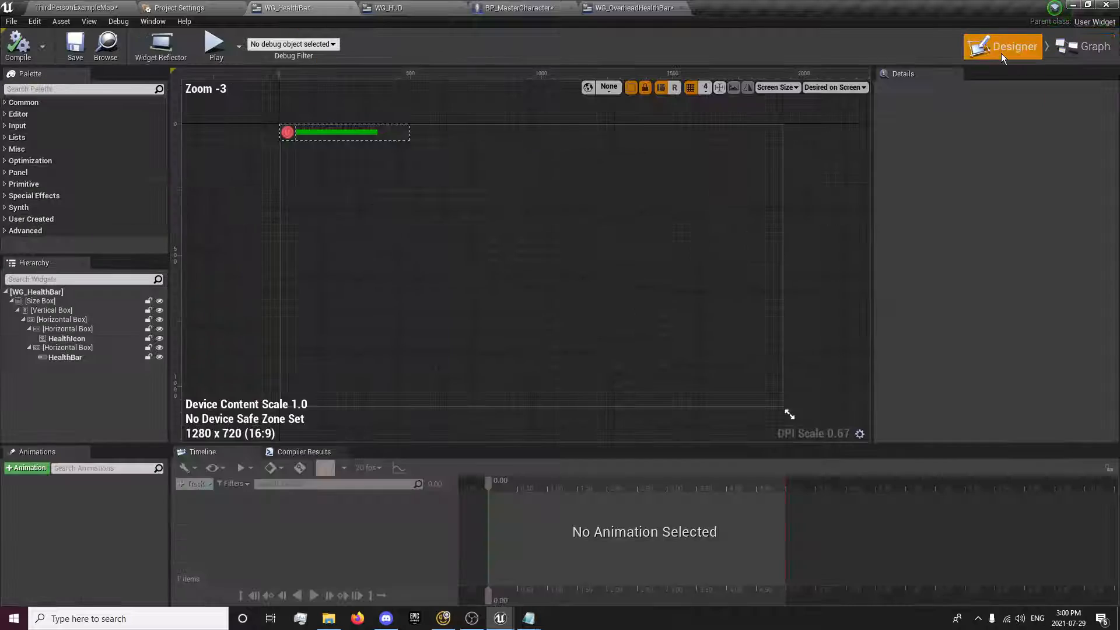
pyautogui.click(1085, 45)
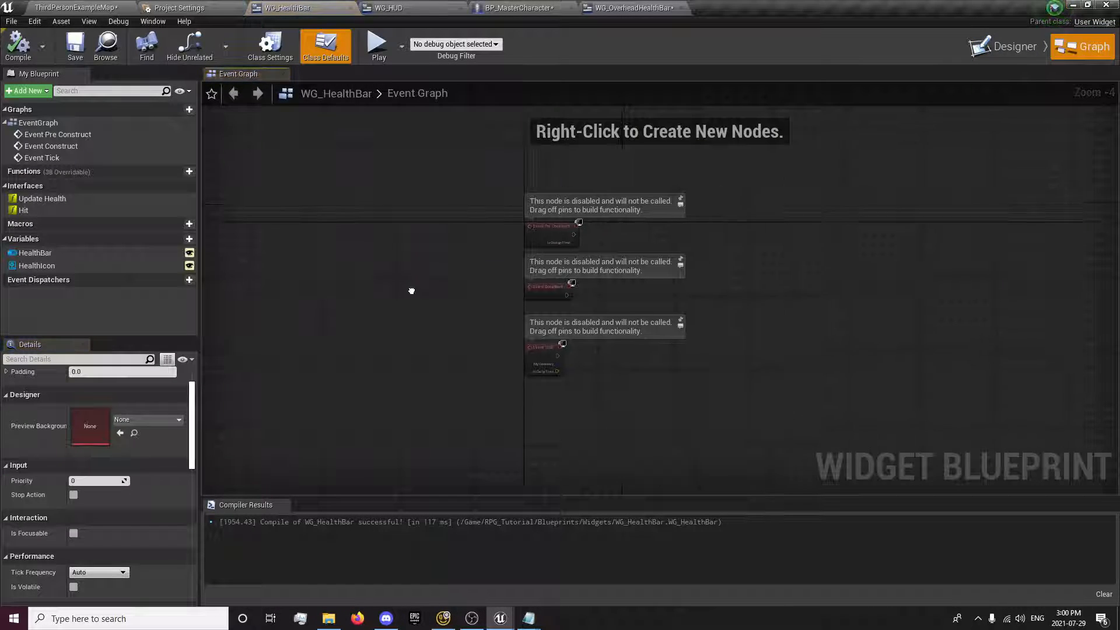
pyautogui.click(270, 45)
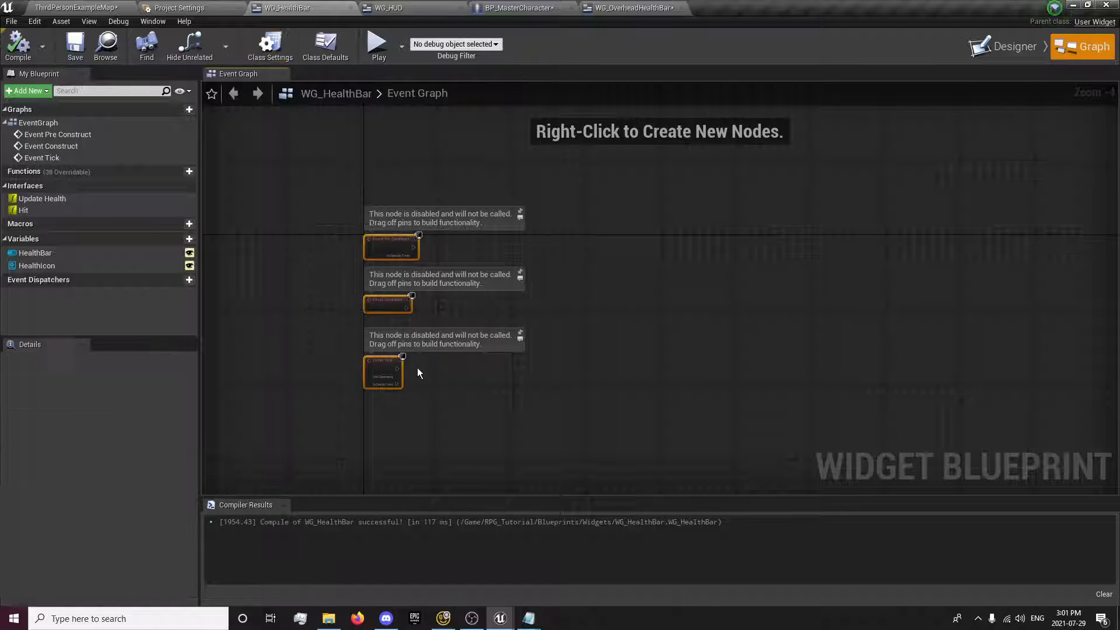
# Step: Open BP_MasterCharacter from the root Content folder, then return to the emptied health bar graph
pyautogui.click(71, 7)
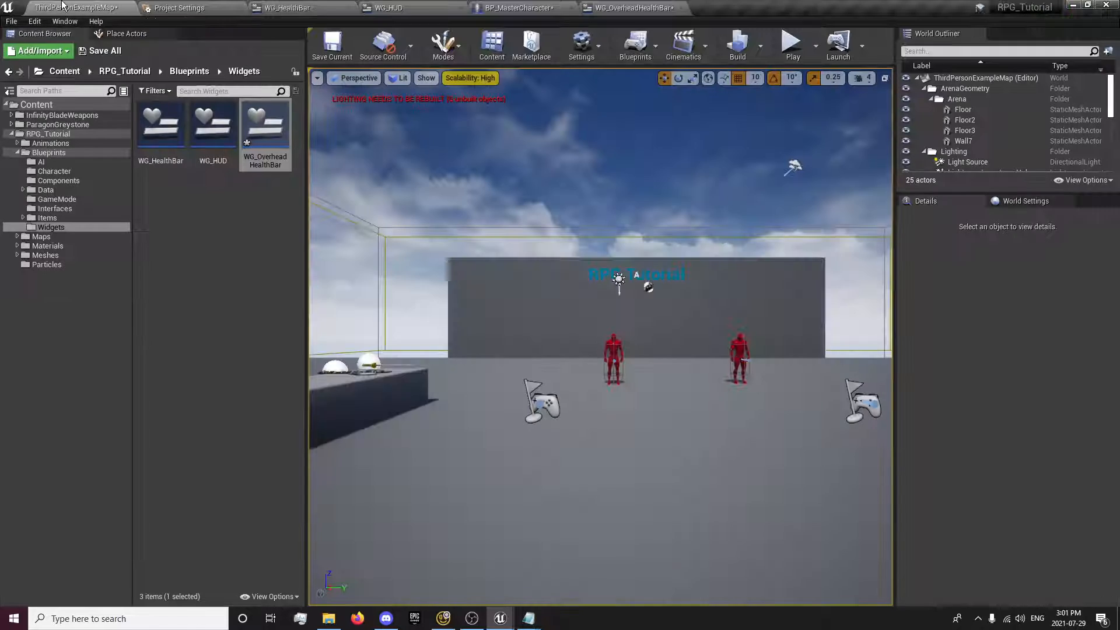
pyautogui.click(105, 50)
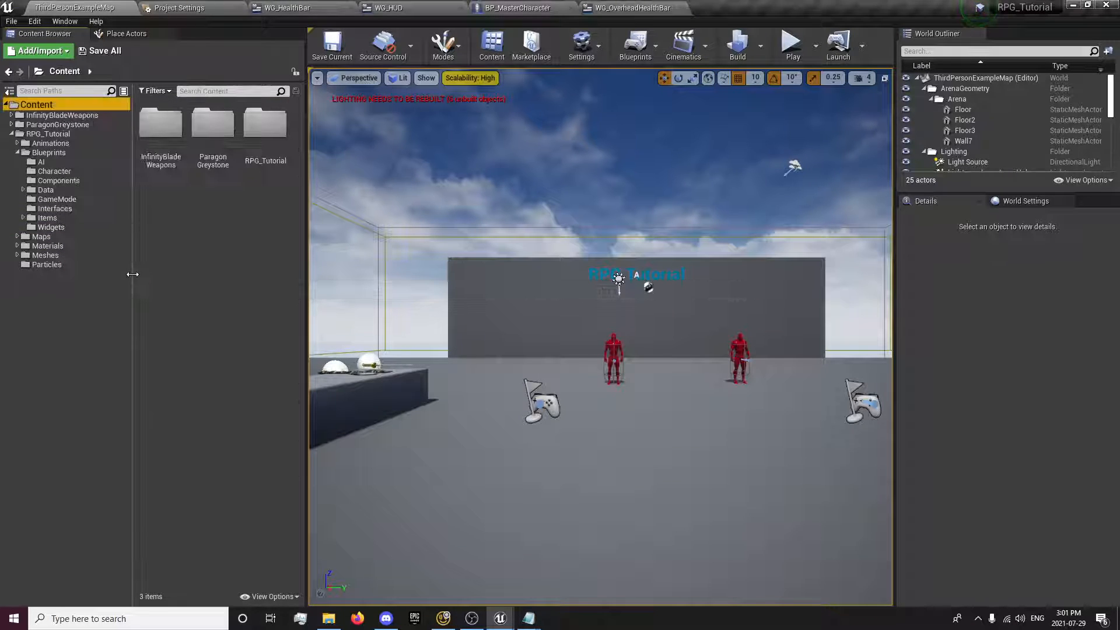
pyautogui.click(515, 8)
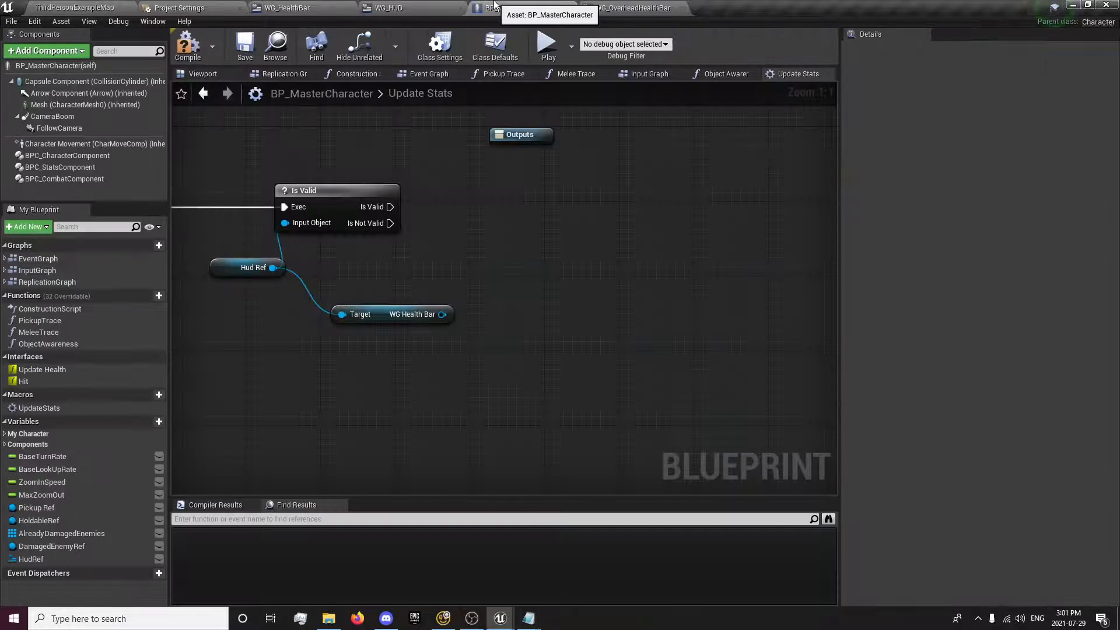
pyautogui.click(289, 8)
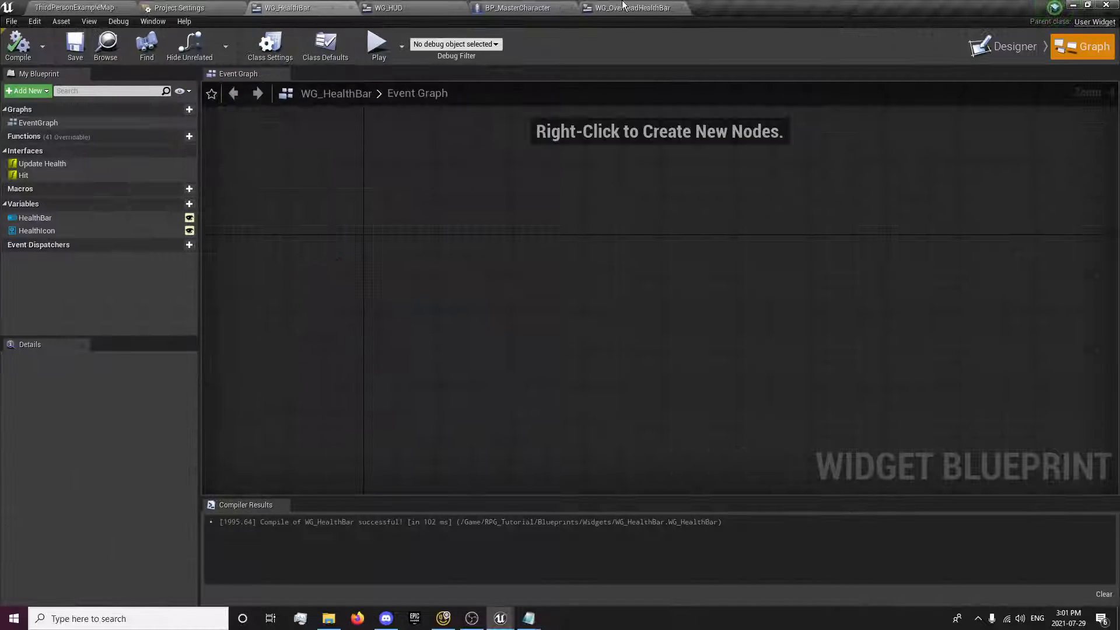
# Step: Recompile BP_MasterCharacter, confirm WG_HealthBar's BPI Damage Interface, and add Event Update Health
pyautogui.click(518, 7)
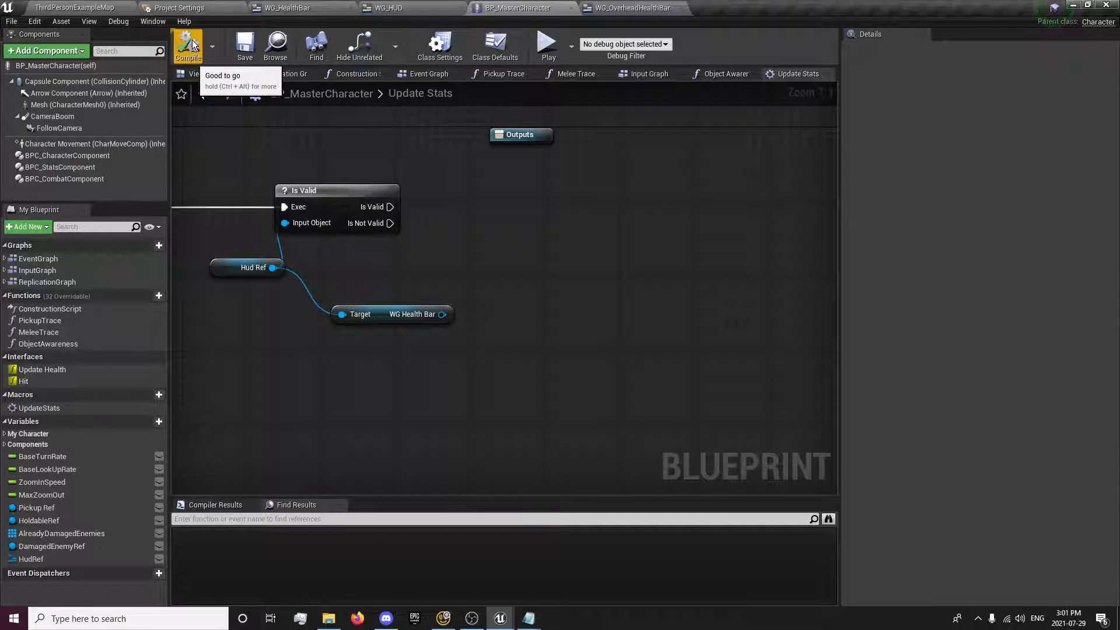
pyautogui.click(288, 8)
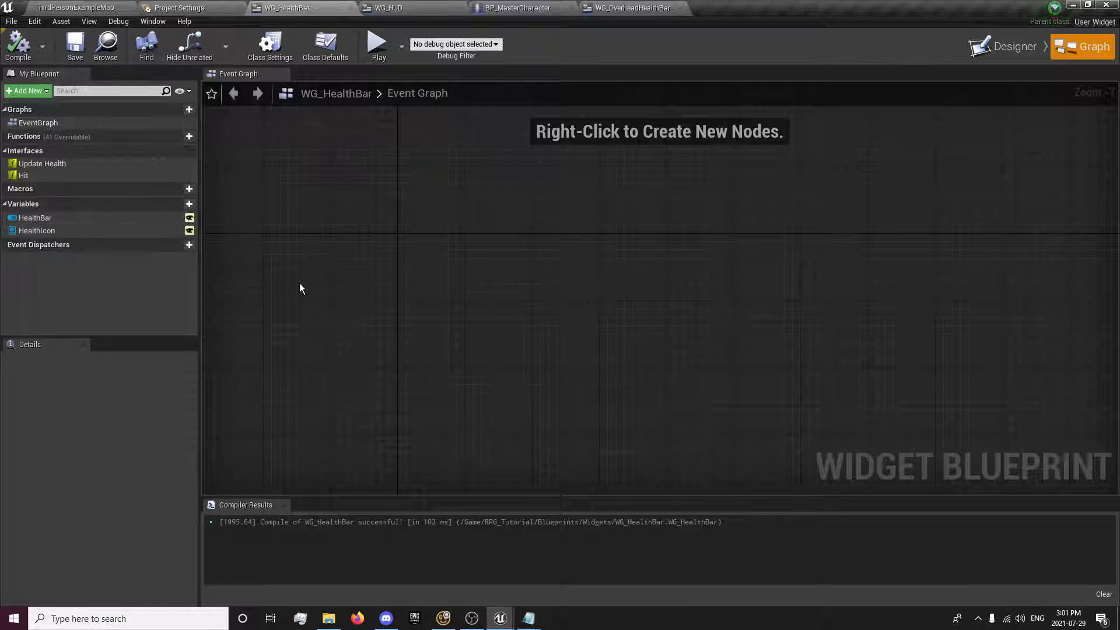
pyautogui.click(270, 45)
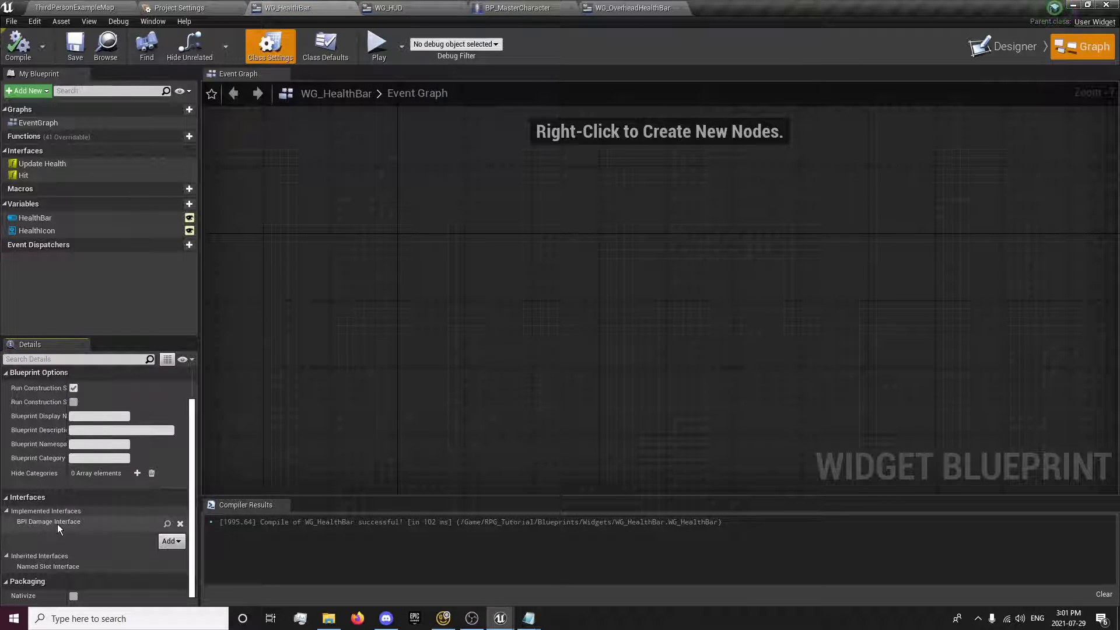
pyautogui.moveTo(35, 218)
pyautogui.write('event update')
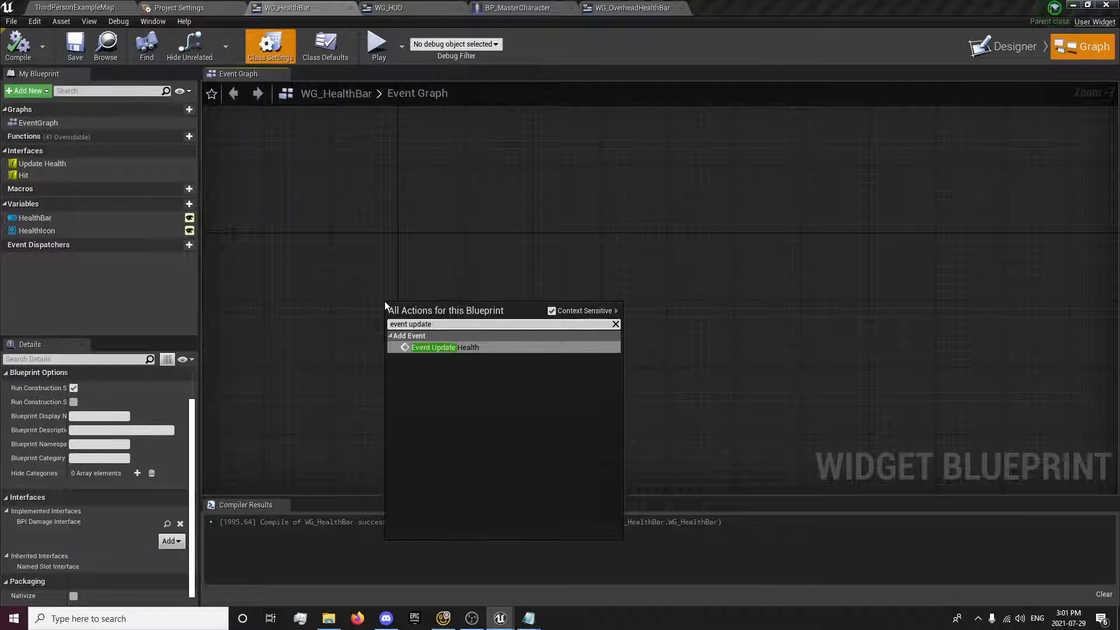
pyautogui.click(444, 347)
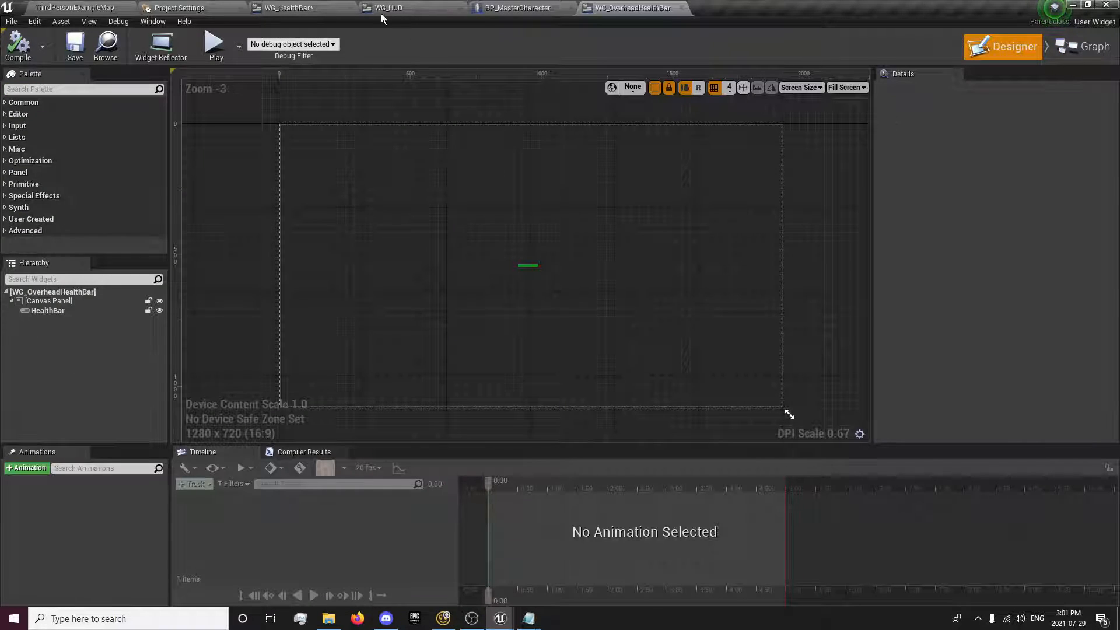
# Step: Set HealthBar percent from Current Health via Map Range Clamped against Max Health, then compile
pyautogui.click(1089, 45)
pyautogui.write('map range clamp')
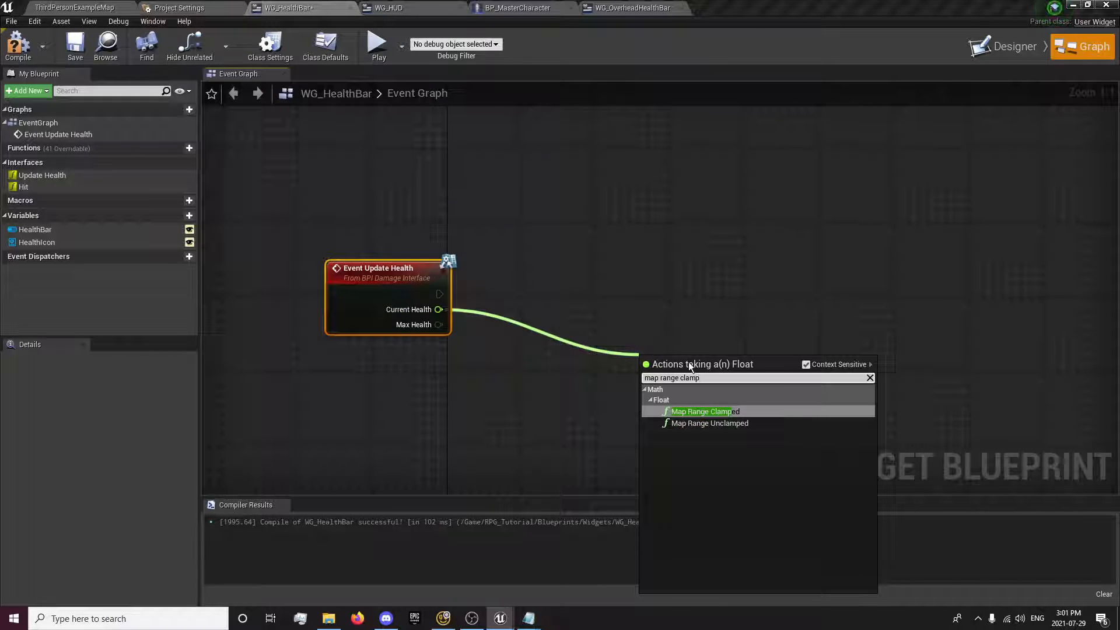
pyautogui.click(705, 410)
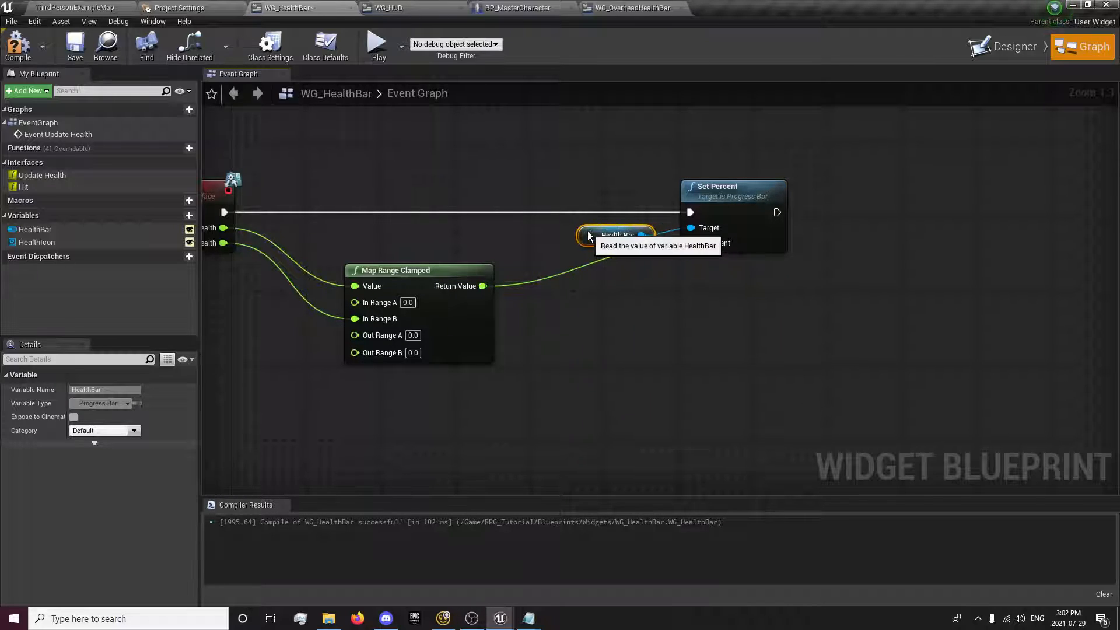
pyautogui.moveTo(386, 127)
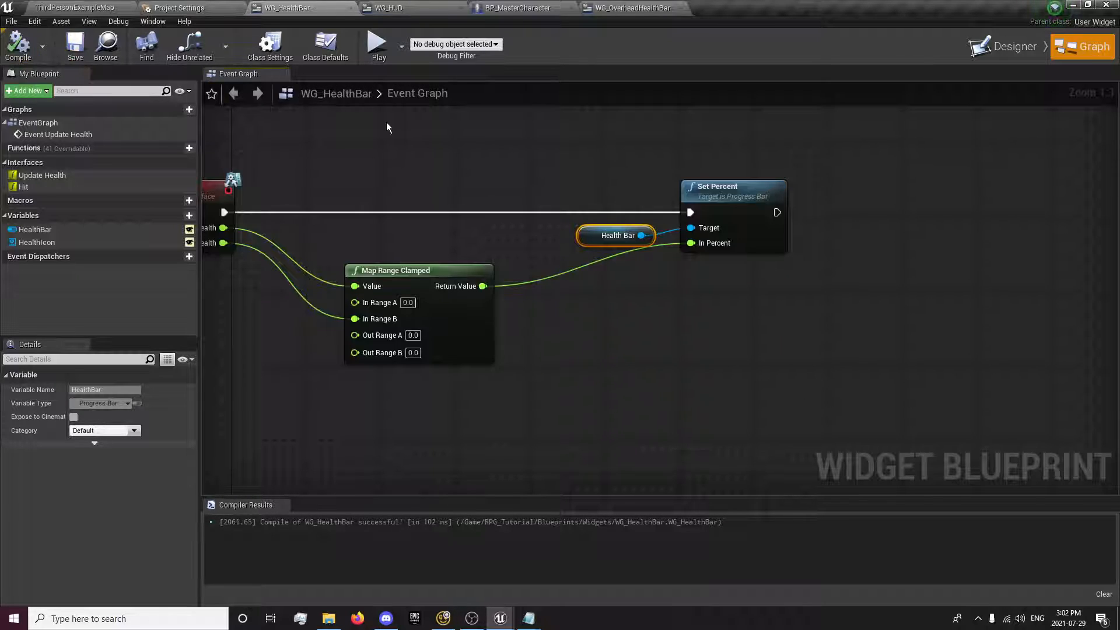
pyautogui.scroll(-3)
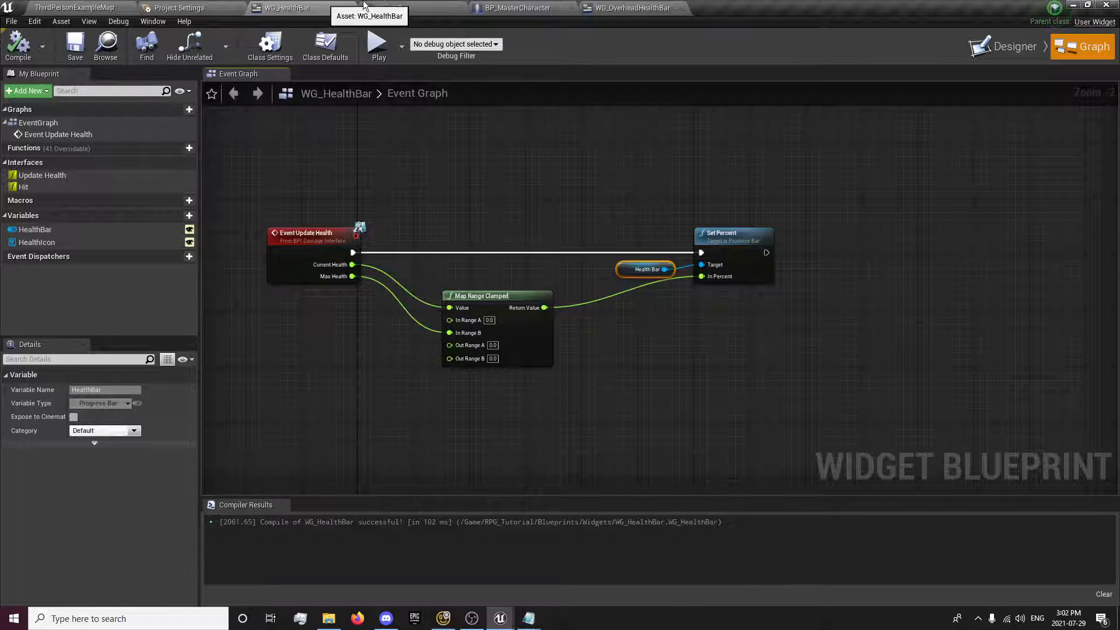
pyautogui.click(515, 8)
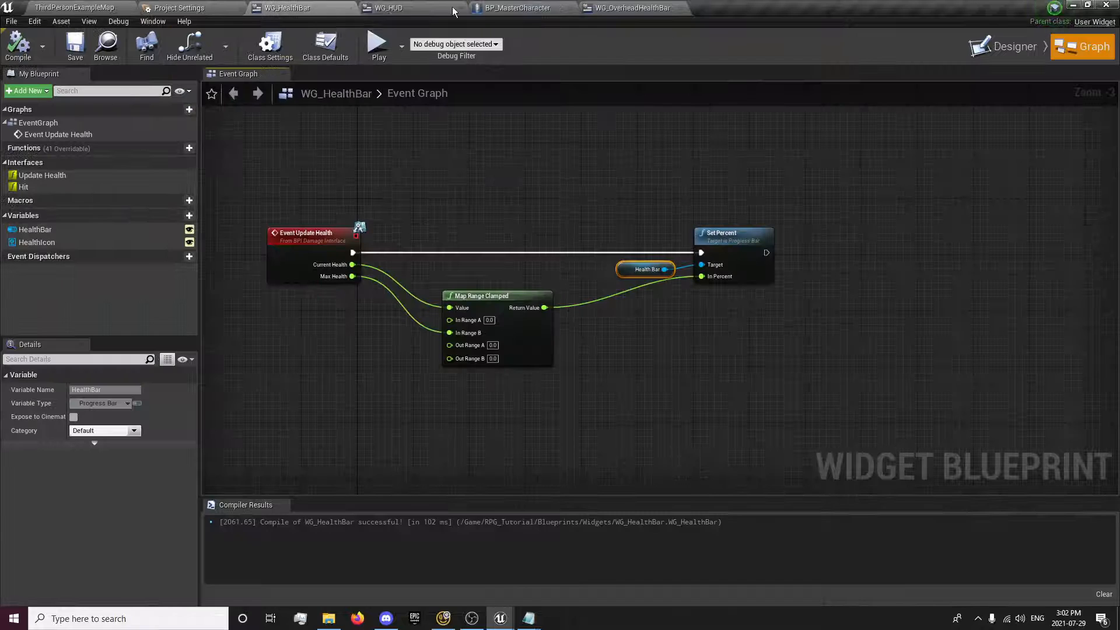
# Step: In UpdateStats, call Update Health on the health bar reference when Is Valid succeeds
pyautogui.click(514, 8)
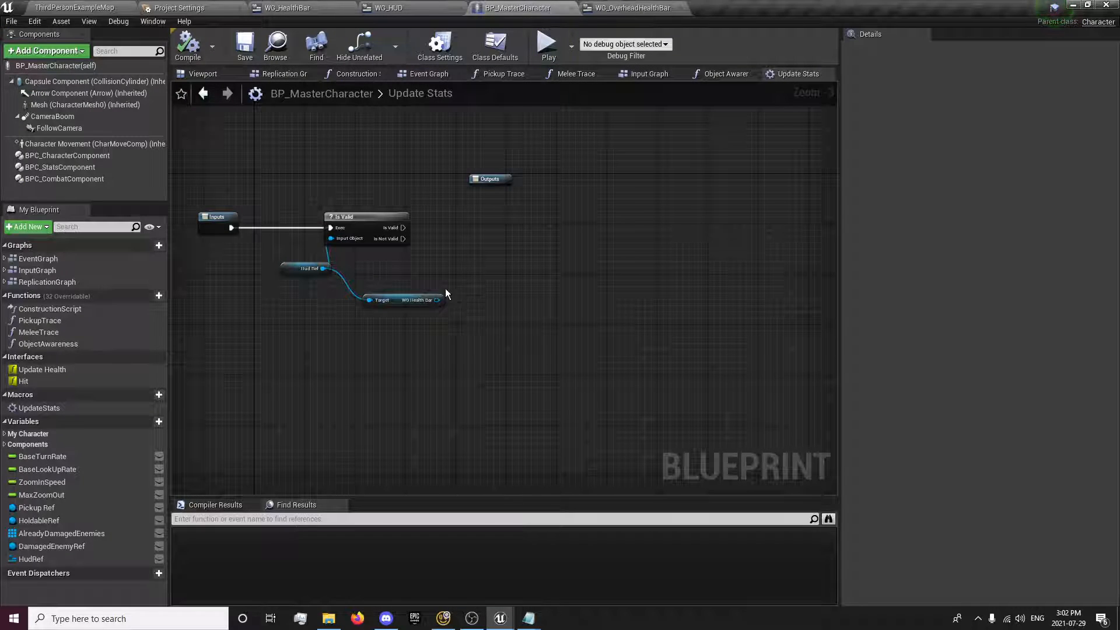
pyautogui.moveTo(438, 299); pyautogui.dragTo(480, 279)
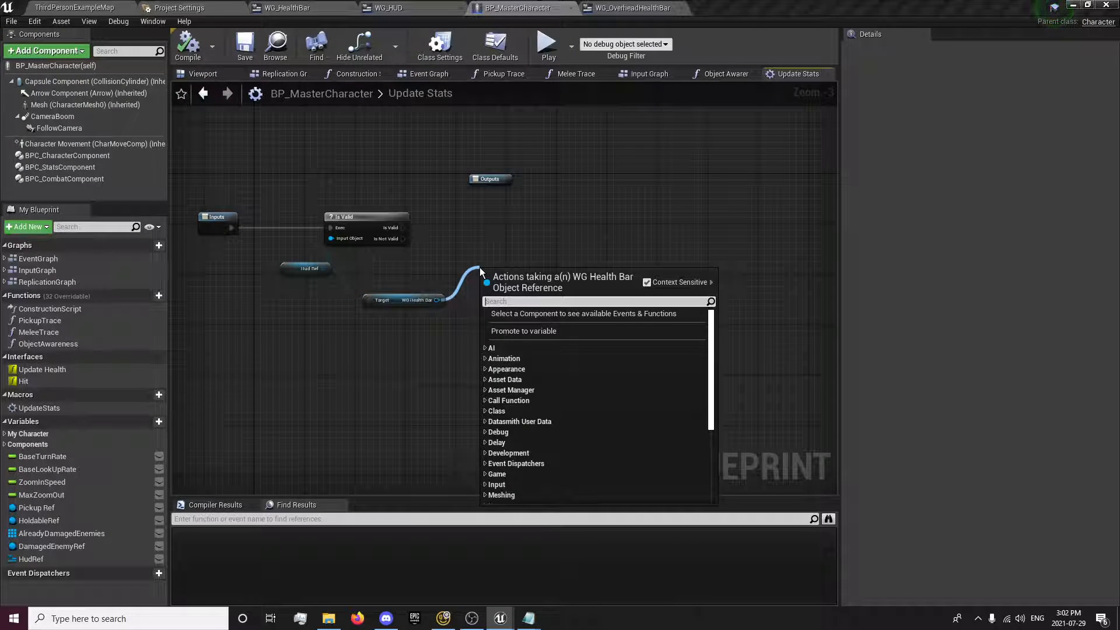
pyautogui.write('update')
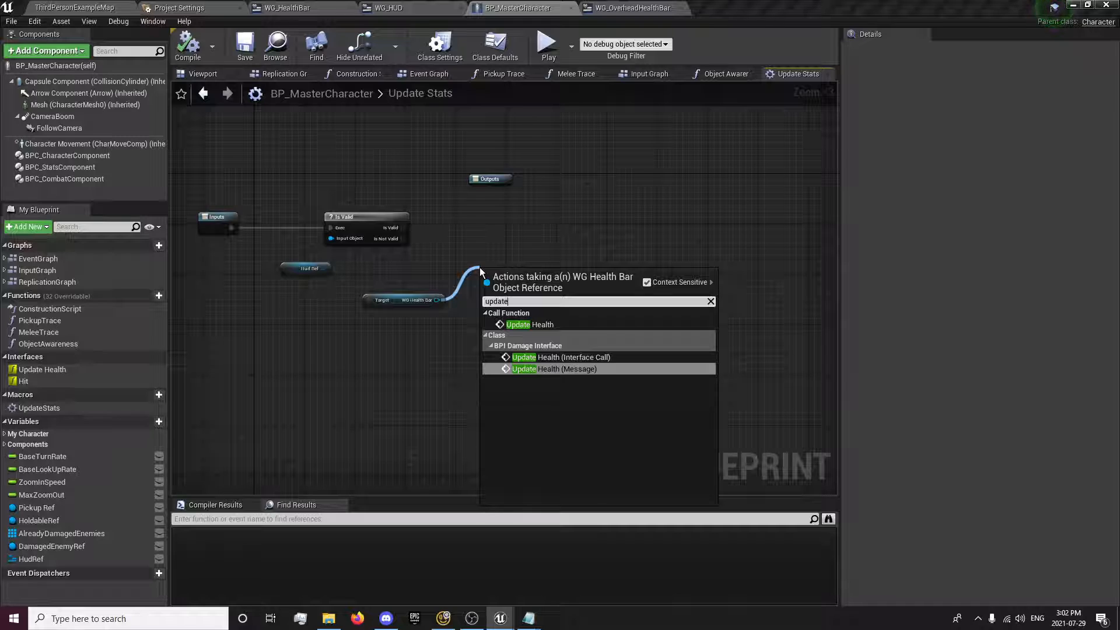
pyautogui.click(560, 356)
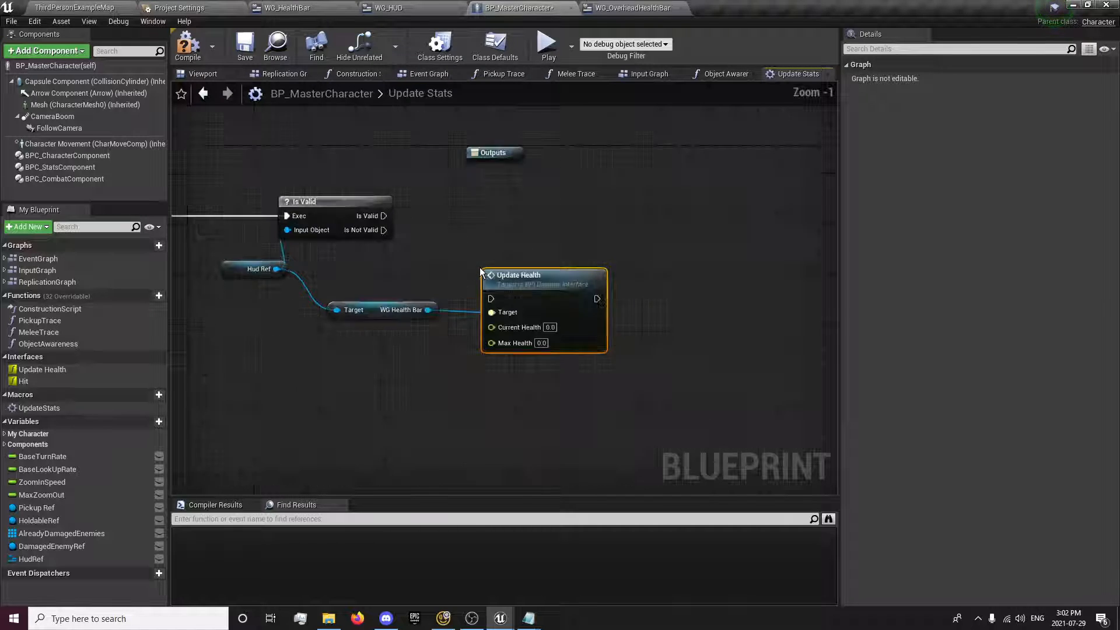
pyautogui.moveTo(384, 216); pyautogui.dragTo(490, 298)
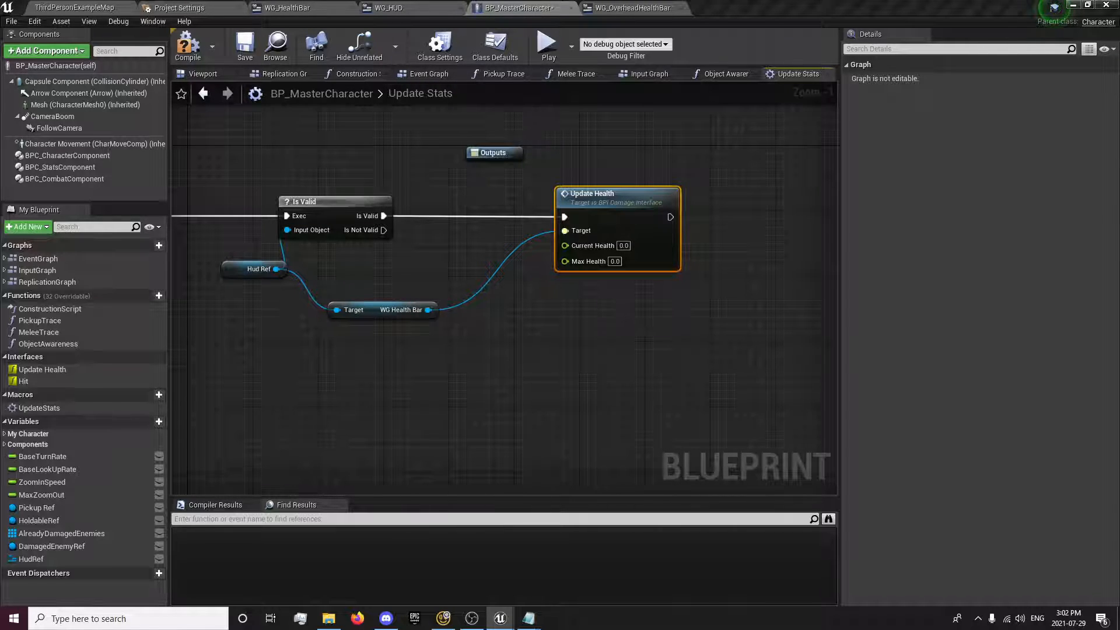
pyautogui.click(60, 167)
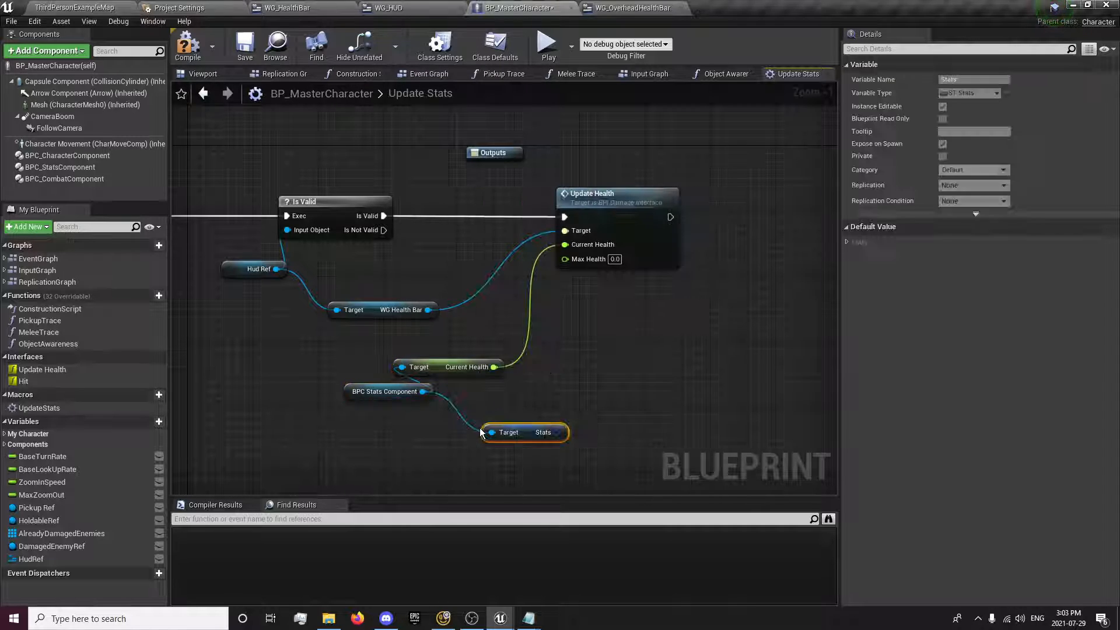
# Step: Break the Stats structure and connect its Max Health to Update Health's Max Health
pyautogui.moveTo(524, 432); pyautogui.dragTo(450, 423)
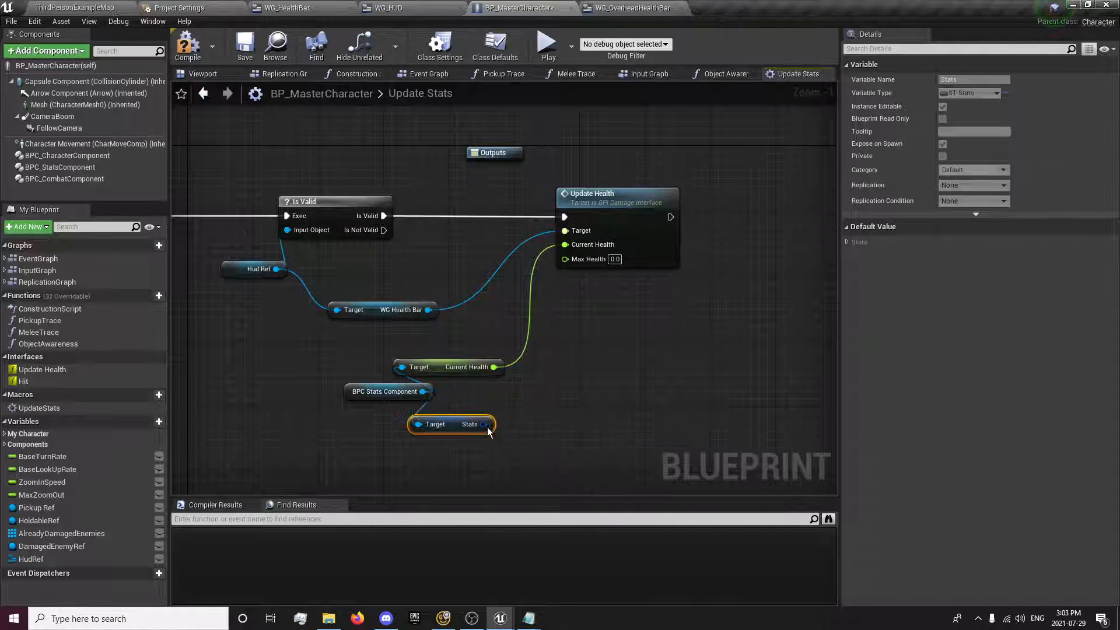
pyautogui.click(484, 424)
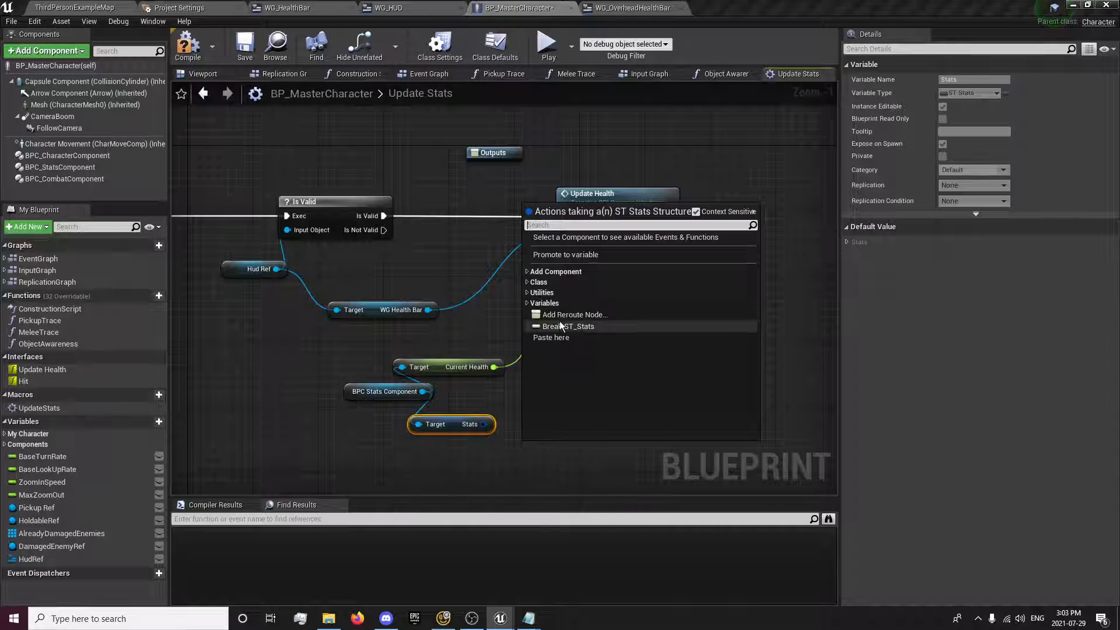
pyautogui.click(570, 326)
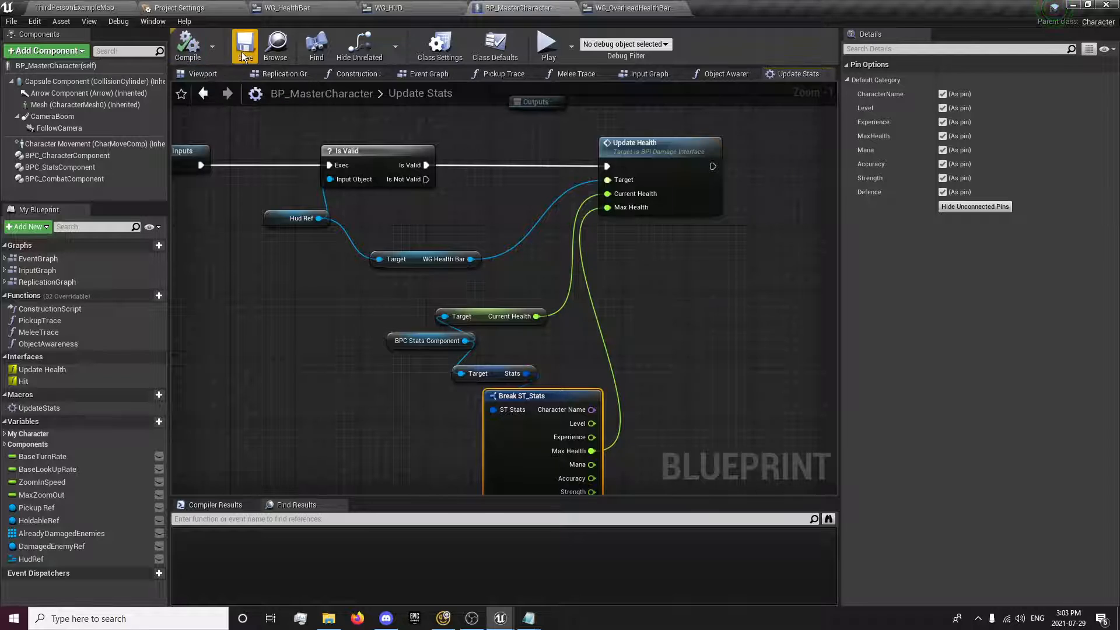
# Step: Place the UpdateStats macro after Add to Viewport in Begin Play and wire its outputs
pyautogui.click(244, 45)
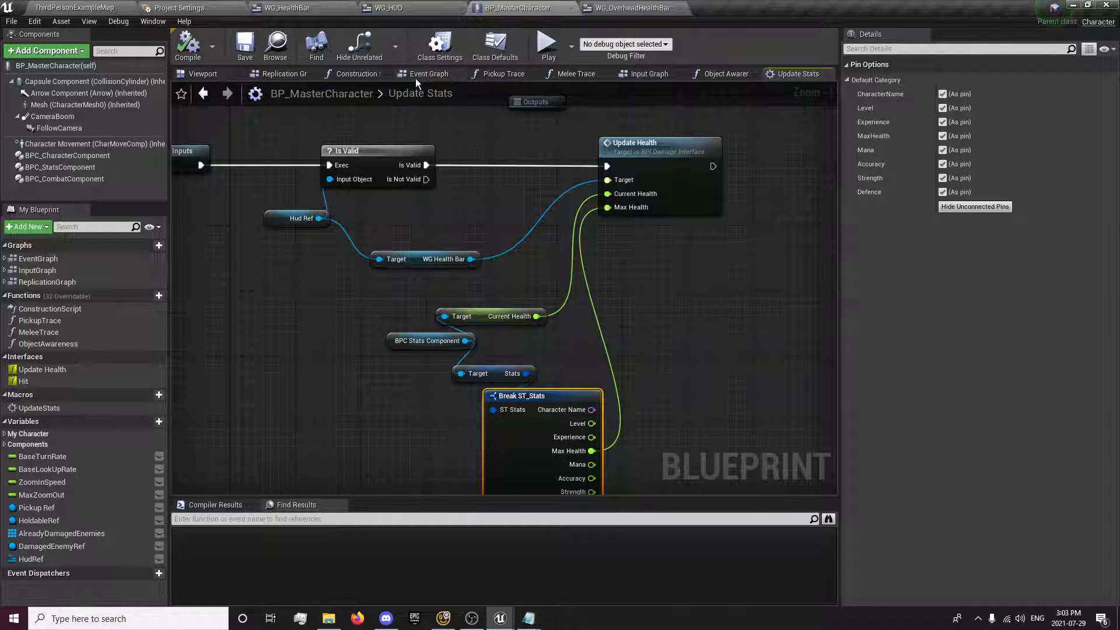
pyautogui.click(429, 73)
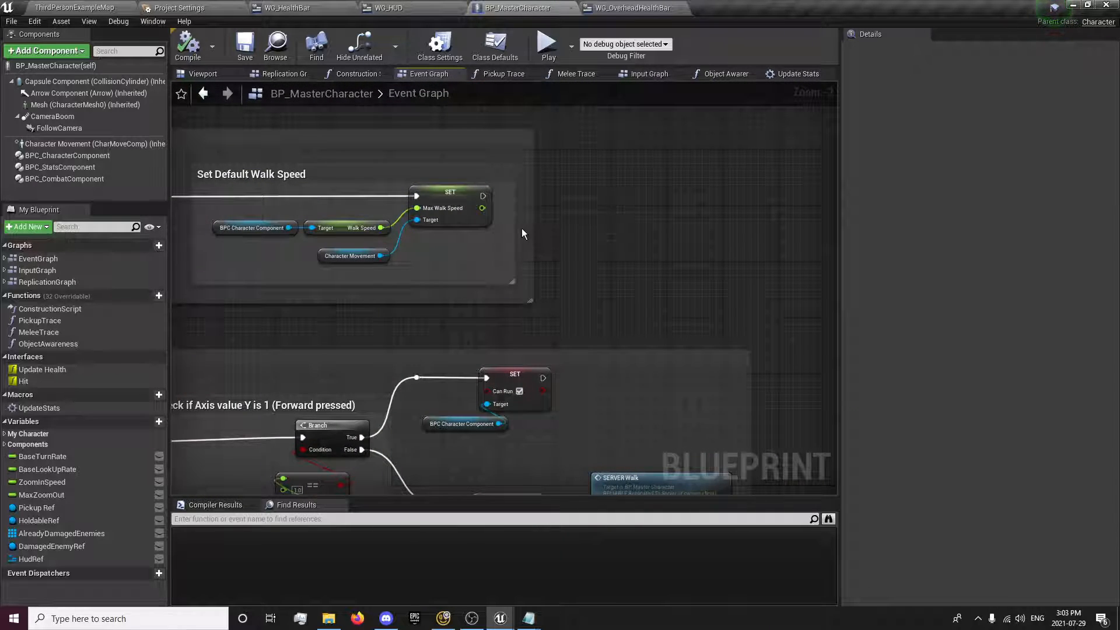
pyautogui.click(798, 74)
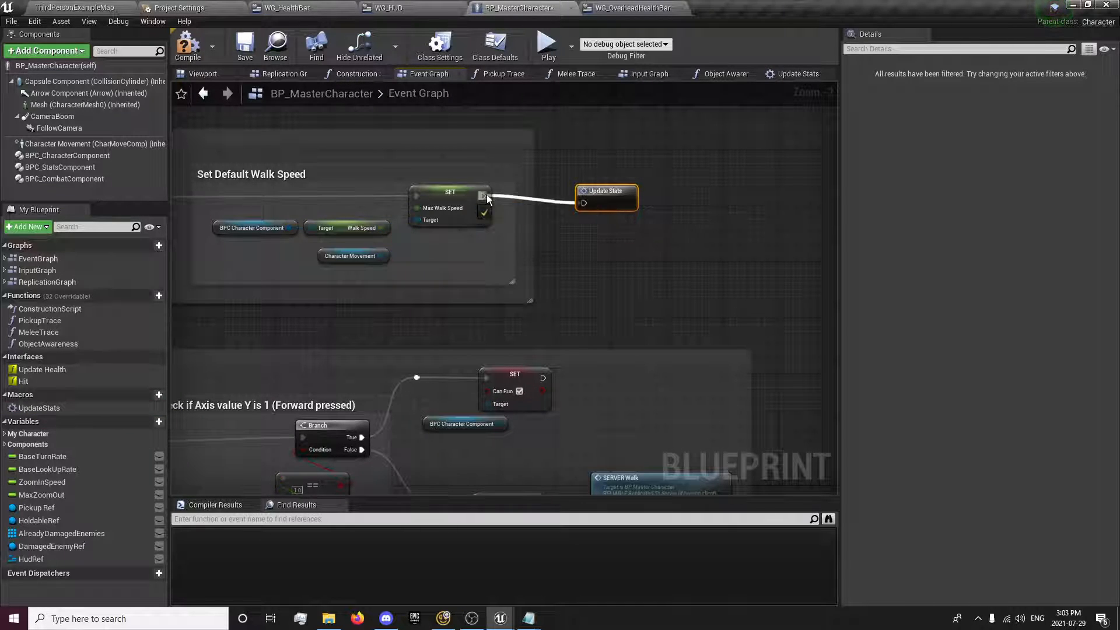
pyautogui.click(798, 73)
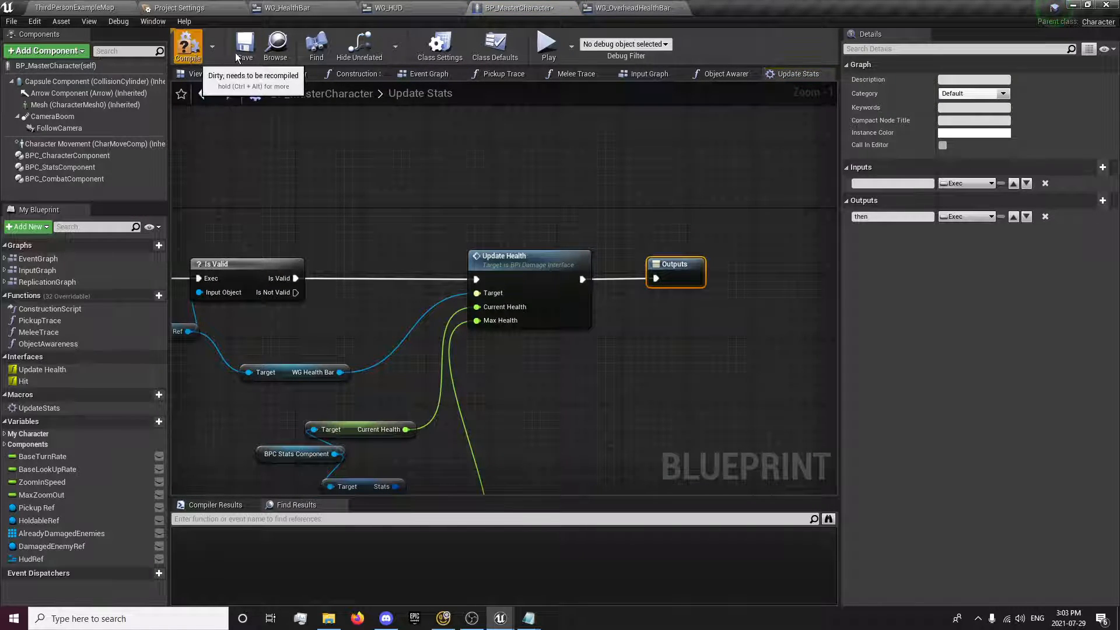
# Step: Compile and save BP_MasterCharacter, then start a play test
pyautogui.click(429, 73)
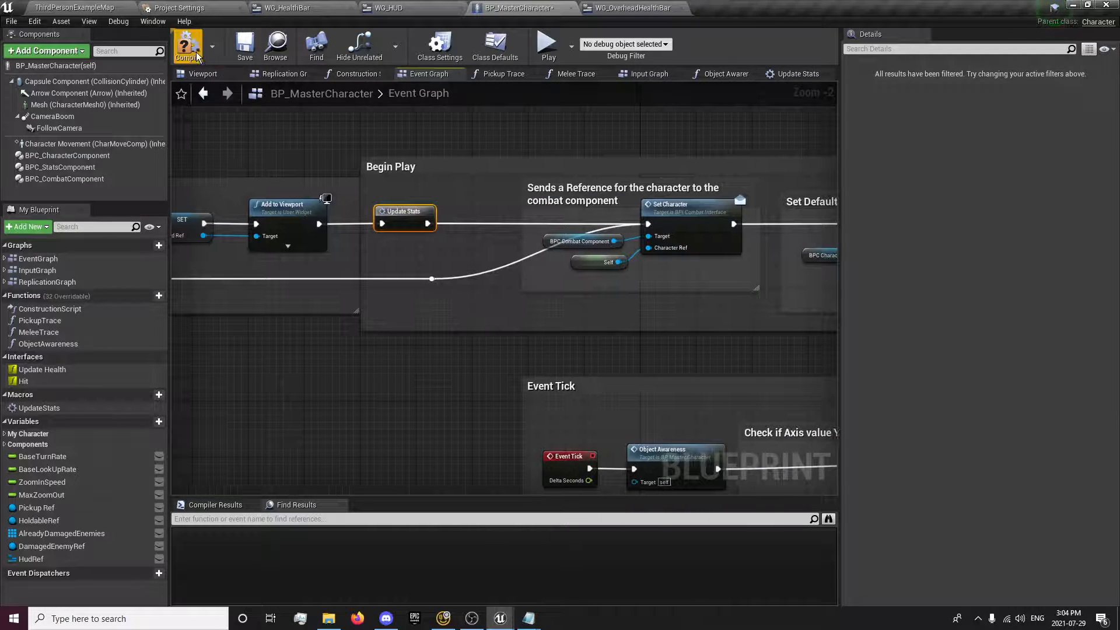
pyautogui.click(244, 44)
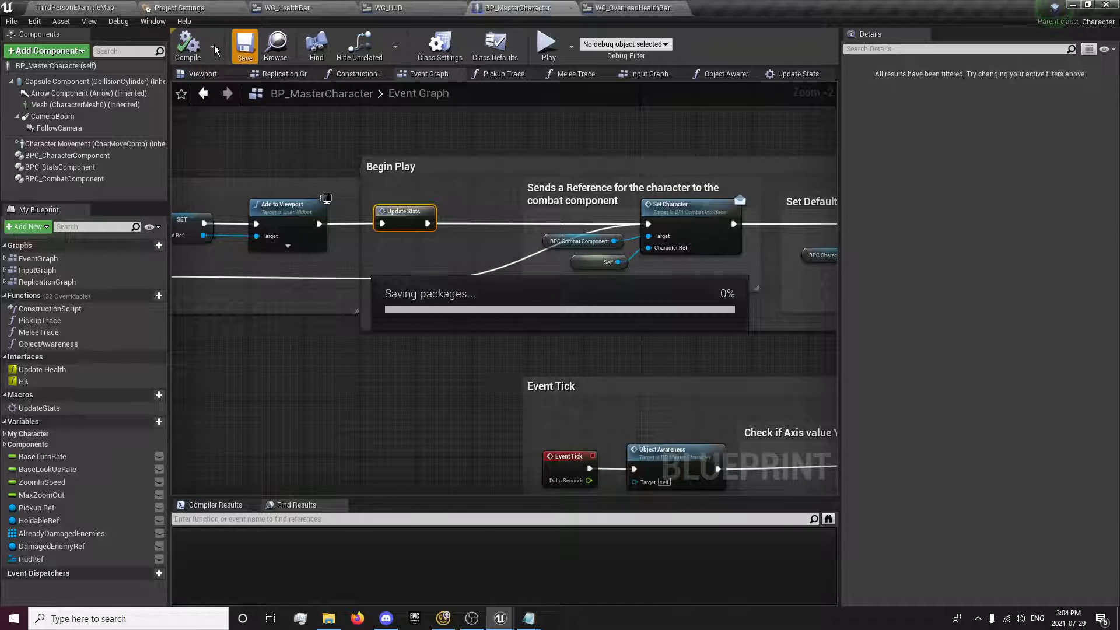
pyautogui.click(542, 41)
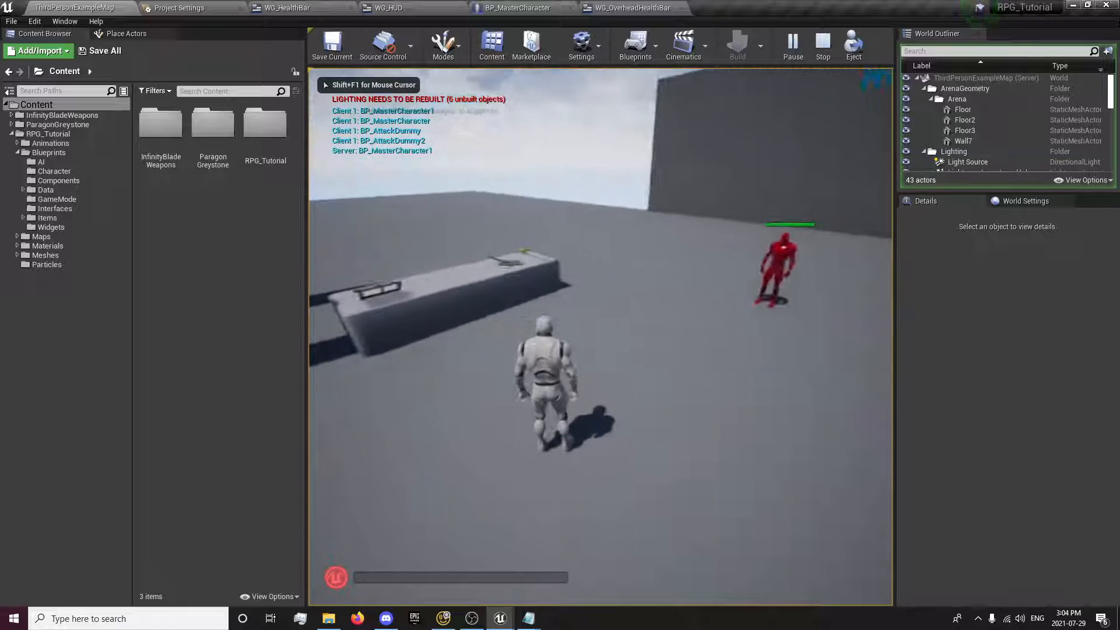
# Step: Stop the play test and reopen the UpdateStats macro in BP_MasterCharacter
pyautogui.click(822, 45)
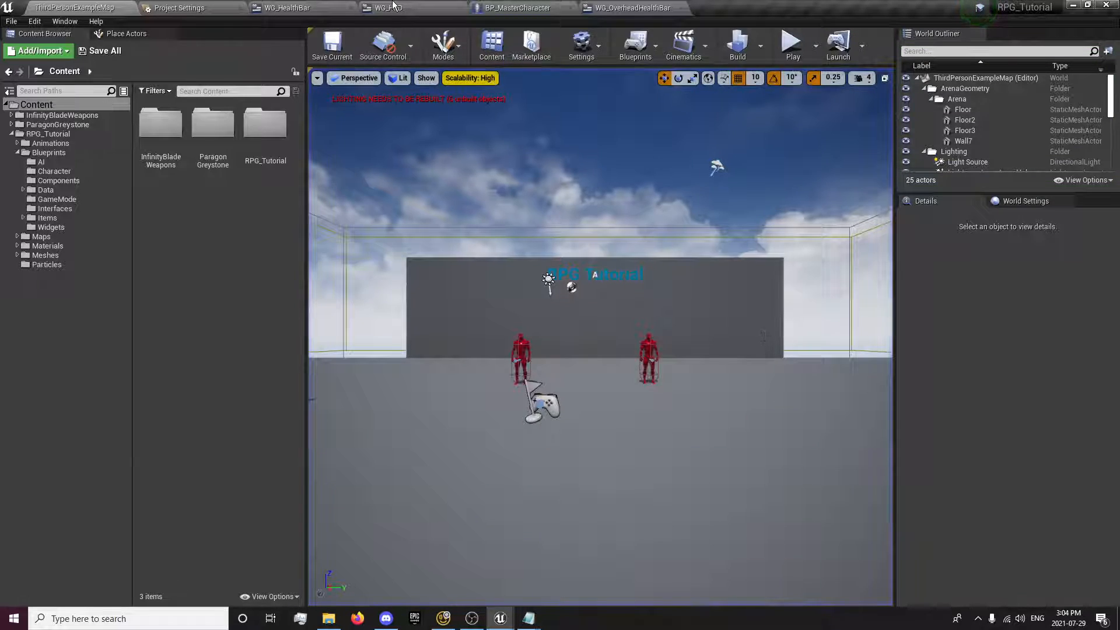
pyautogui.click(516, 7)
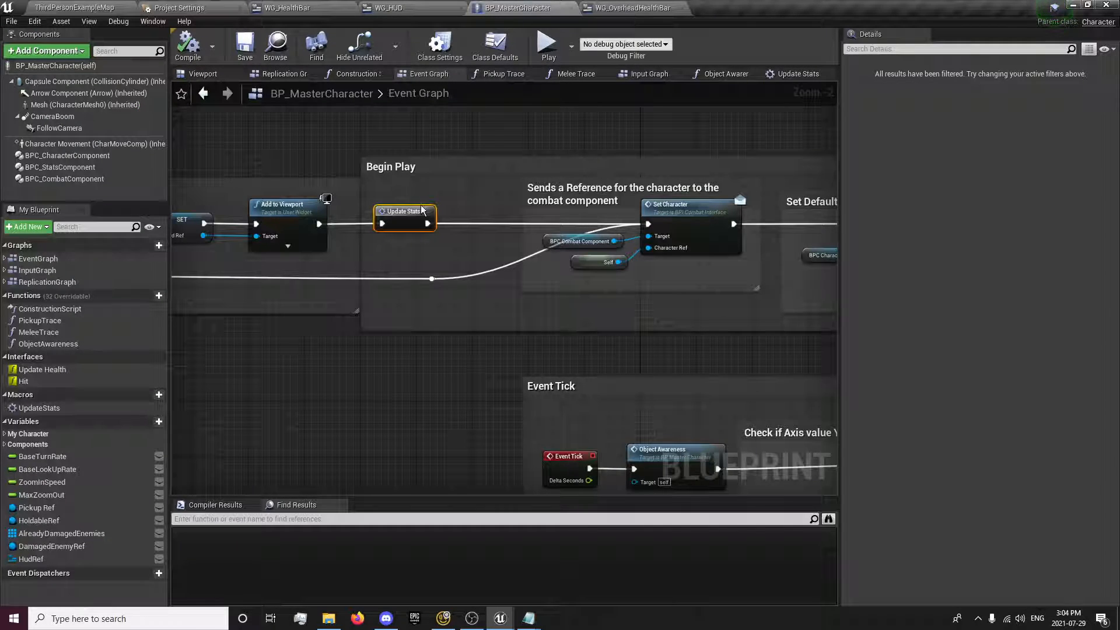
pyautogui.doubleClick(403, 210)
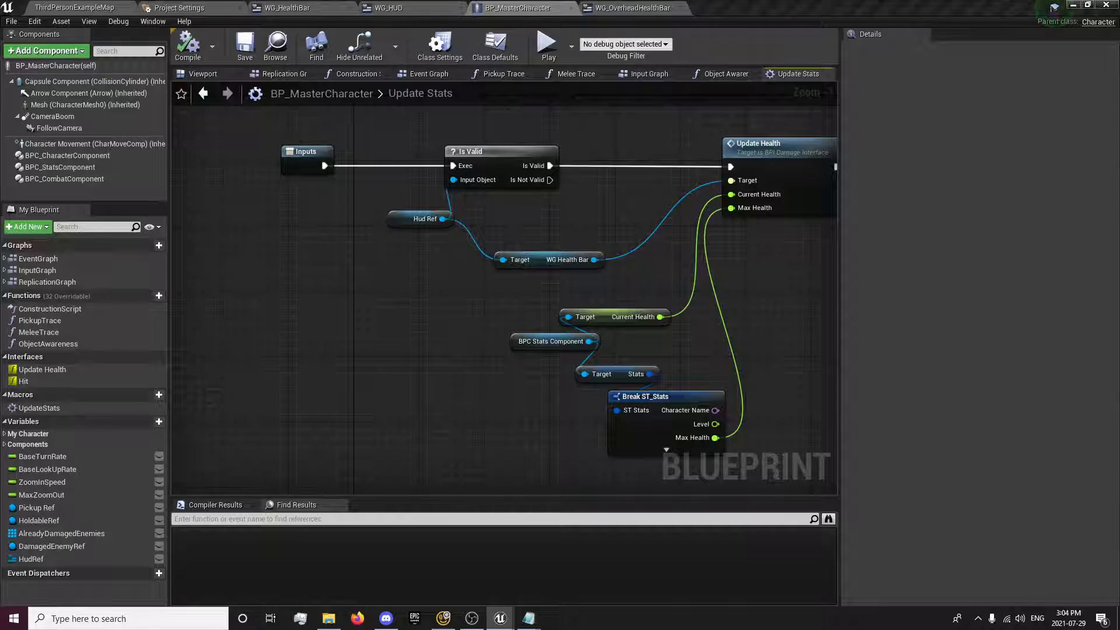
# Step: Comment the UpdateStats nodes 'Update Health Bar' without zoom bubble, save, and close WG_OverheadHealthBar
pyautogui.scroll(-3)
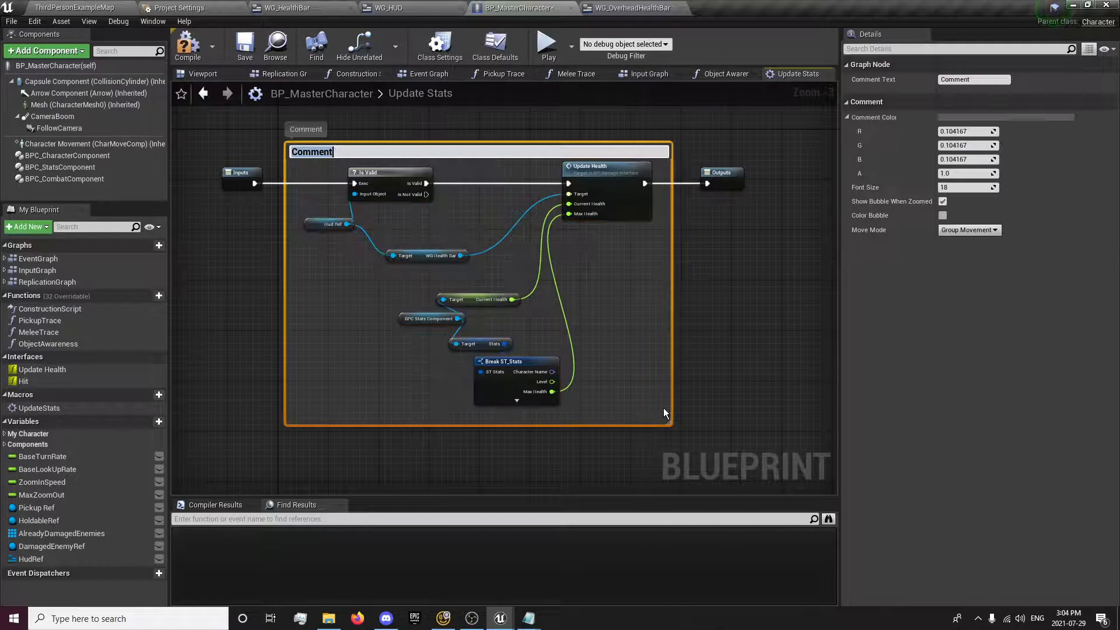
pyautogui.write('Update Health Bar')
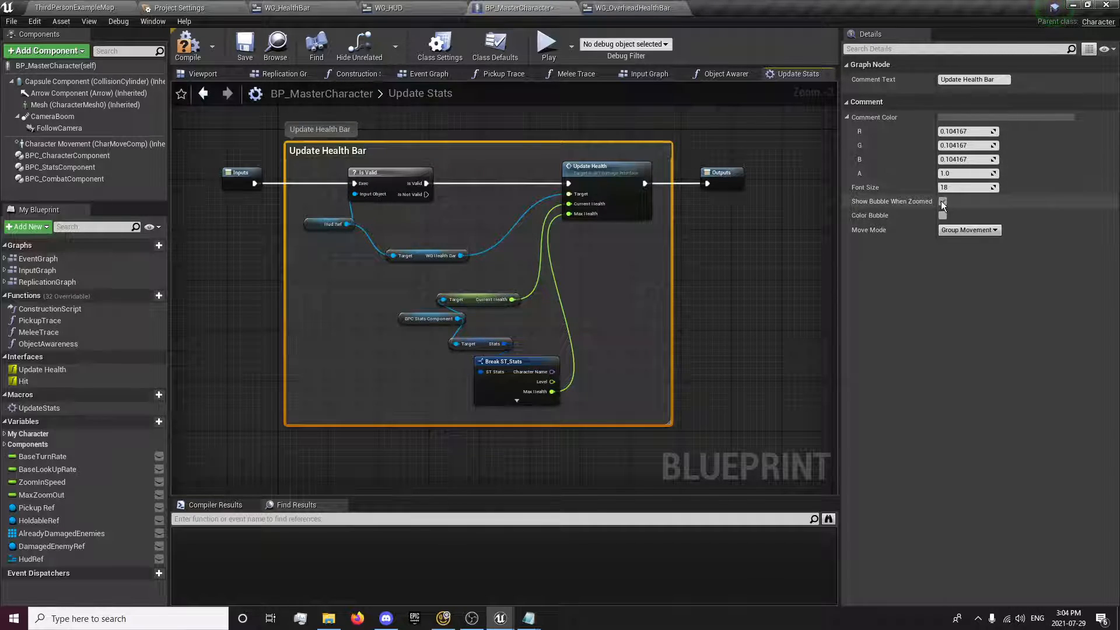
pyautogui.click(941, 201)
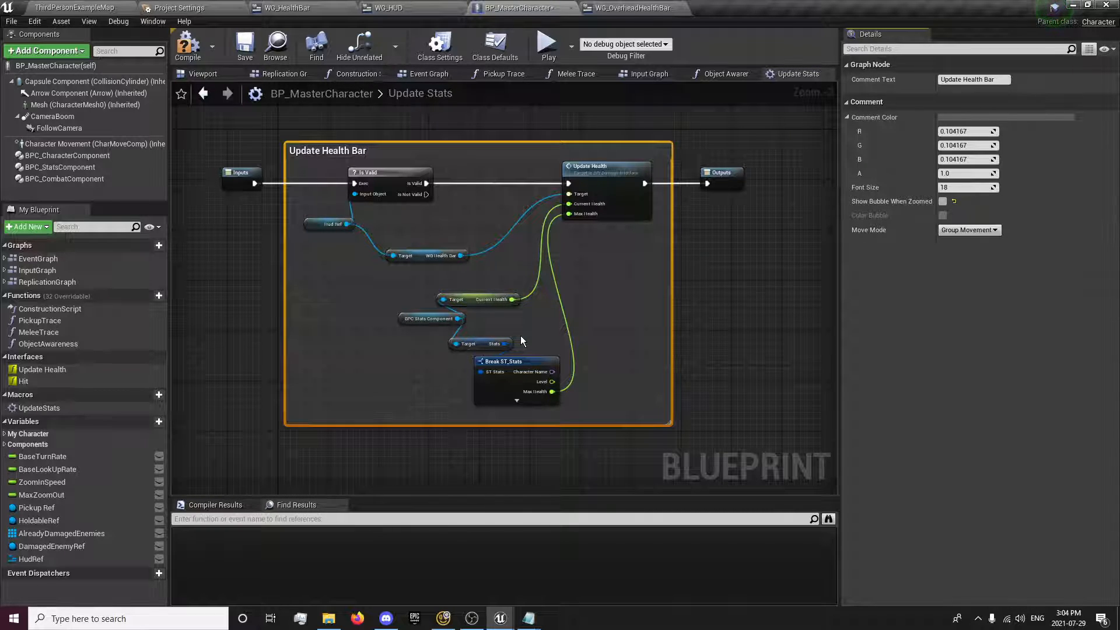
pyautogui.click(244, 44)
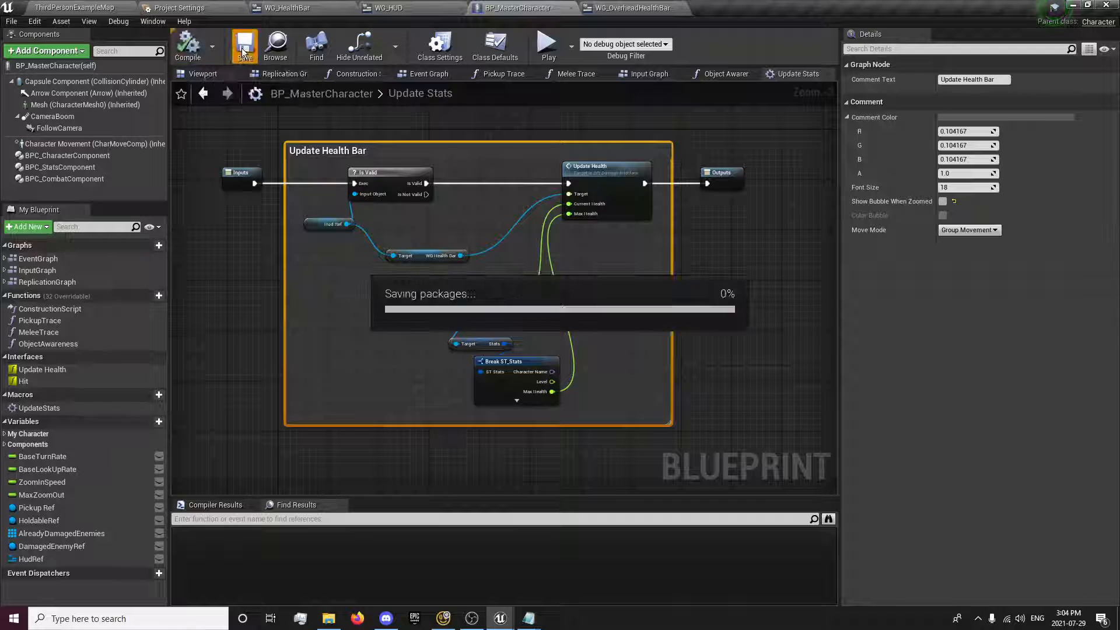
pyautogui.click(631, 7)
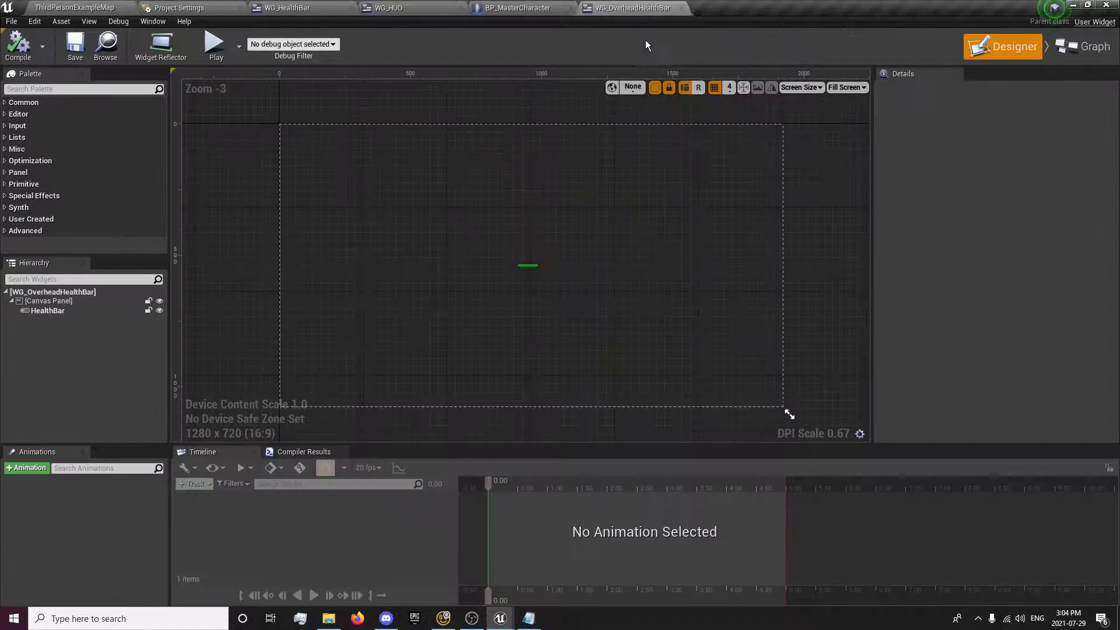
pyautogui.moveTo(681, 11)
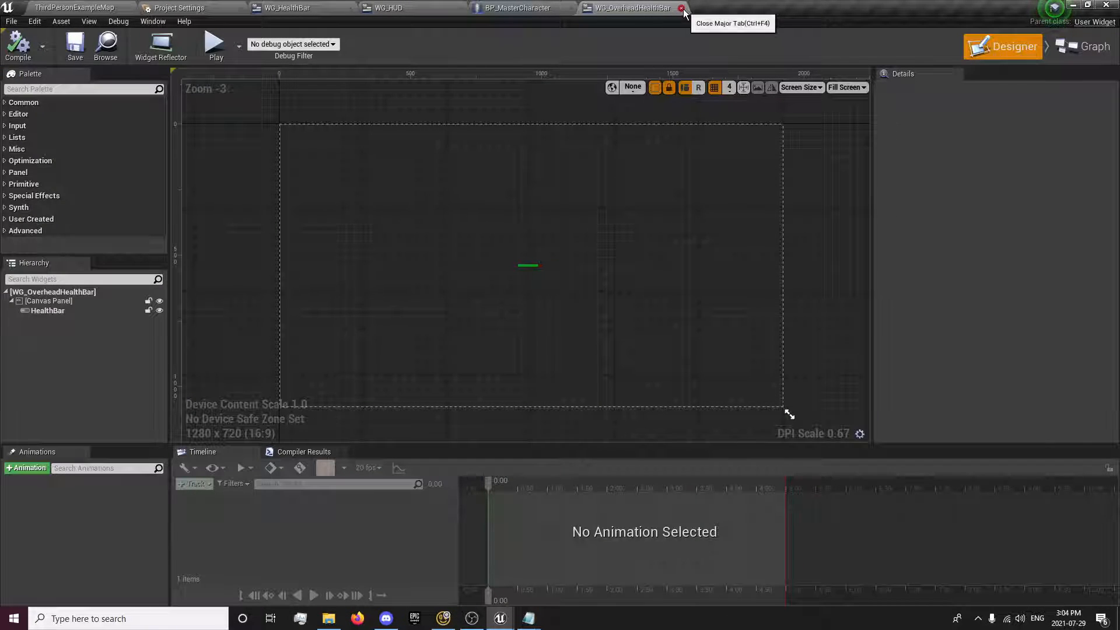
pyautogui.click(681, 8)
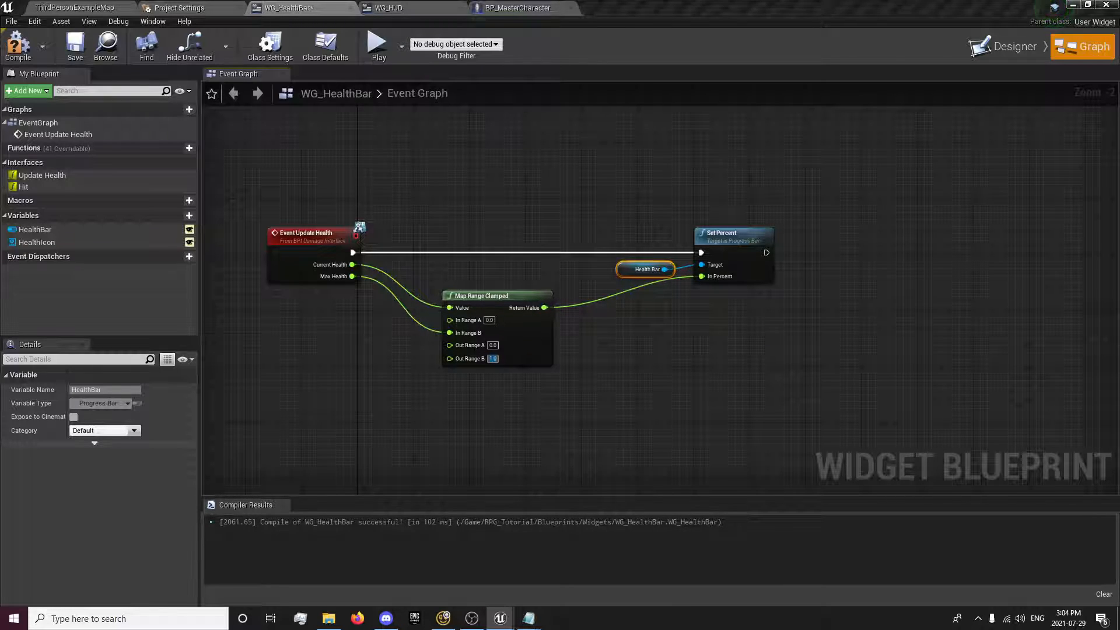
# Step: Deselect nodes in WG_HealthBar and go back to the ThirdPersonExampleMap level editor
pyautogui.click(289, 193)
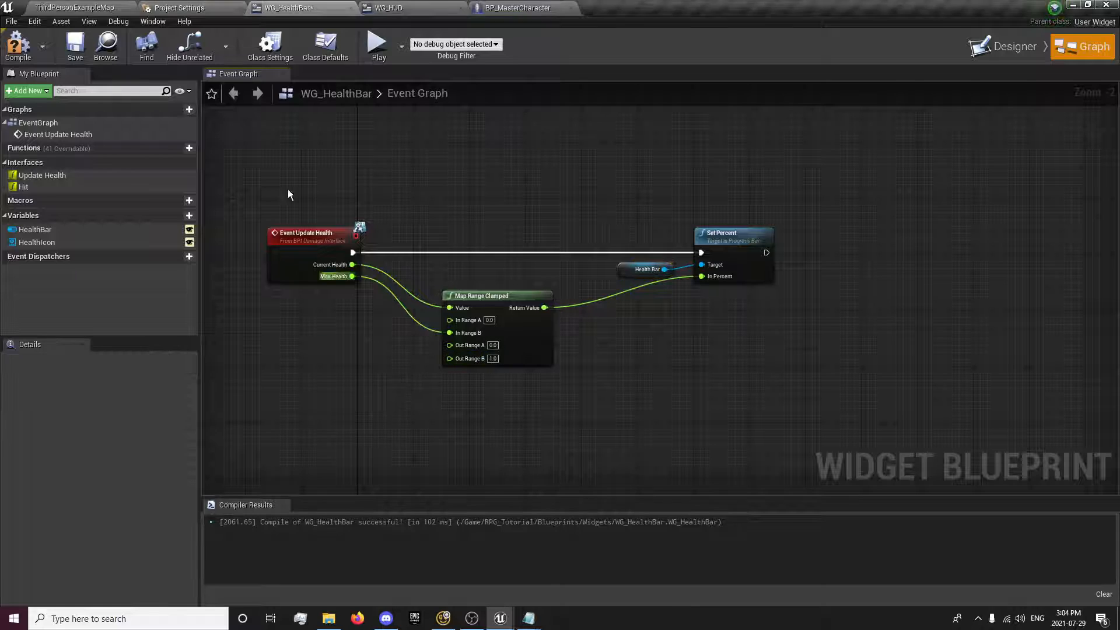
pyautogui.click(74, 45)
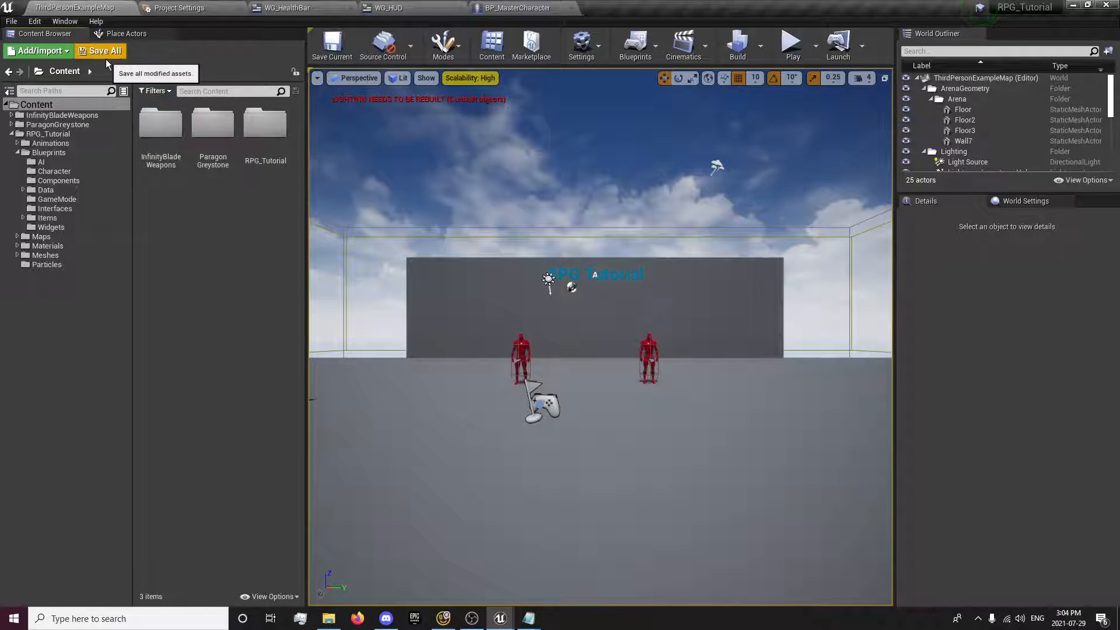
# Step: Save all modified assets and check the WG_HUD widget
pyautogui.click(791, 42)
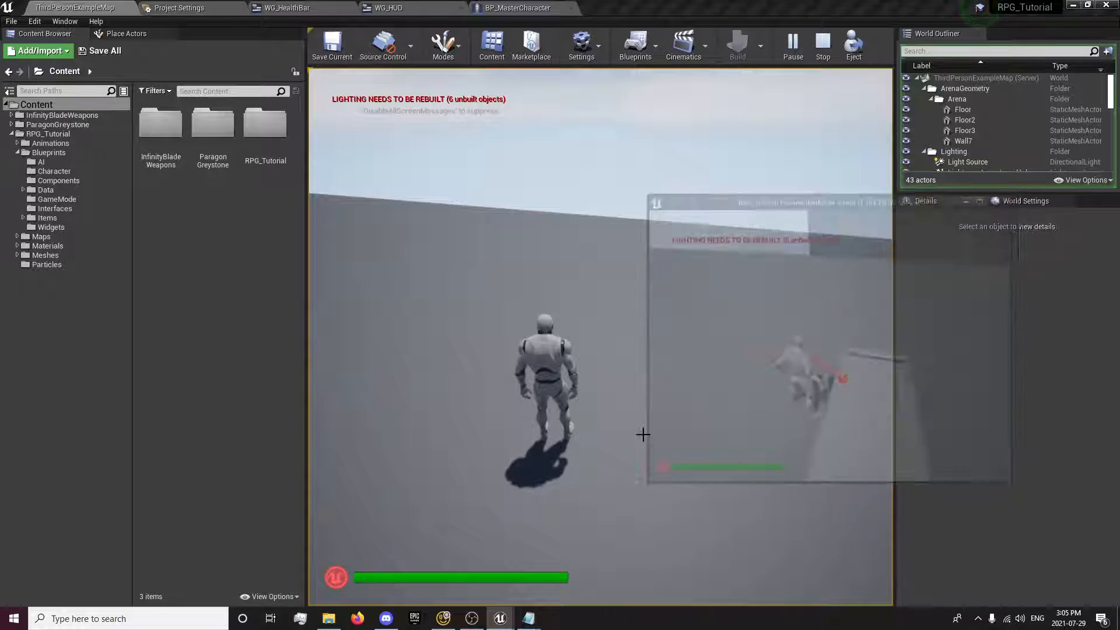
pyautogui.click(389, 8)
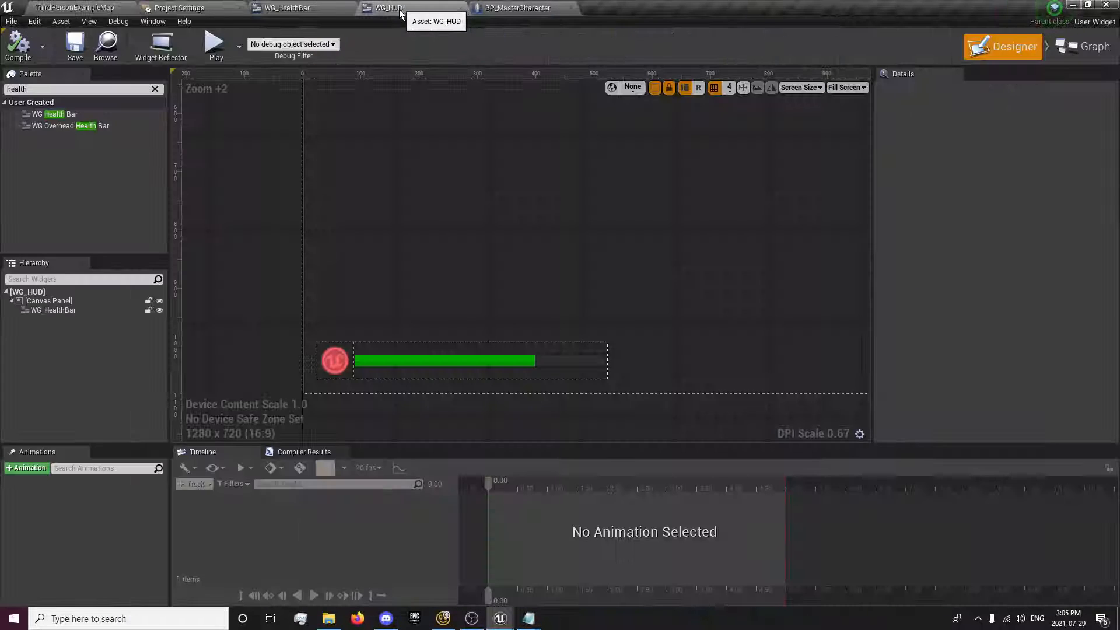
pyautogui.click(73, 7)
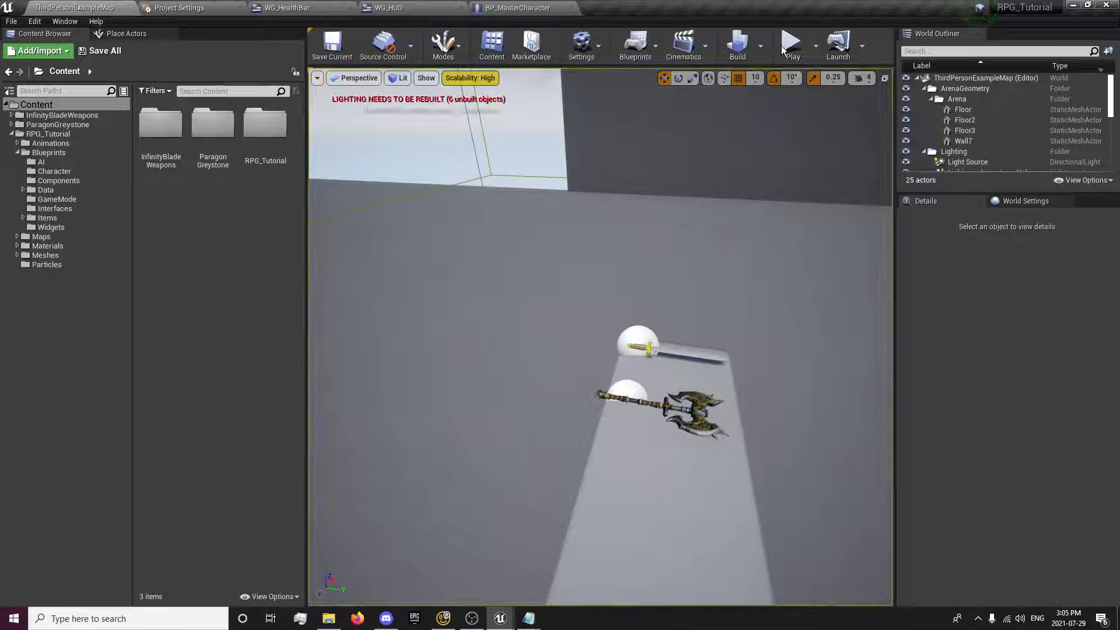
# Step: Run two play tests to confirm full health bars on server and client
pyautogui.click(790, 43)
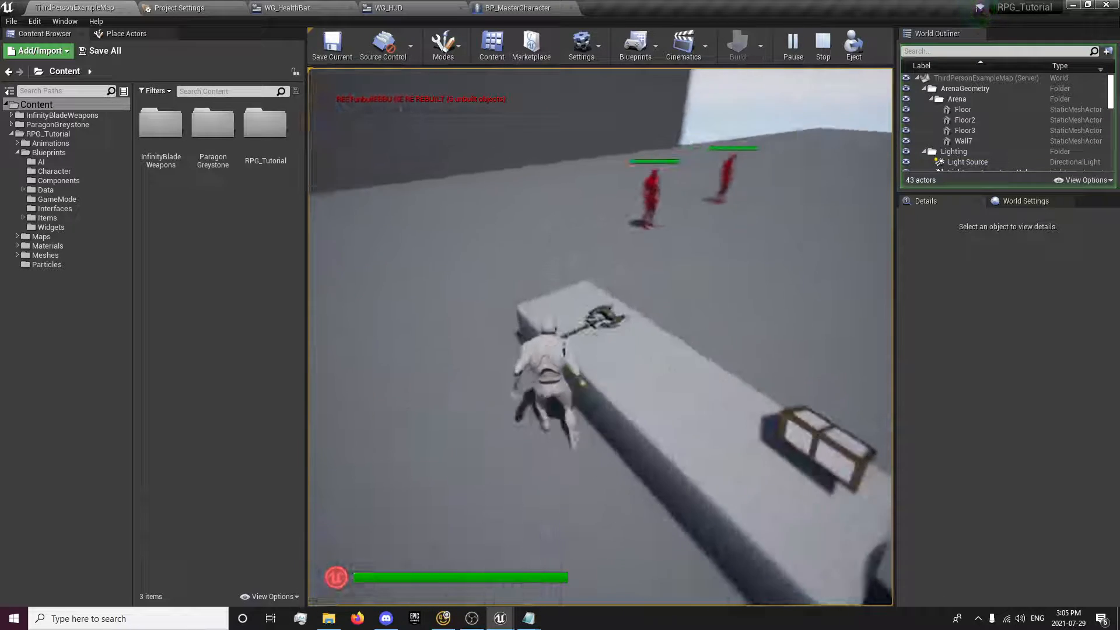
pyautogui.click(822, 45)
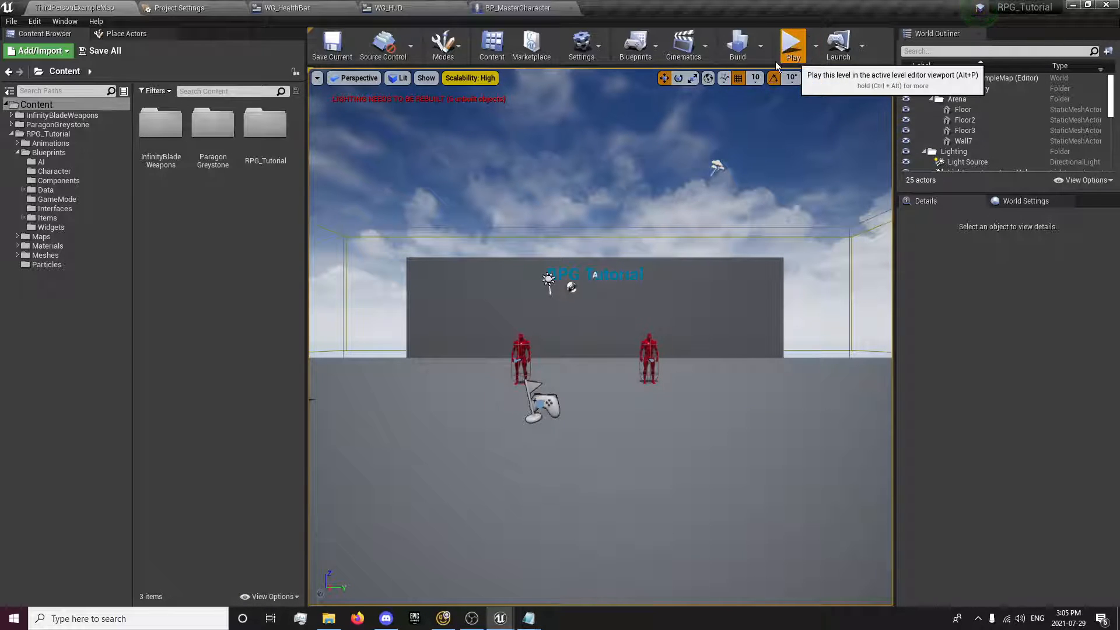
pyautogui.click(791, 44)
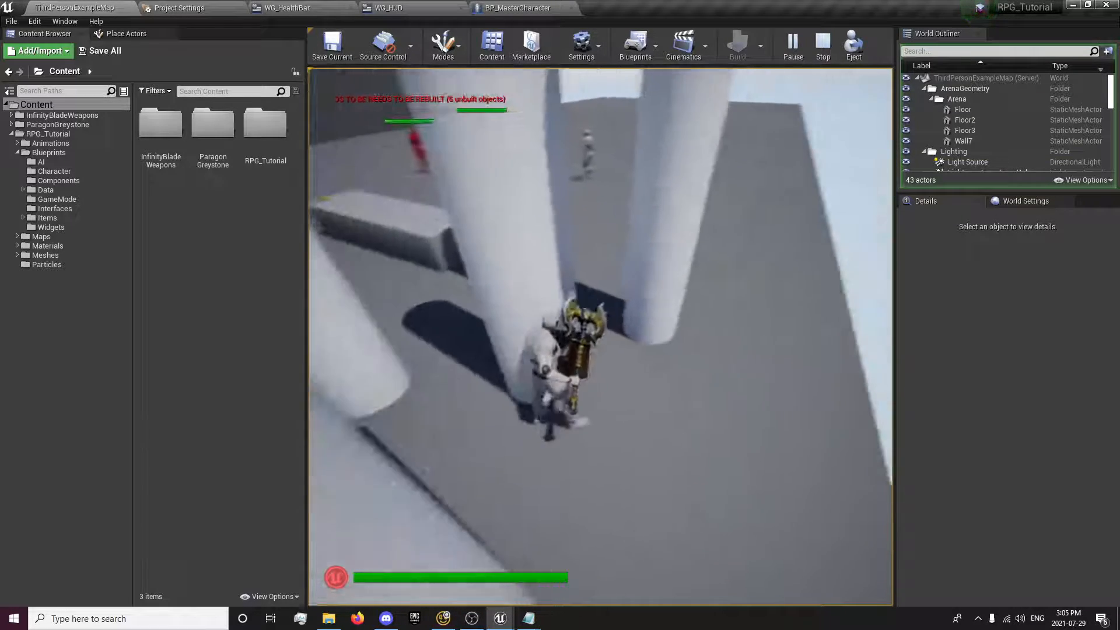
pyautogui.click(821, 45)
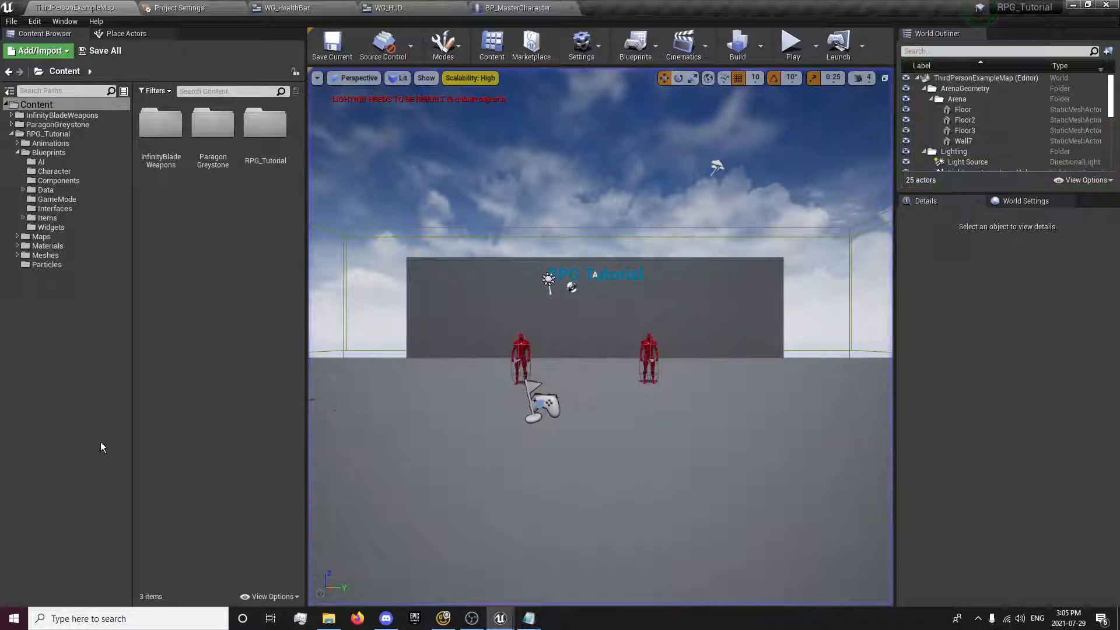